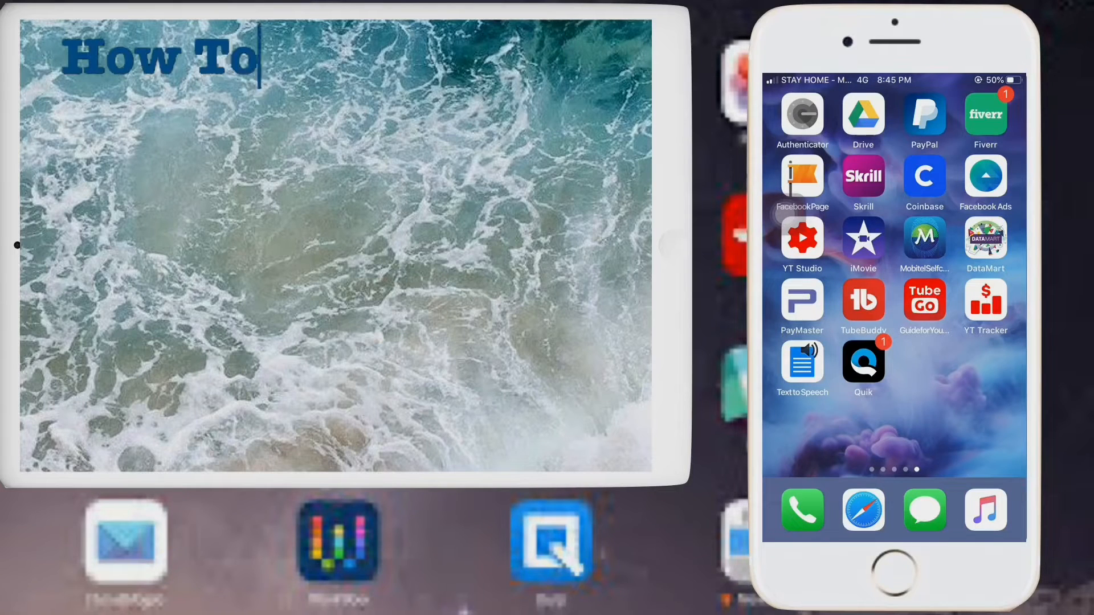
- Launch Keynote and create a new presentation from the Basic White theme
text(Create Presentation From iPhone)
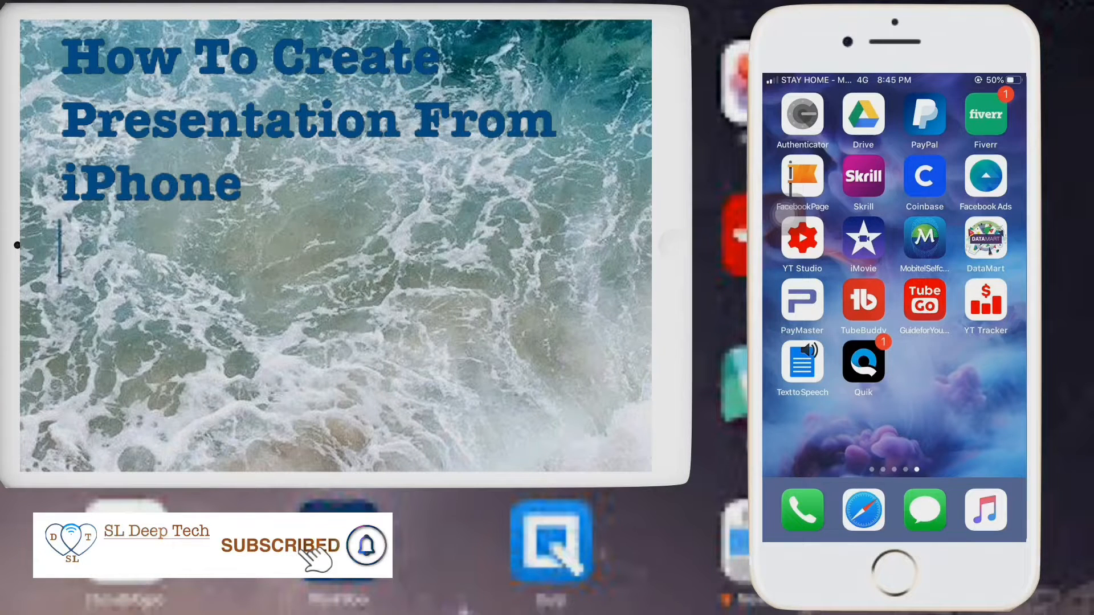
text(1.Open keynote app in your iPhon)
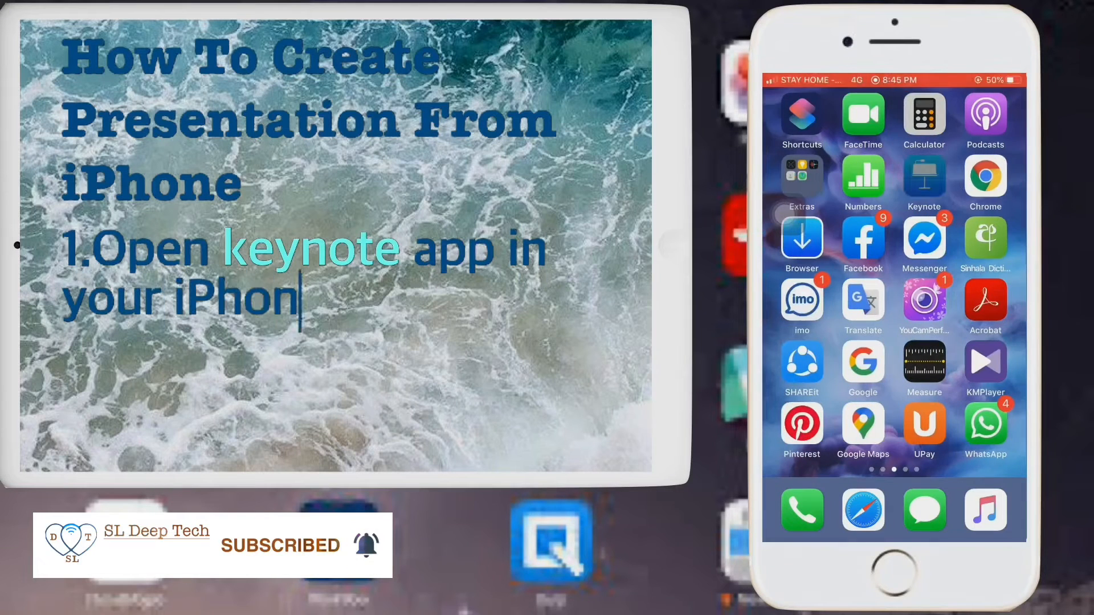
click(923, 183)
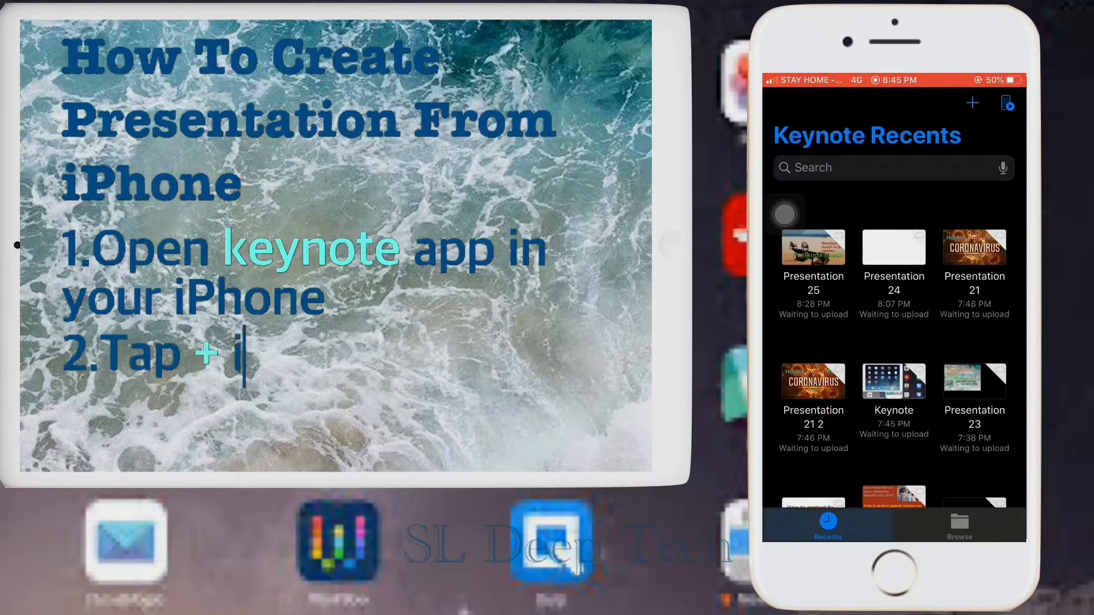
click(972, 102)
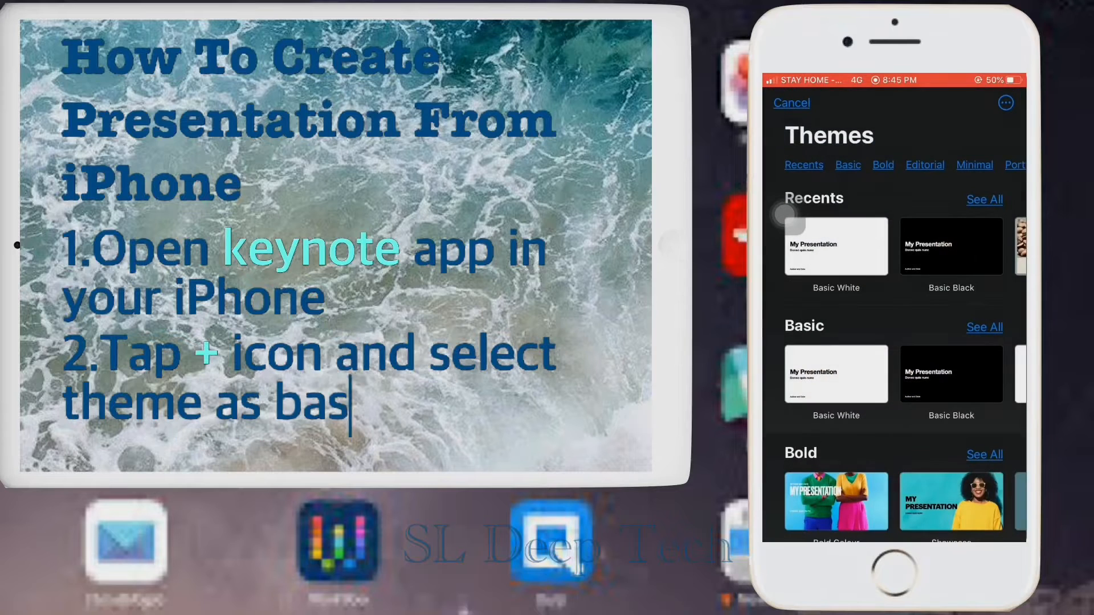
text(ic white)
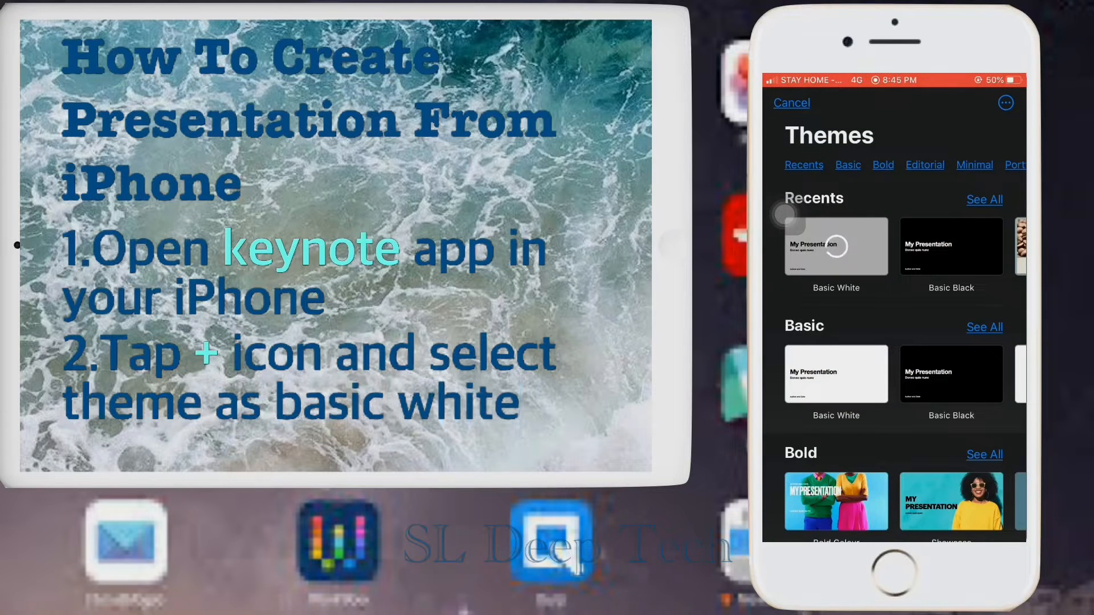
click(835, 246)
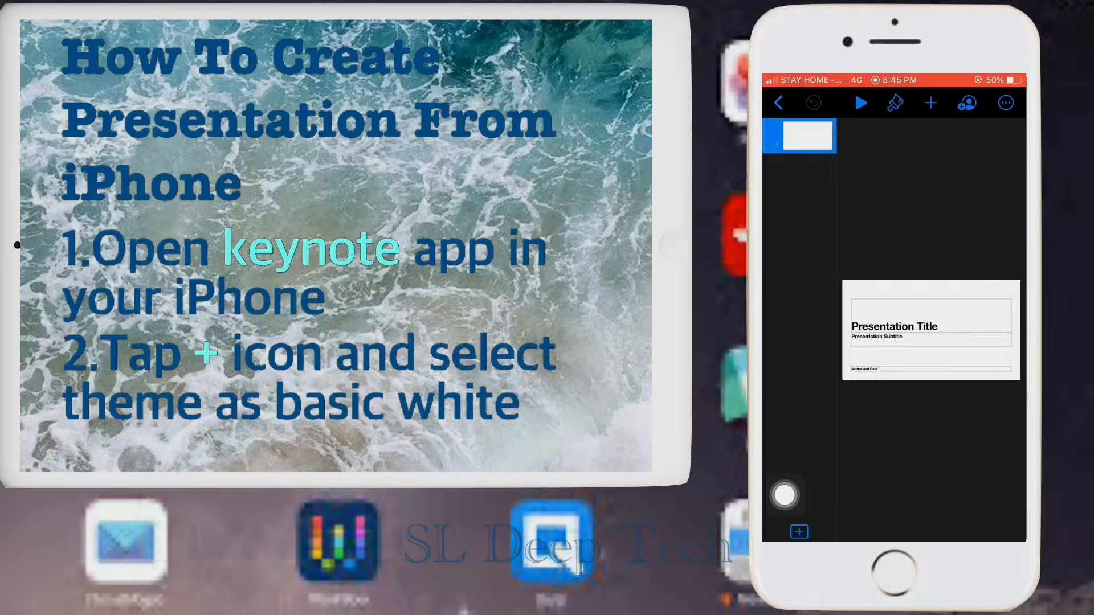
- Write the title 'Pasikuda beach', subtitle 'Sri Lanka' and the author name & date line
text(Pasikuda beach)
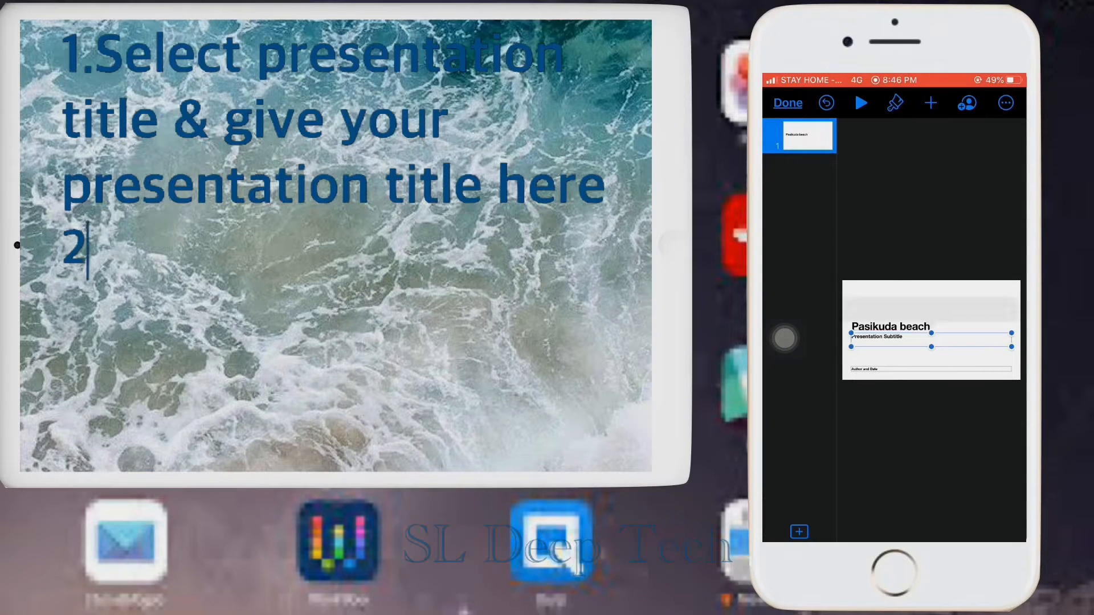
text(Write)
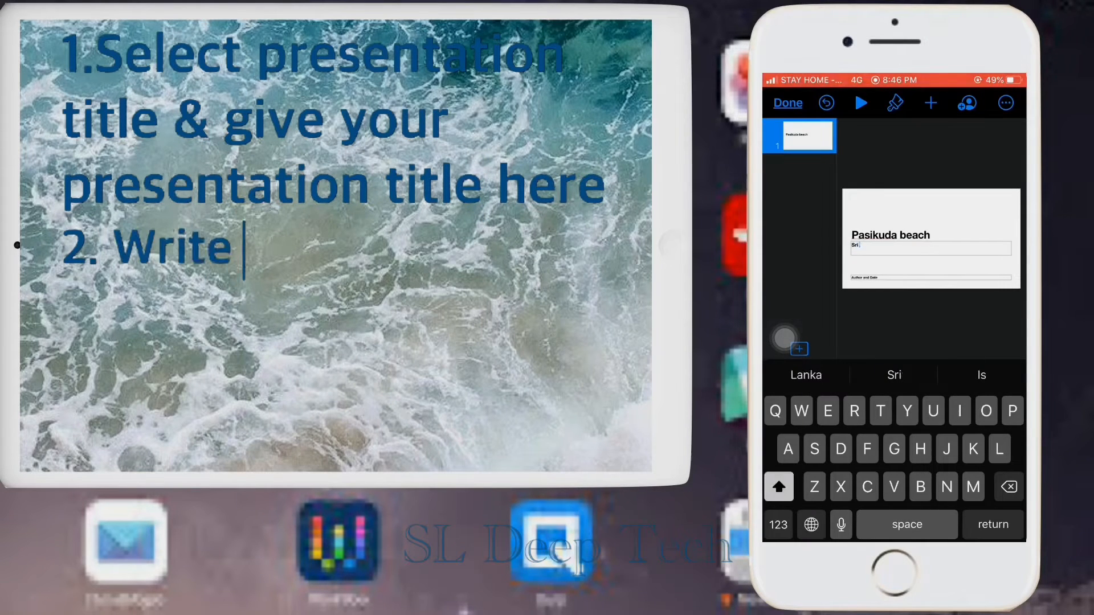
text(subheading)
text( Lanka)
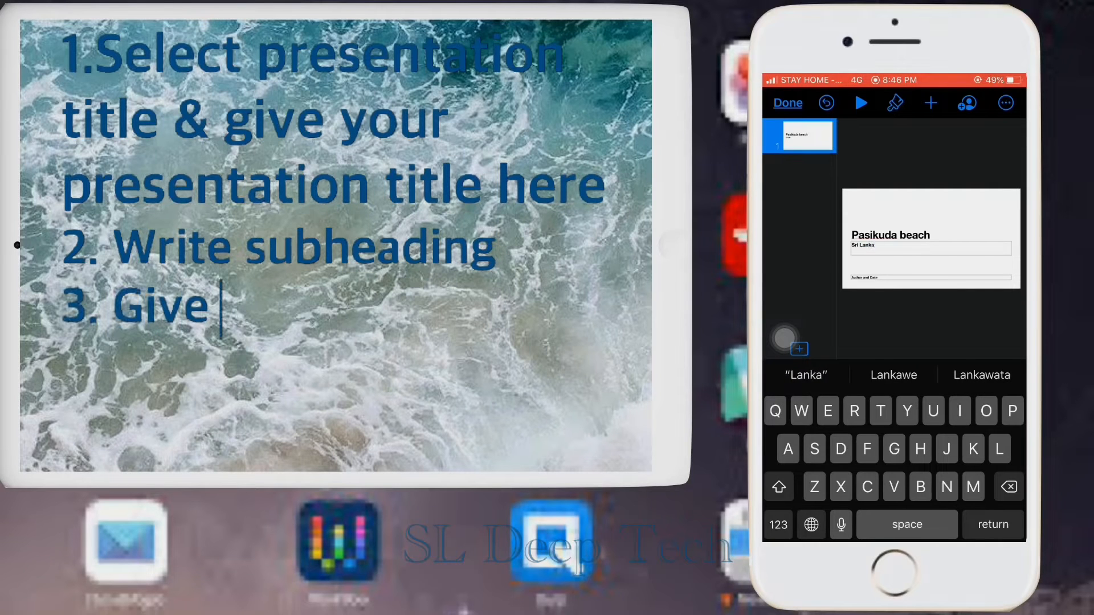
text(Author name &)
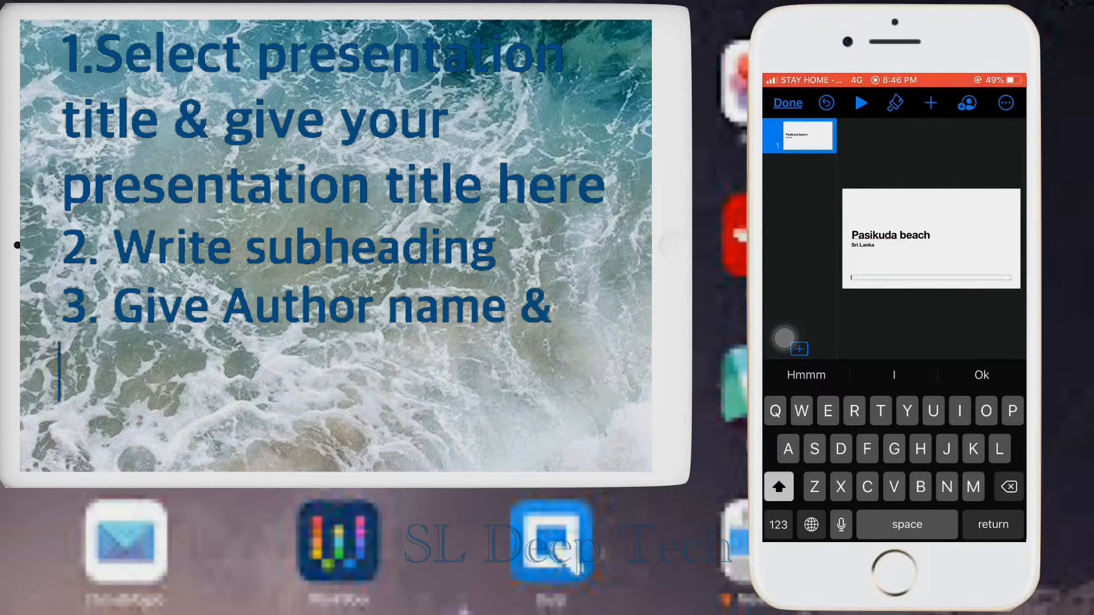
text(date)
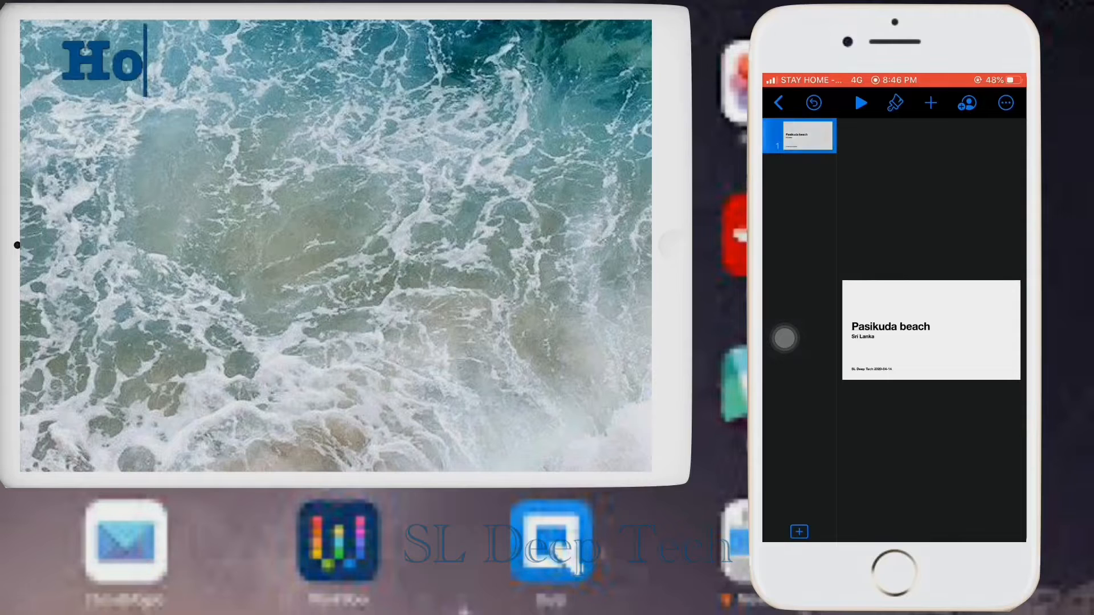
- Insert an image gallery on the title slide and add a beach photo to it
text(w to add backgrou)
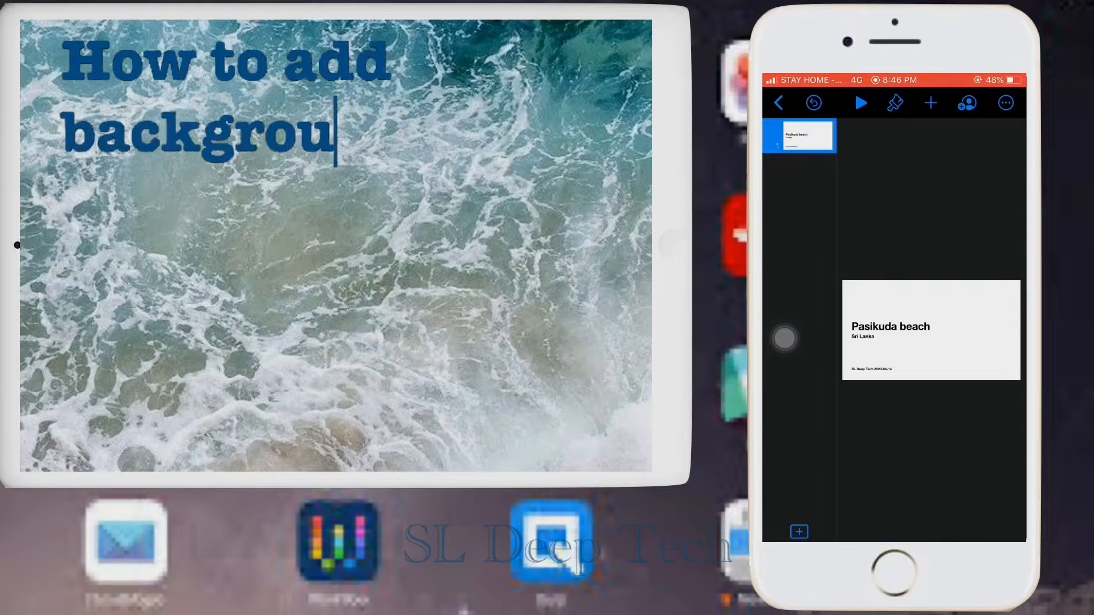
text(nd image)
text(1. T)
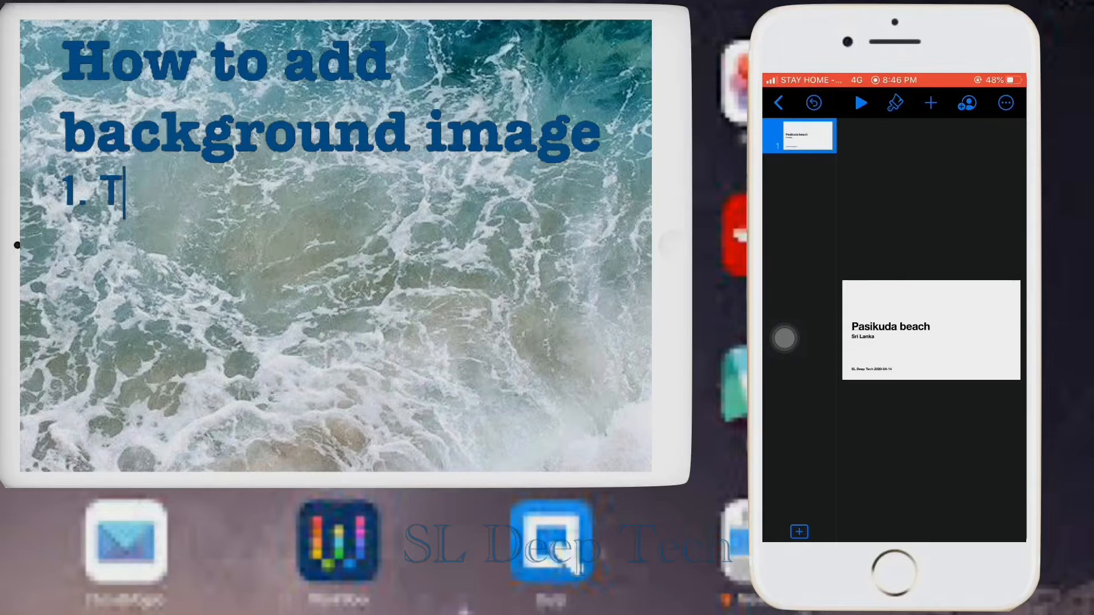
text(ap + icon)
text(2. Click Image Gallery &)
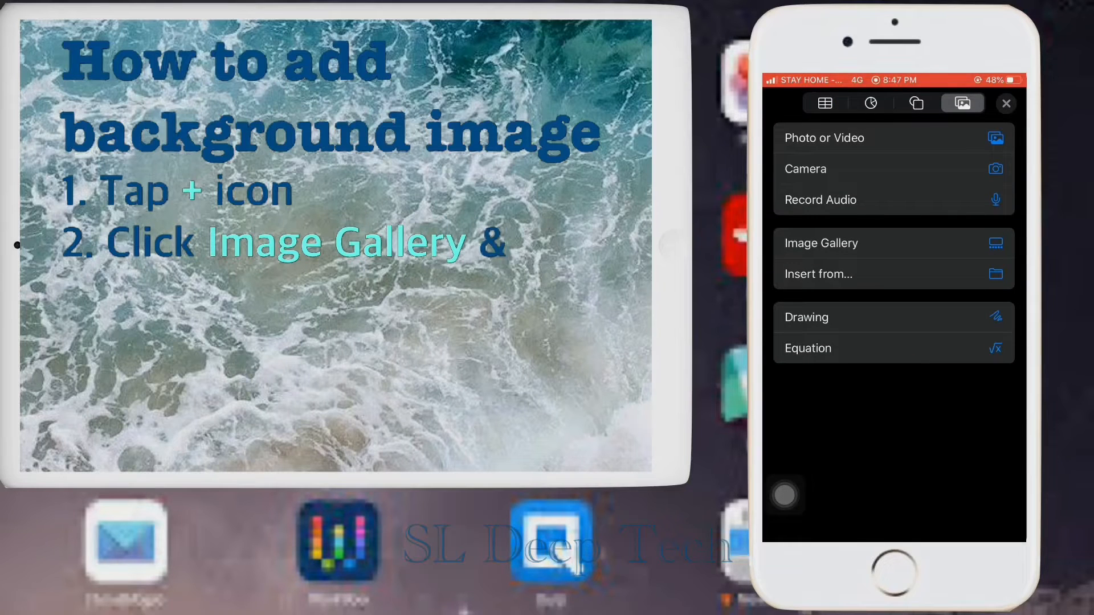
click(822, 242)
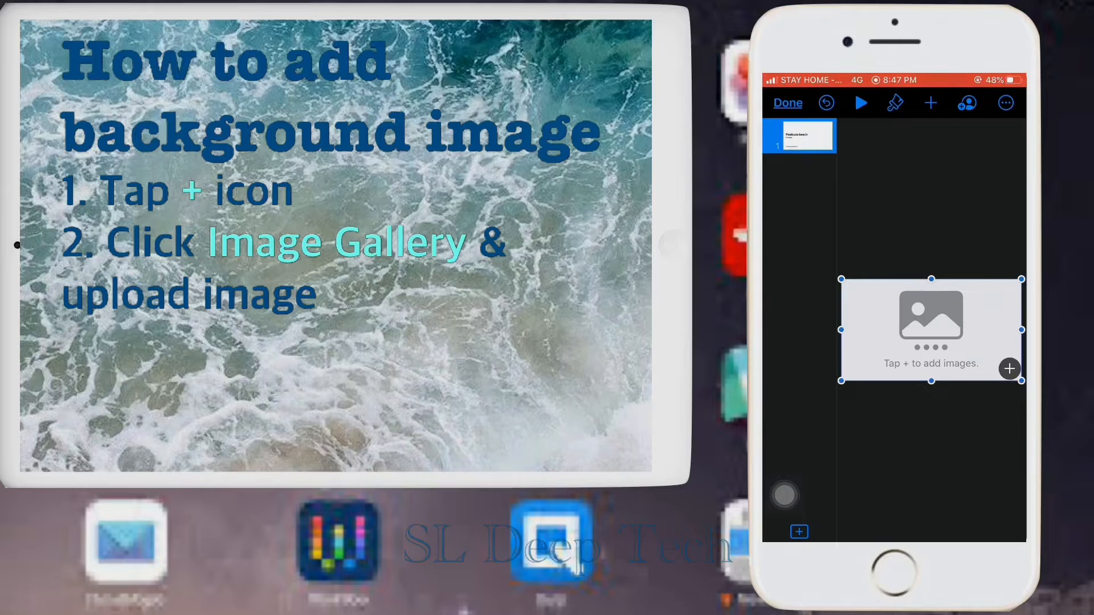
click(1009, 369)
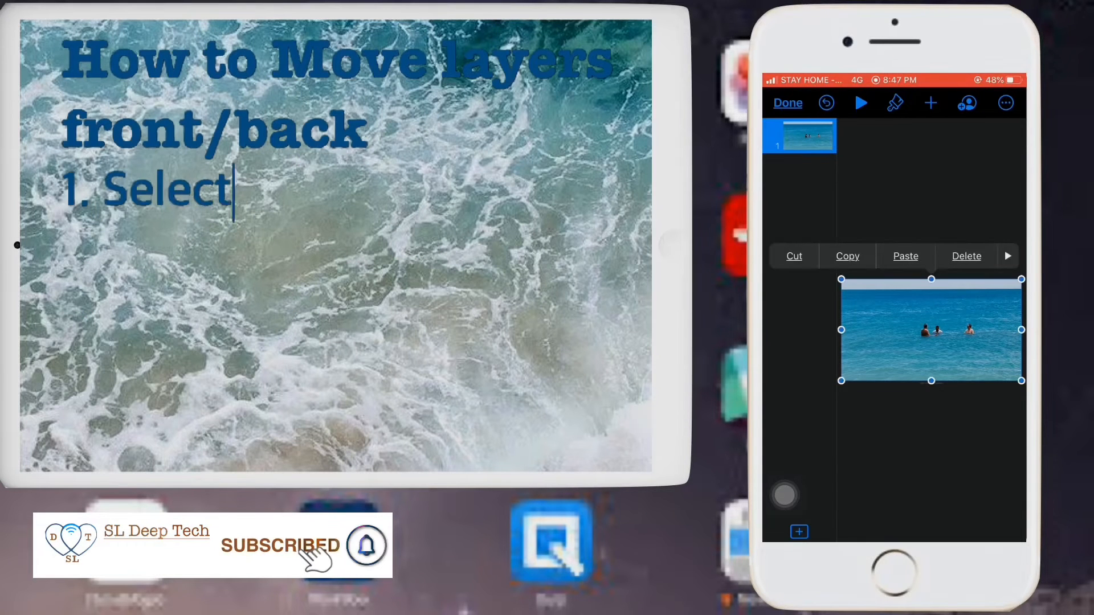
- Move the beach photo to the back so the title and subtitle text show over it
text(image background & tap Brush)
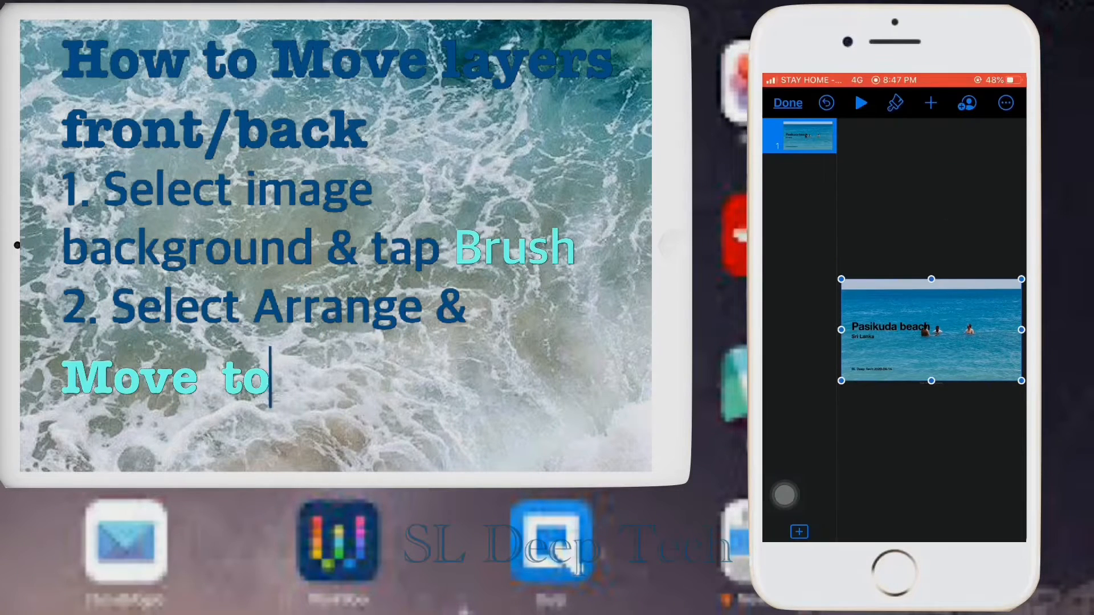
text(back/front)
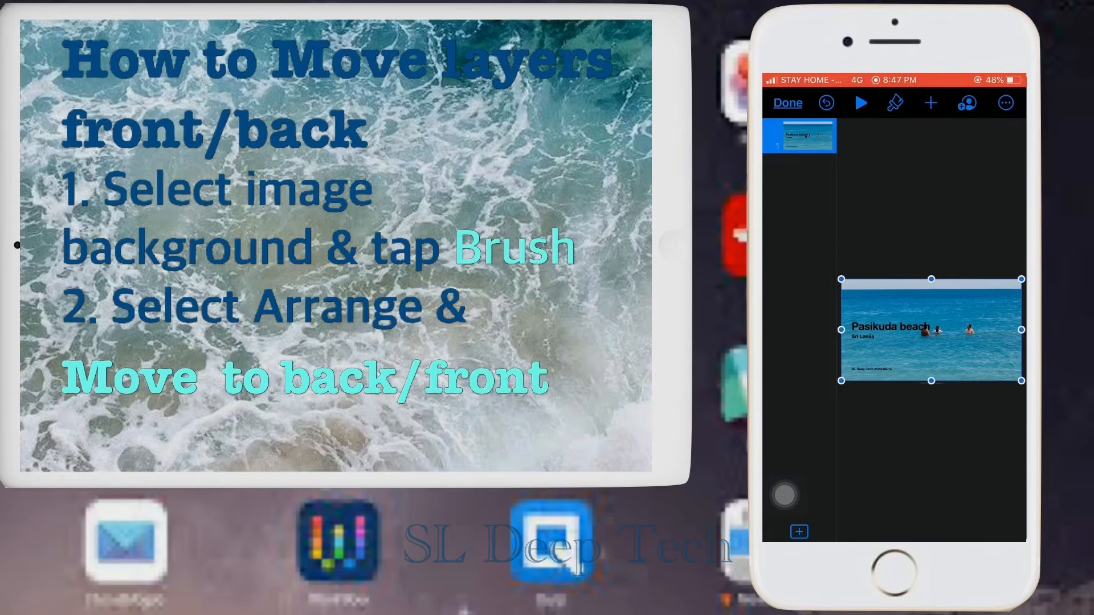
click(931, 329)
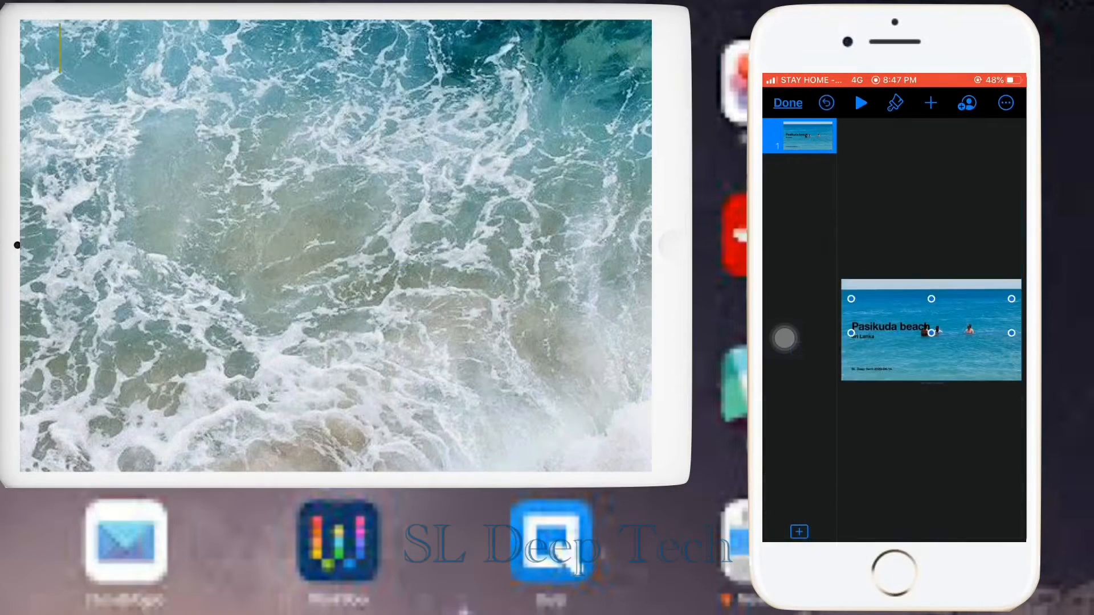
- Change the 'Pasikuda beach' title font to Arial and adjust its size
text(How t)
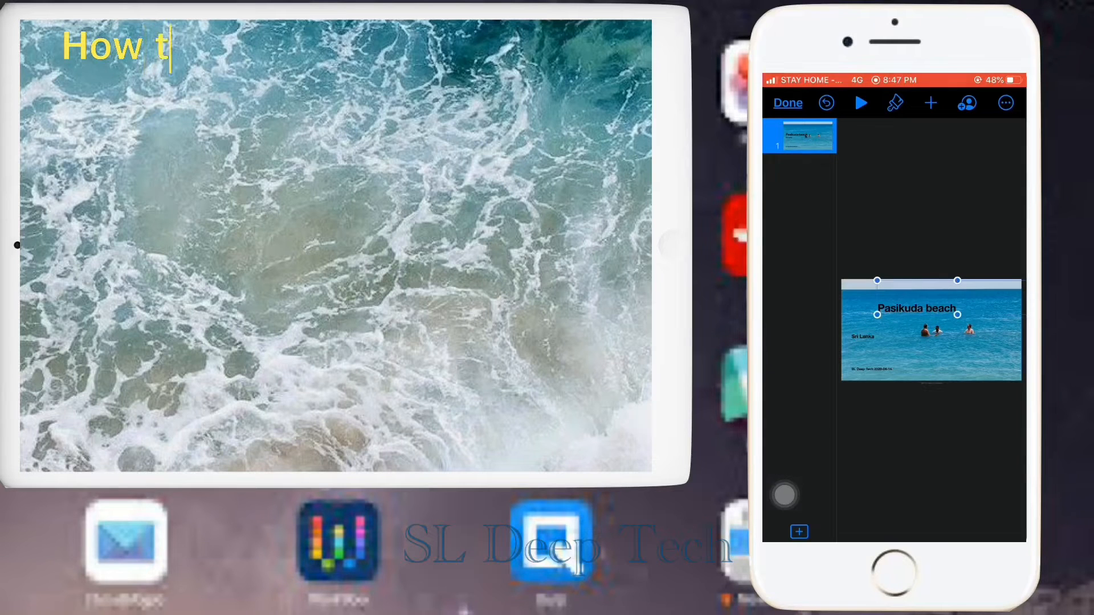
text(o edit text)
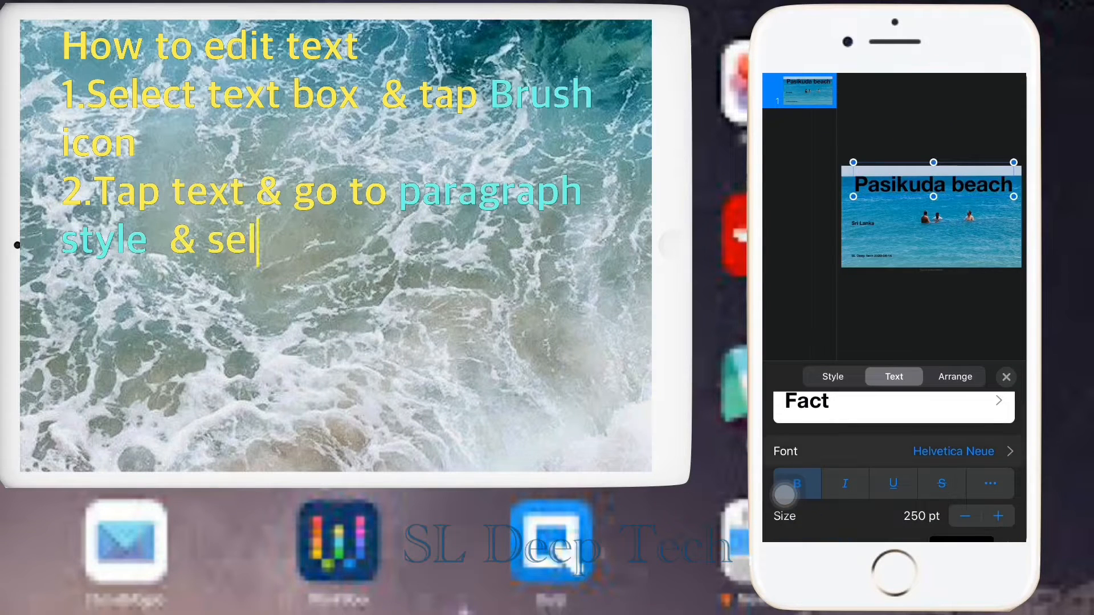
click(954, 451)
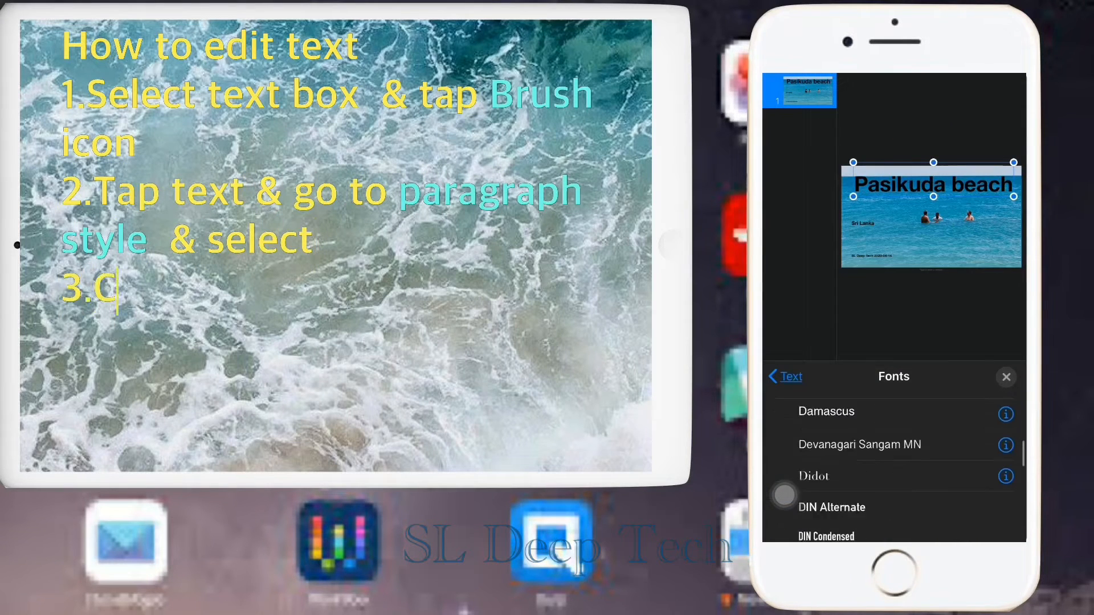
text(hoose font)
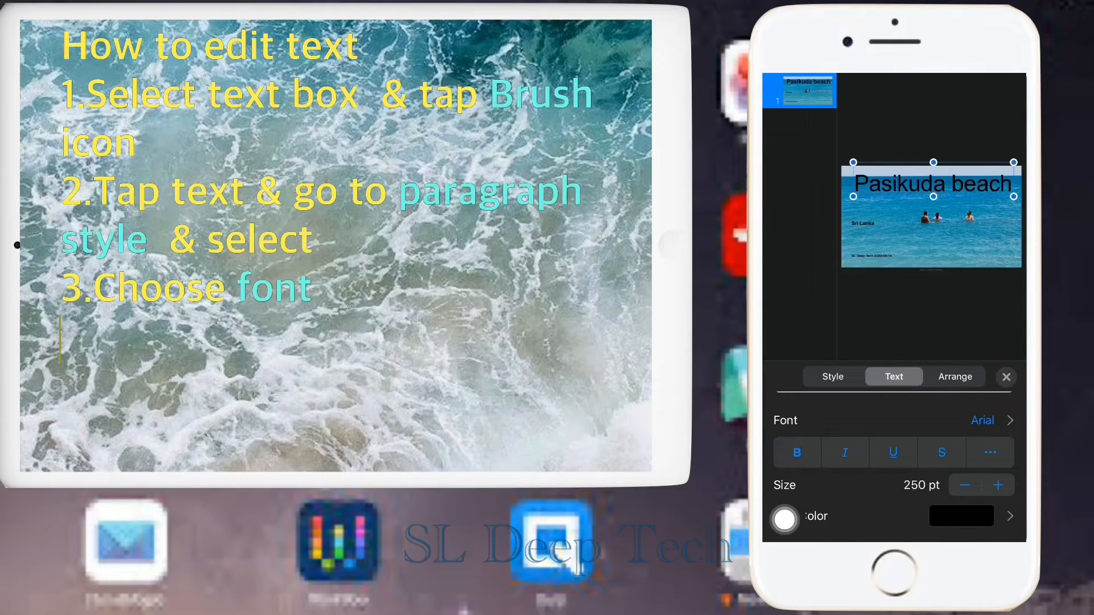
text(4.Change text siz)
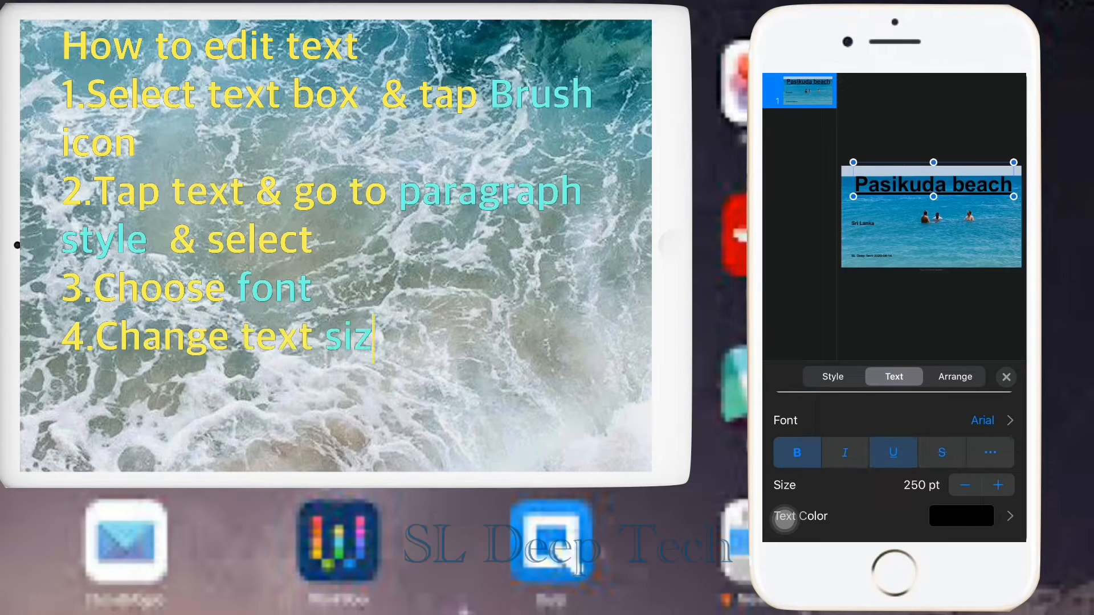
text(e)
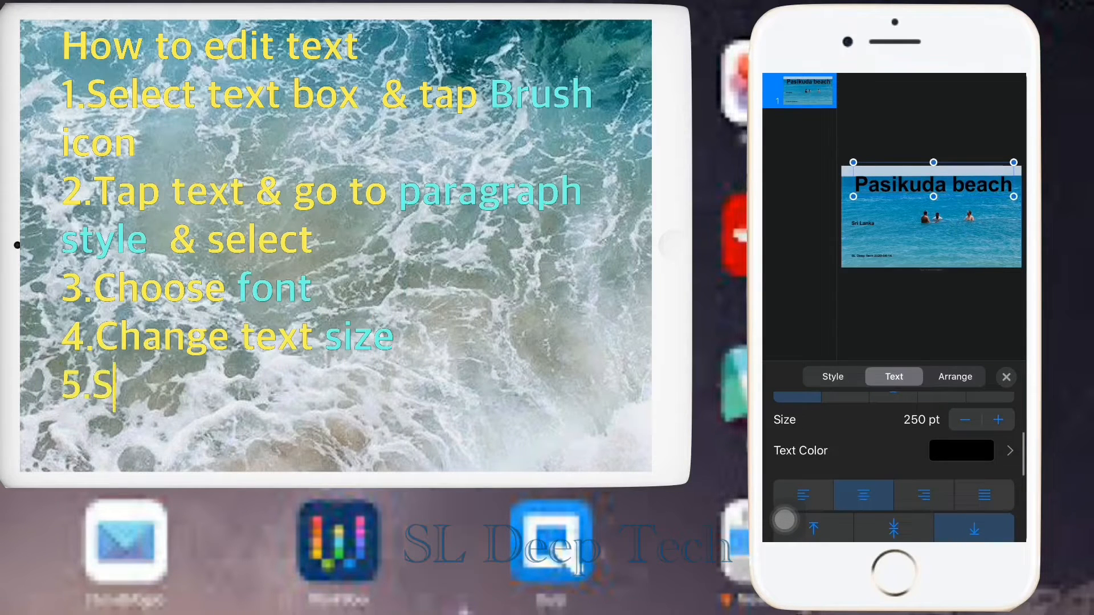
- Colour the title text red and the 'Sri Lanka' subtitle green
text(elect t)
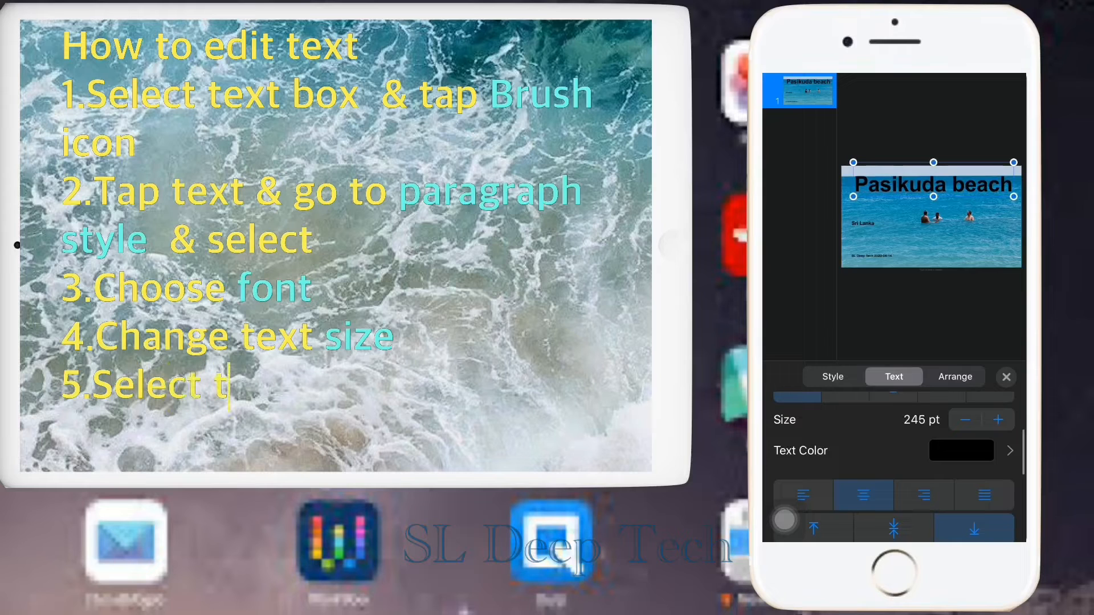
text(ext color)
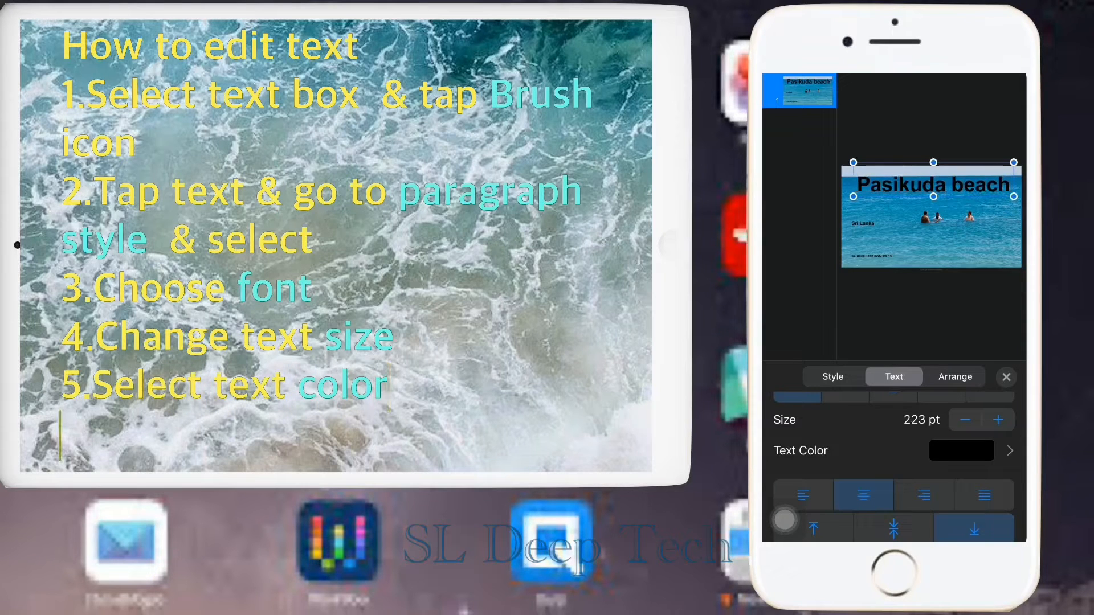
text(6.Change paragraph styl)
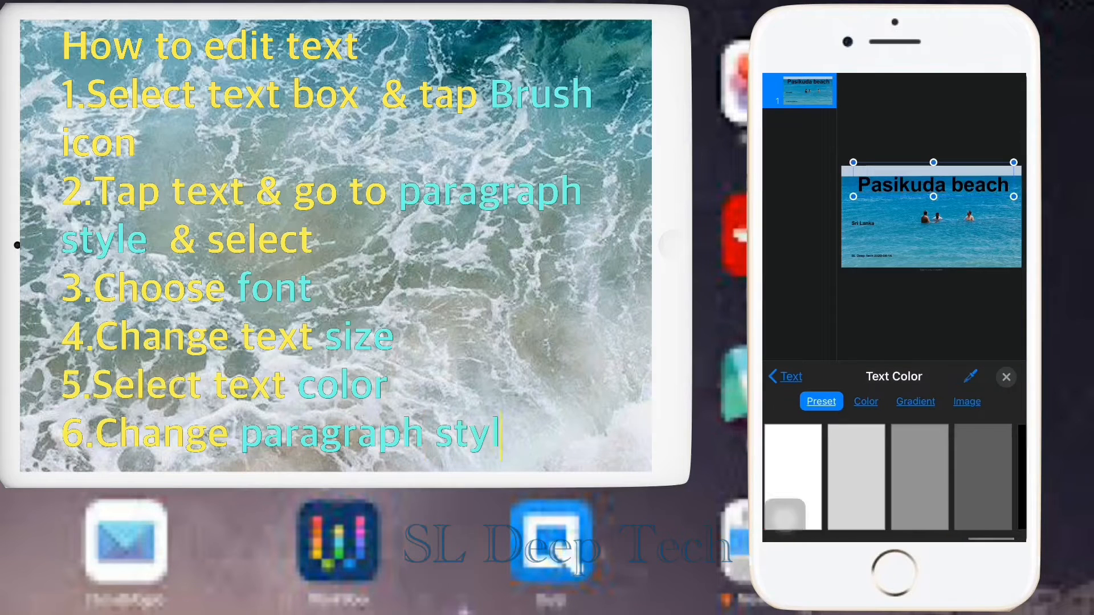
click(830, 480)
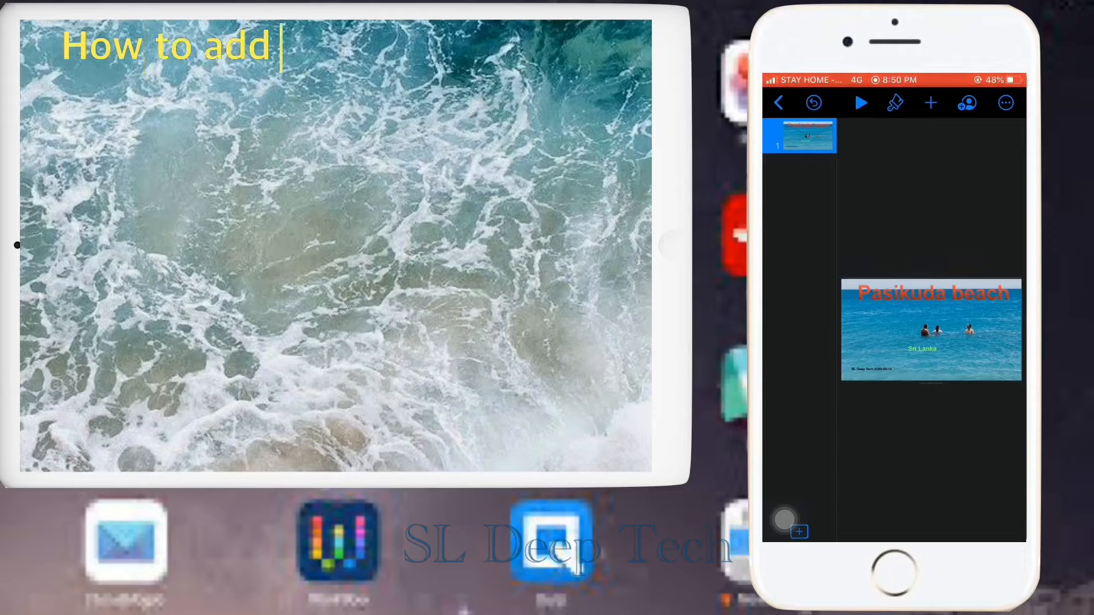
- Add a second slide with the Title, Bullets & Photo layout from Add a Slide
text(new page, insert ima)
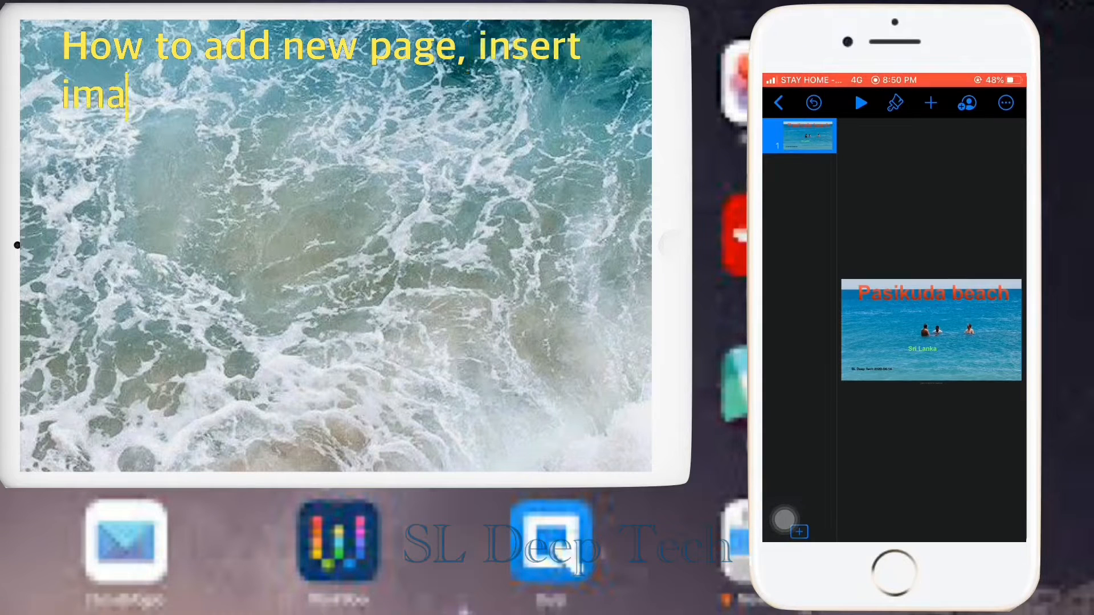
text(ge & text)
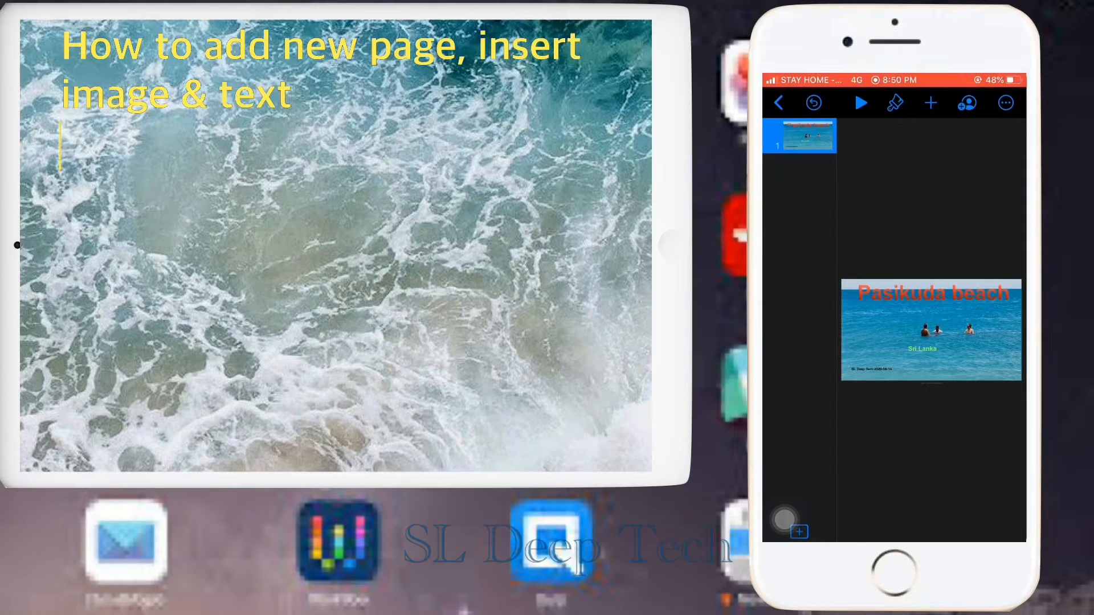
text(1.Tap + icon left side down)
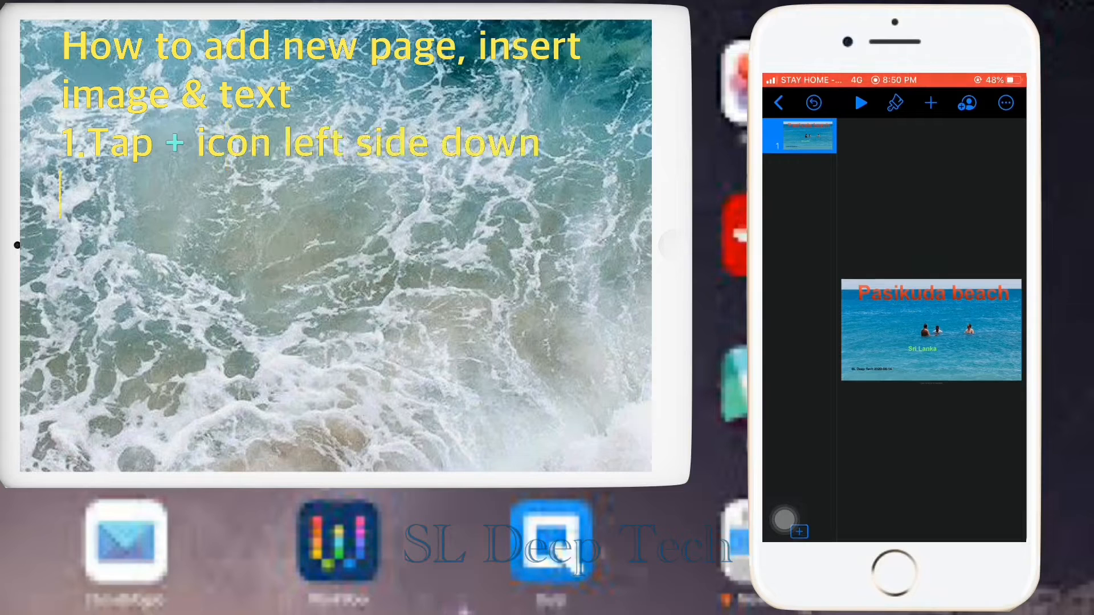
text(conner in keynote)
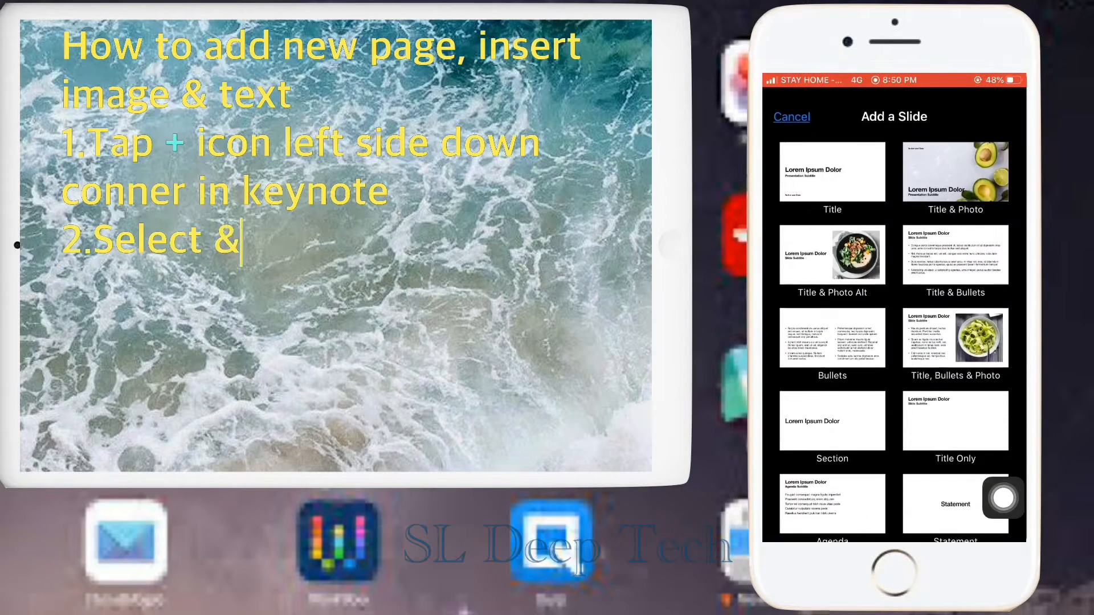
text(add page from add)
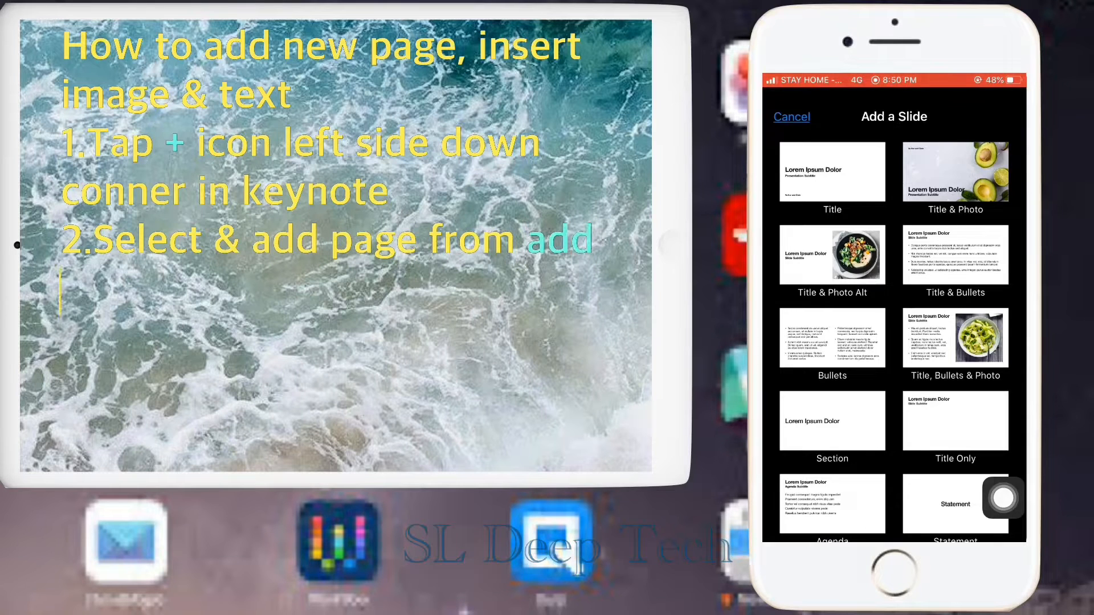
text(a slide)
text(3.To insert images tap + &)
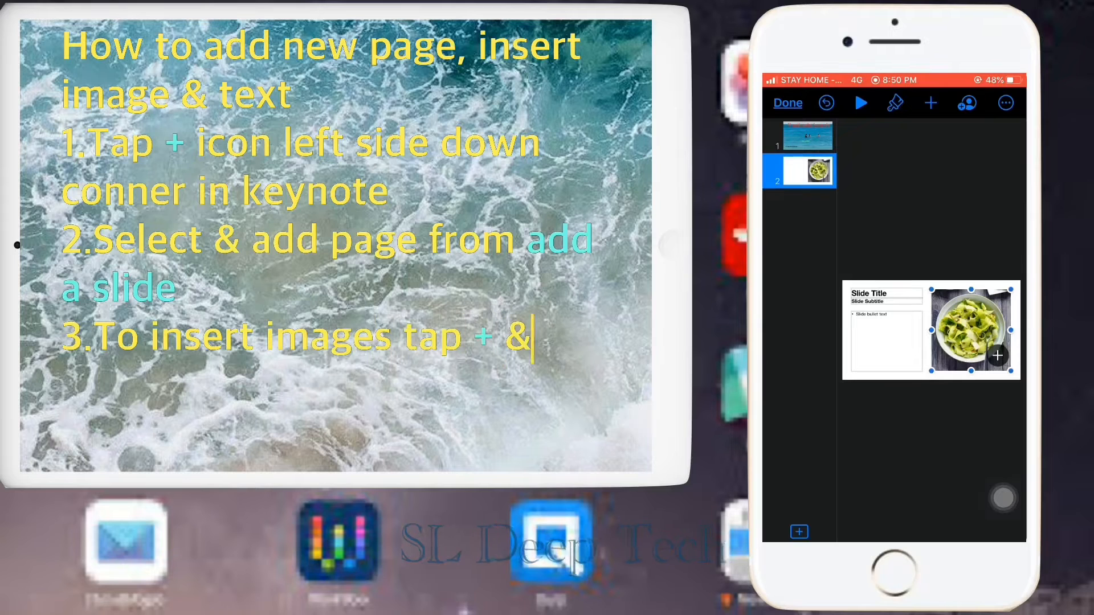
- Fill slide two with Pasikuda Beach title, Sri Lanka subtitle, description and a Sri Lanka map
text(photo or video)
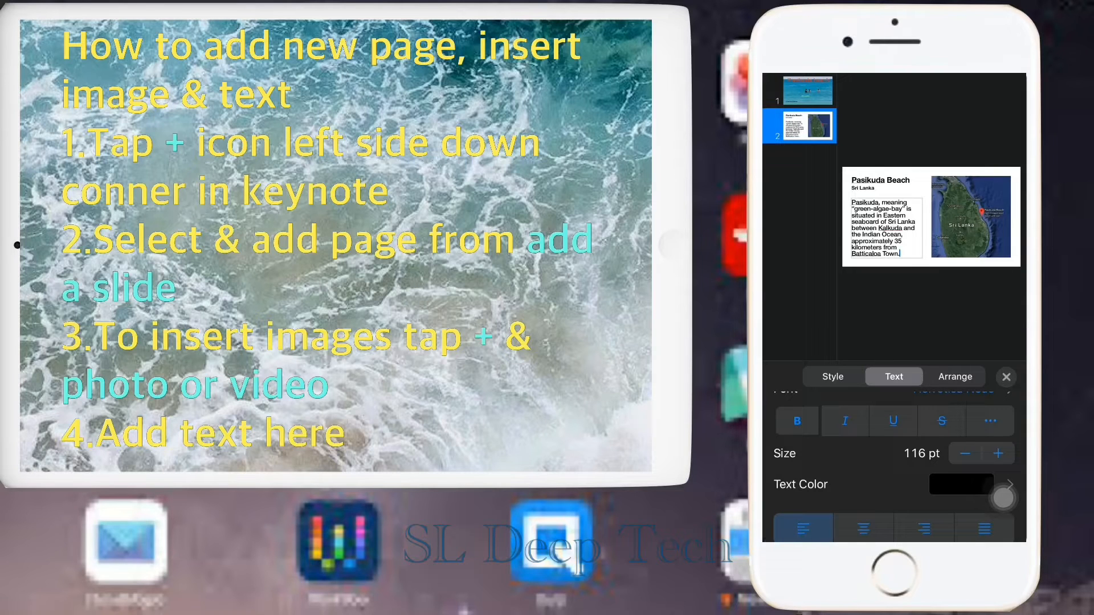
click(1007, 377)
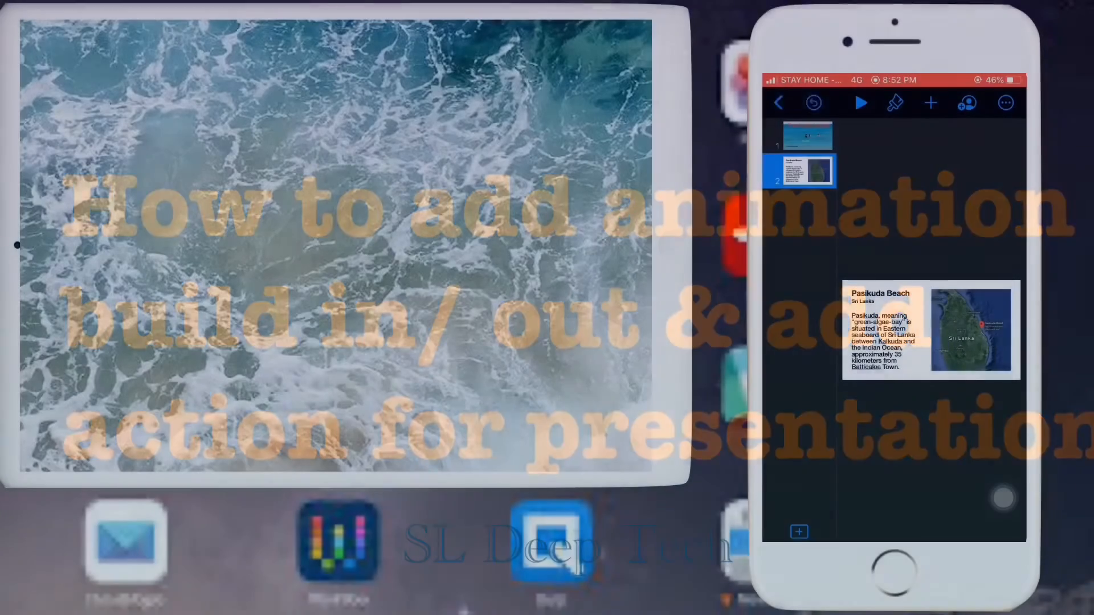
- Select the map image and enter Transitions and Builds from the ••• menu
click(968, 329)
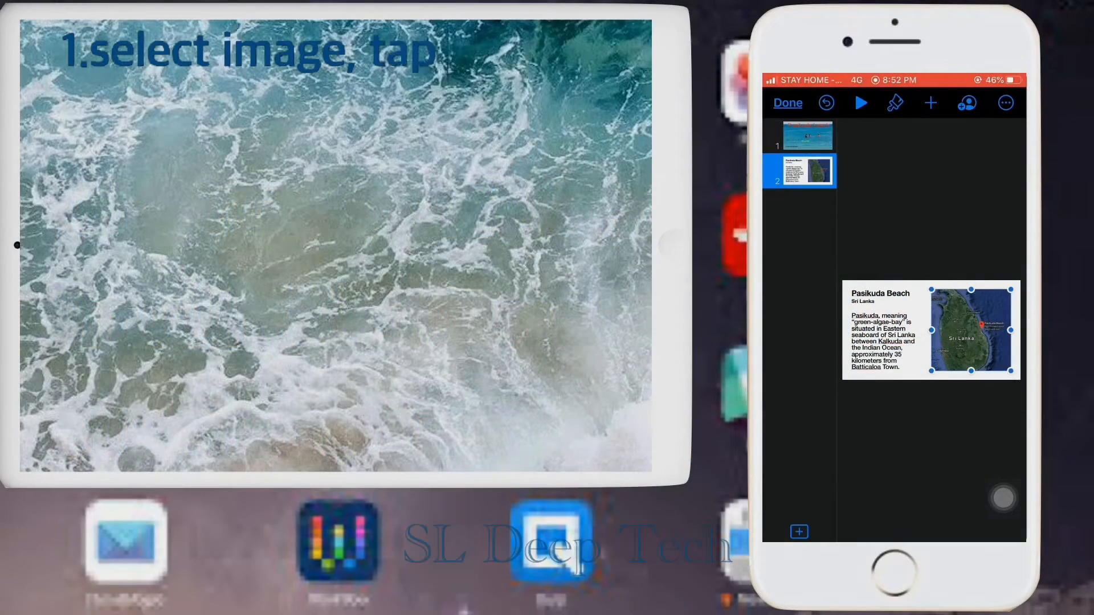
text(3 dot at the right side t)
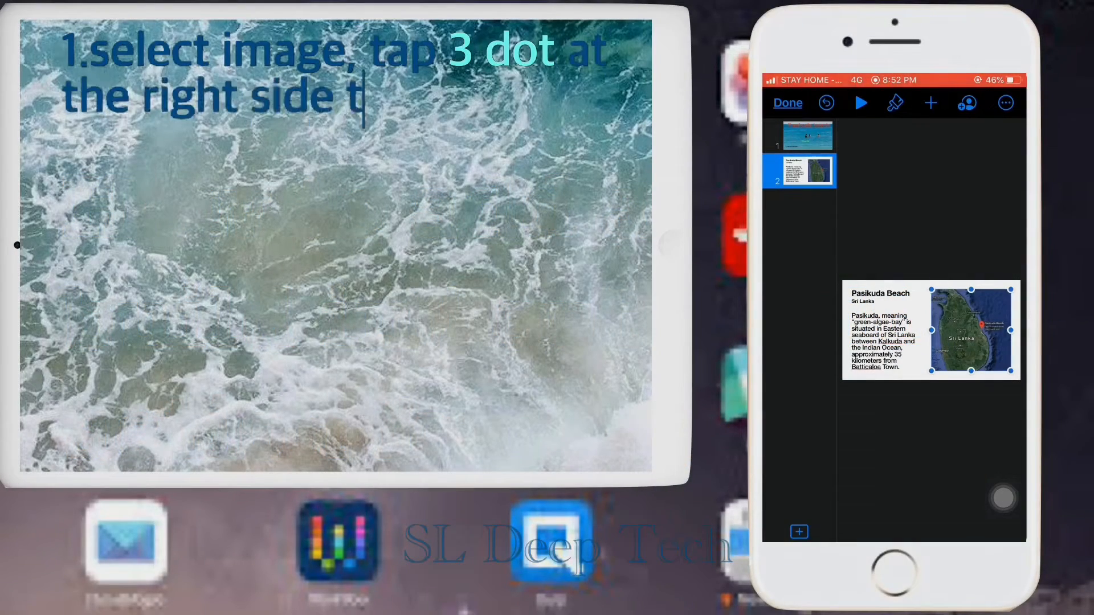
text(op corner)
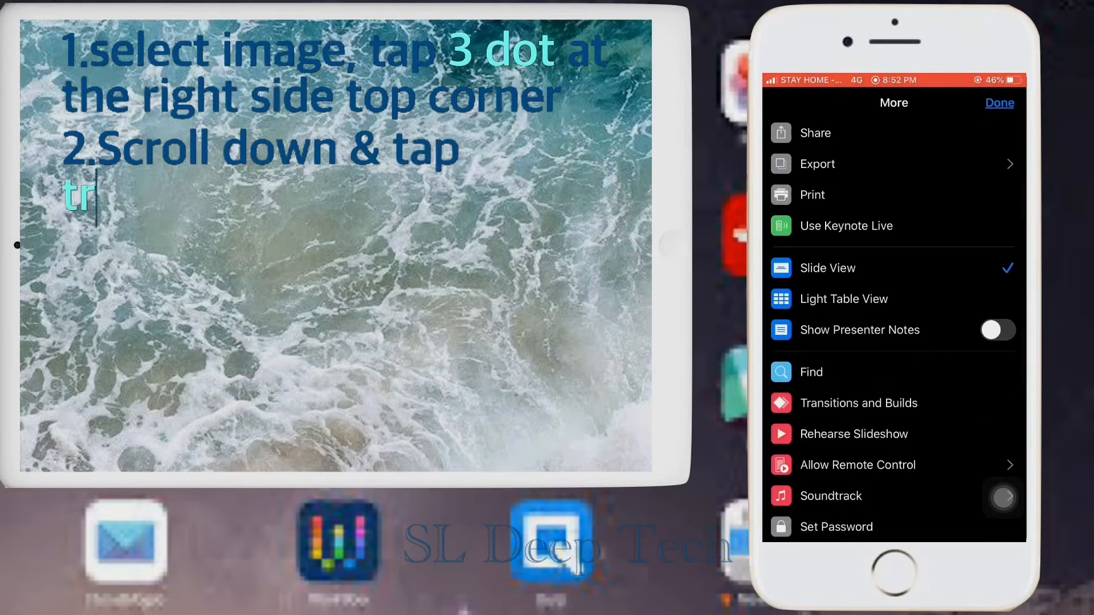
text(ansitions and builds)
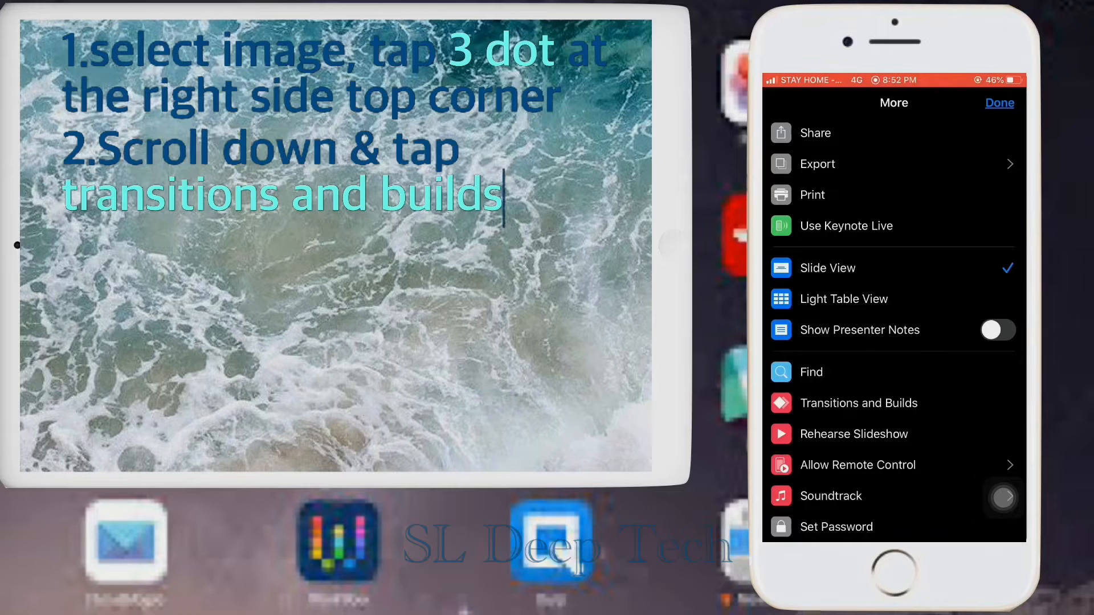
click(859, 402)
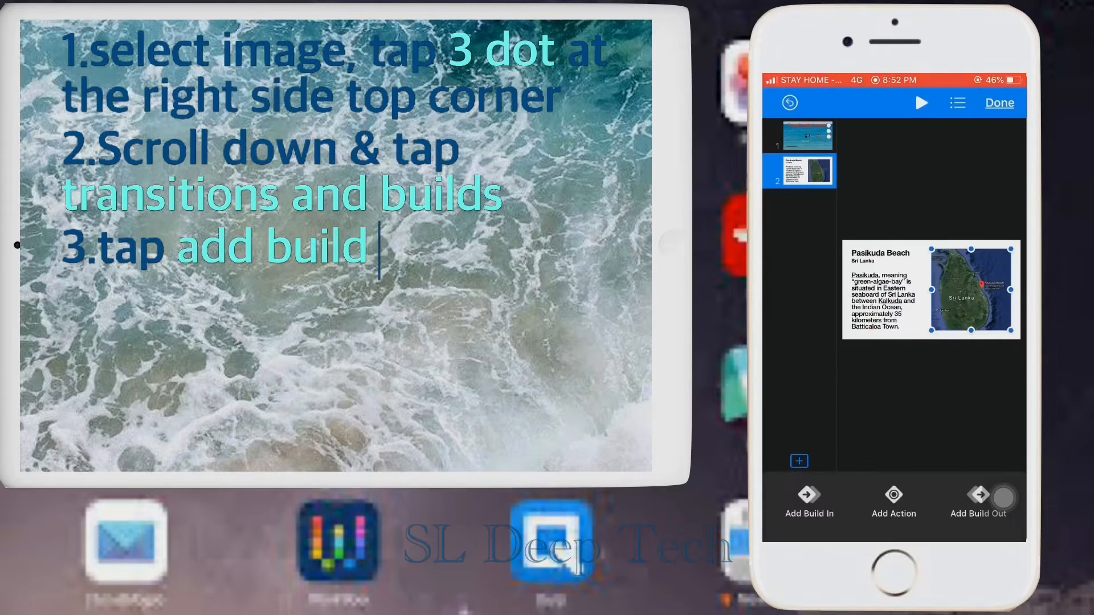
- Add a Dissolve build-in to the map and preview it
text(in at down side left)
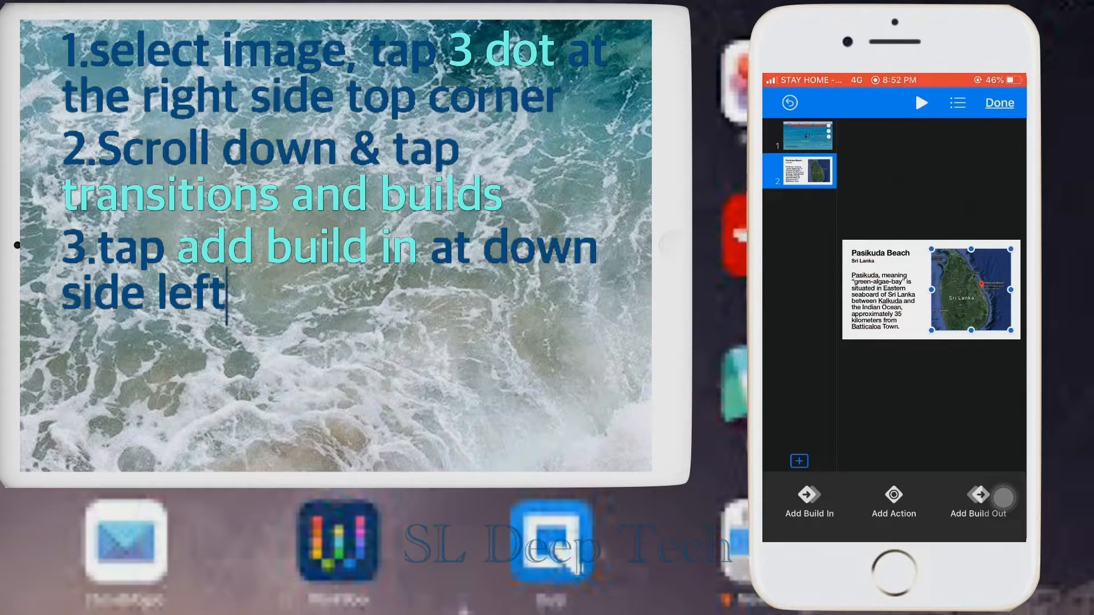
click(809, 503)
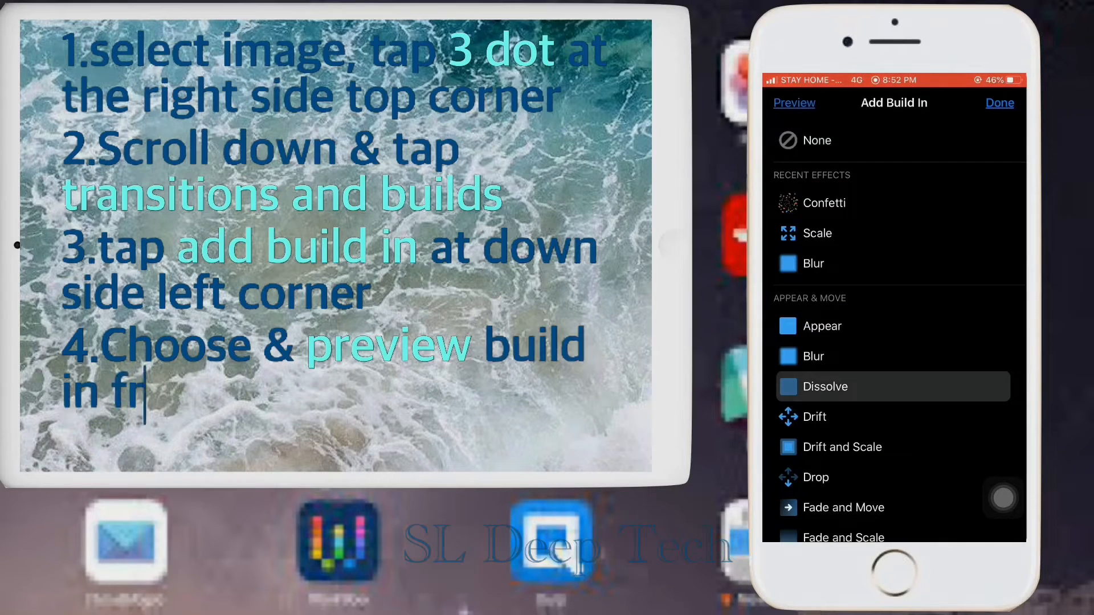
text(om add build in)
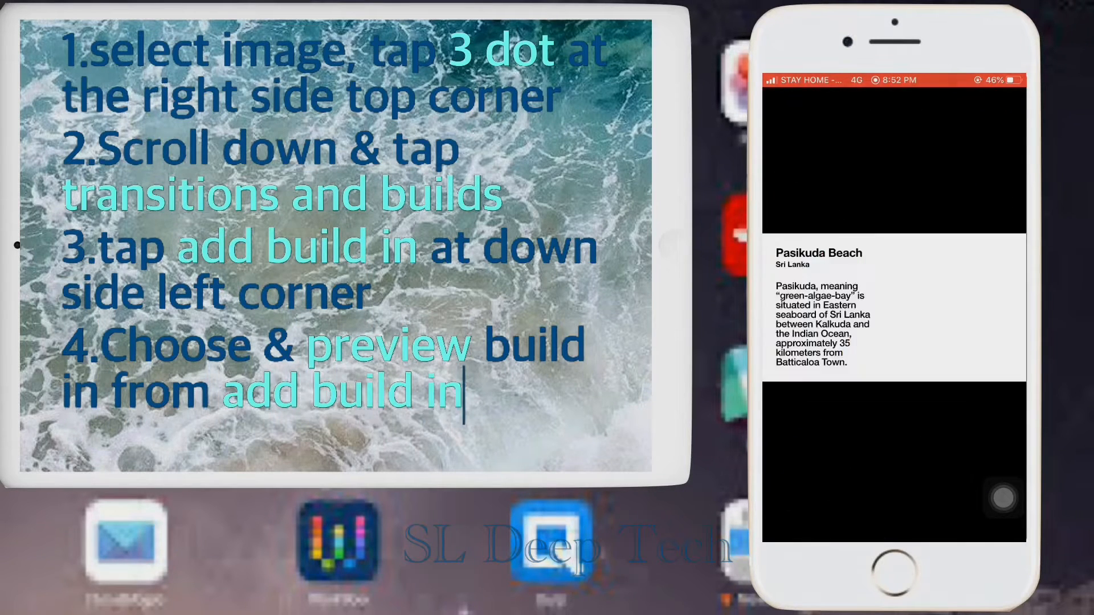
- Confirm the map's Dissolve build-in to start After Transition with no delay
click(894, 251)
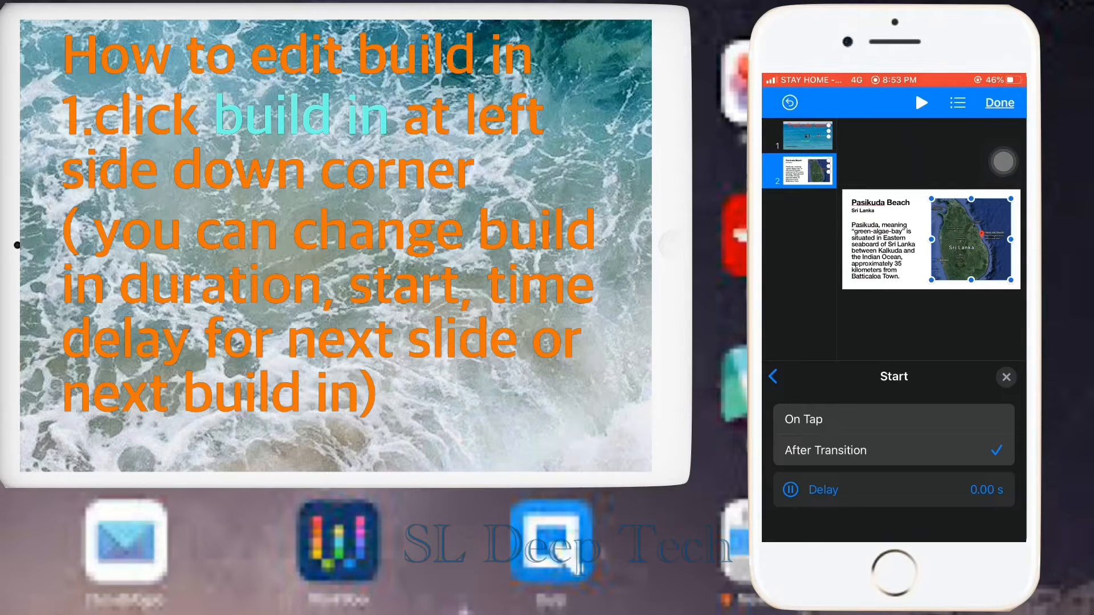
click(773, 378)
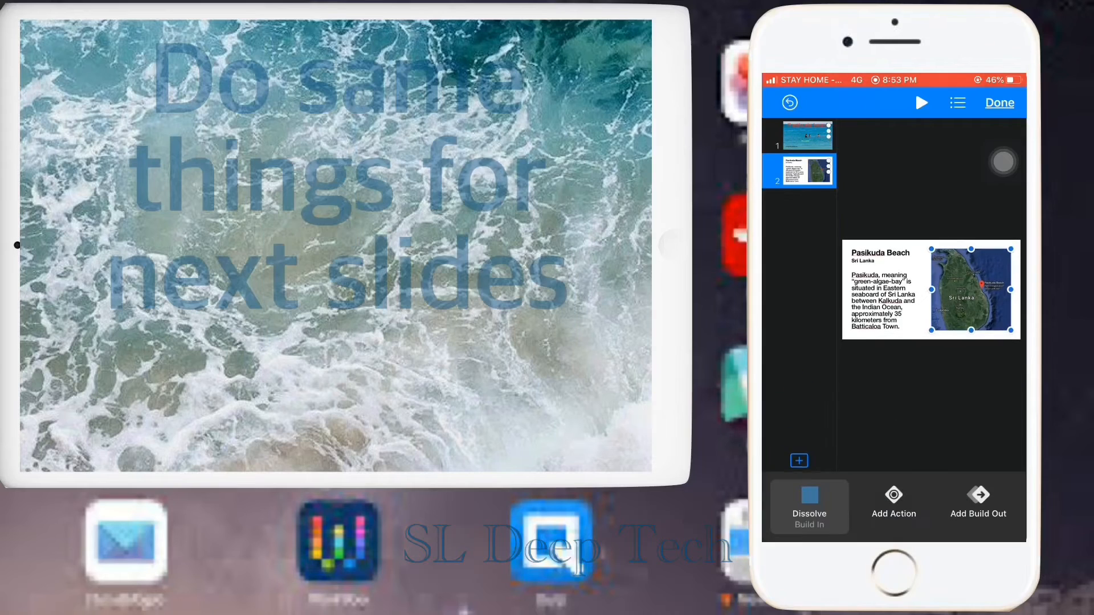
- Give the title text a Keyboard build-in starting with Build 1
click(809, 506)
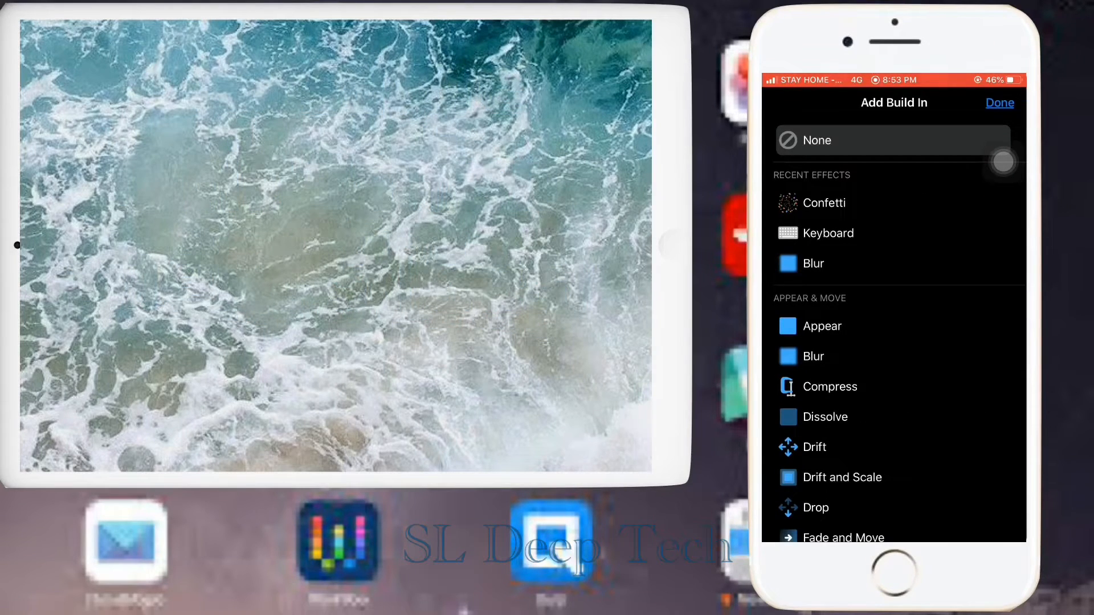
click(828, 232)
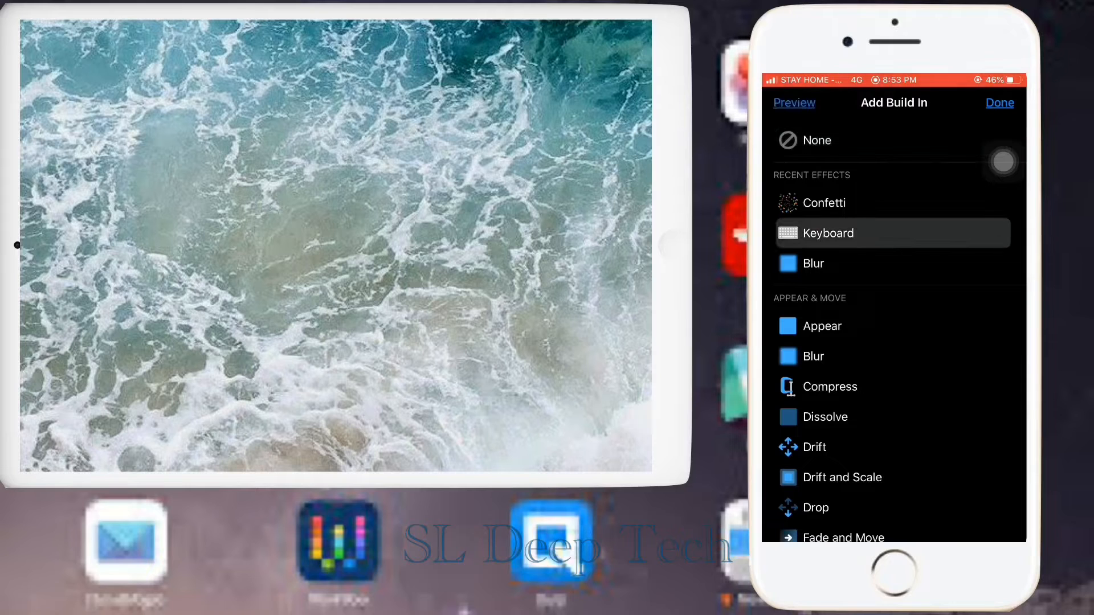
click(827, 232)
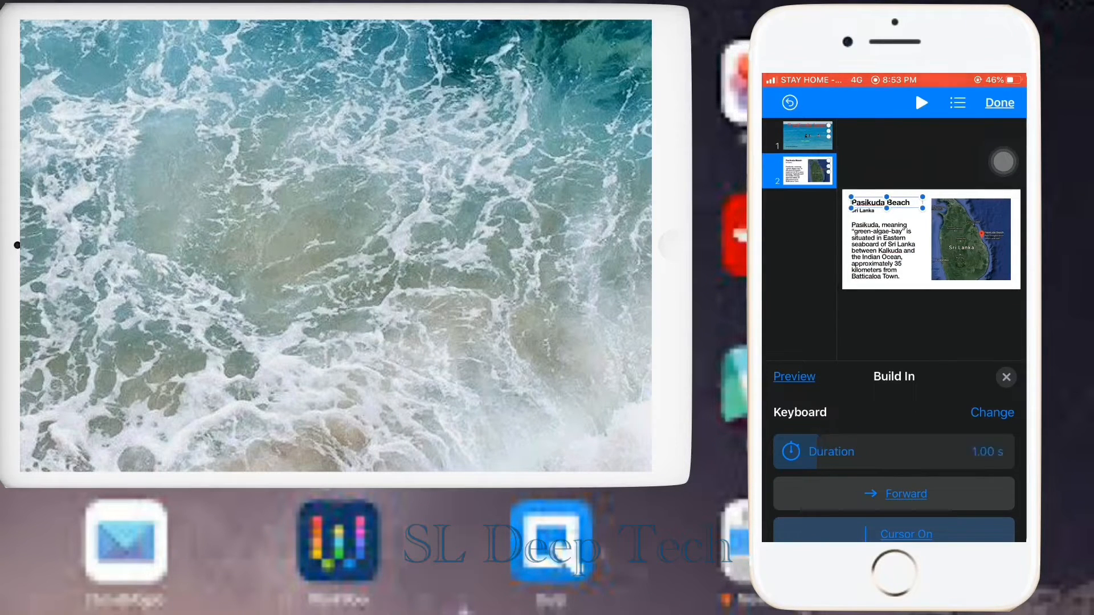
scroll(down, 3)
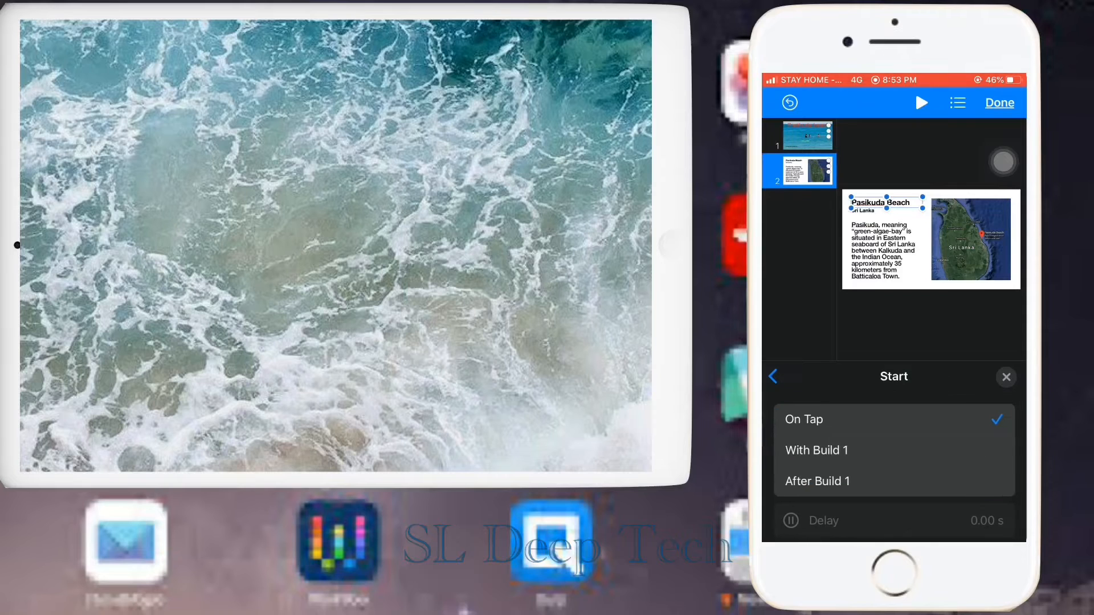
click(815, 450)
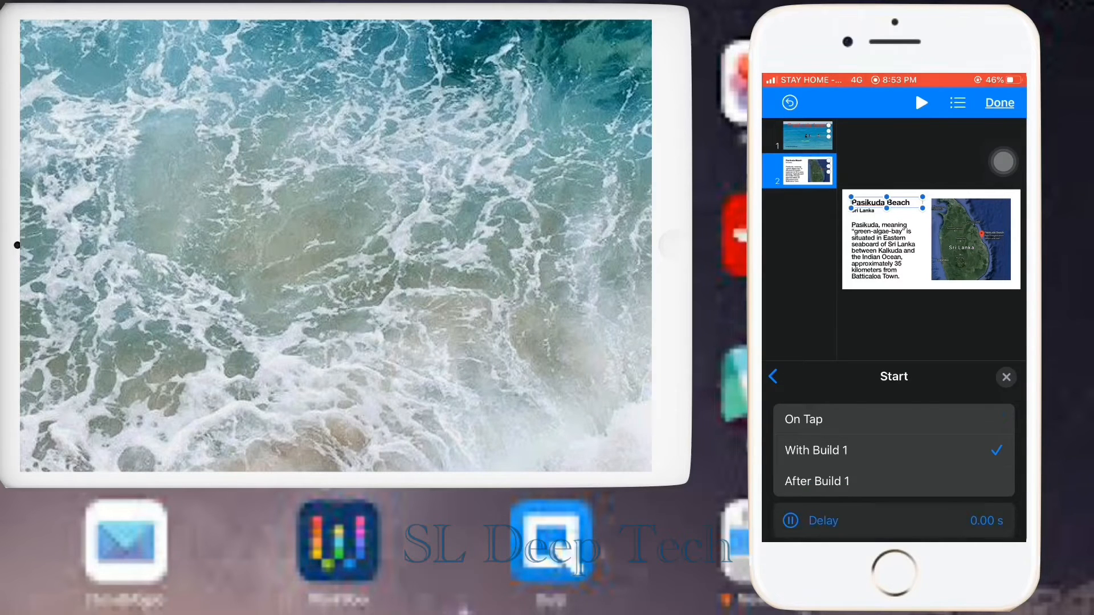
click(772, 377)
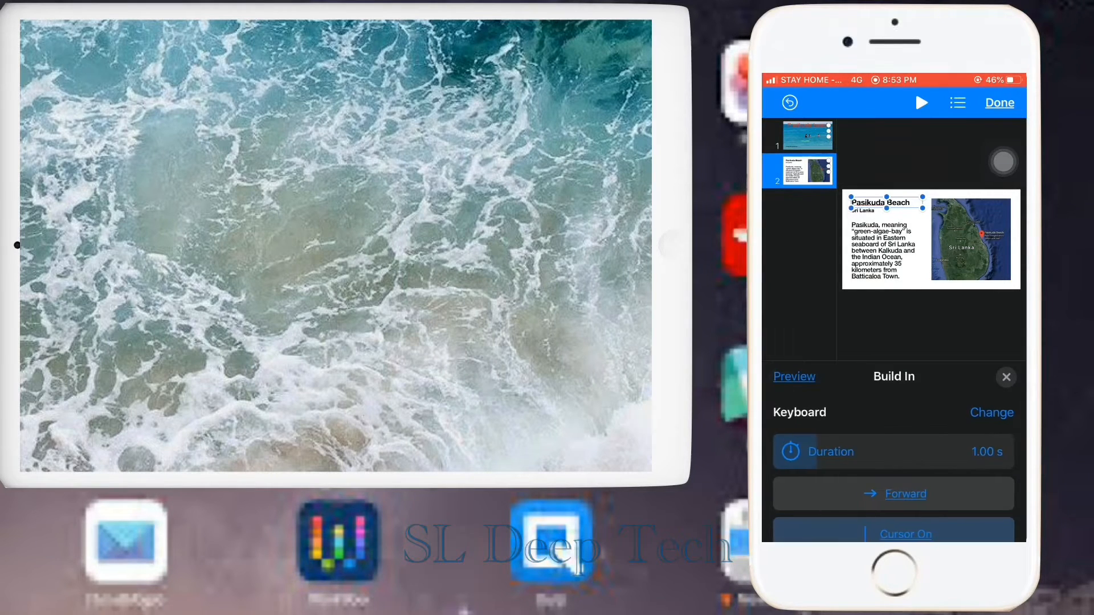
click(1005, 377)
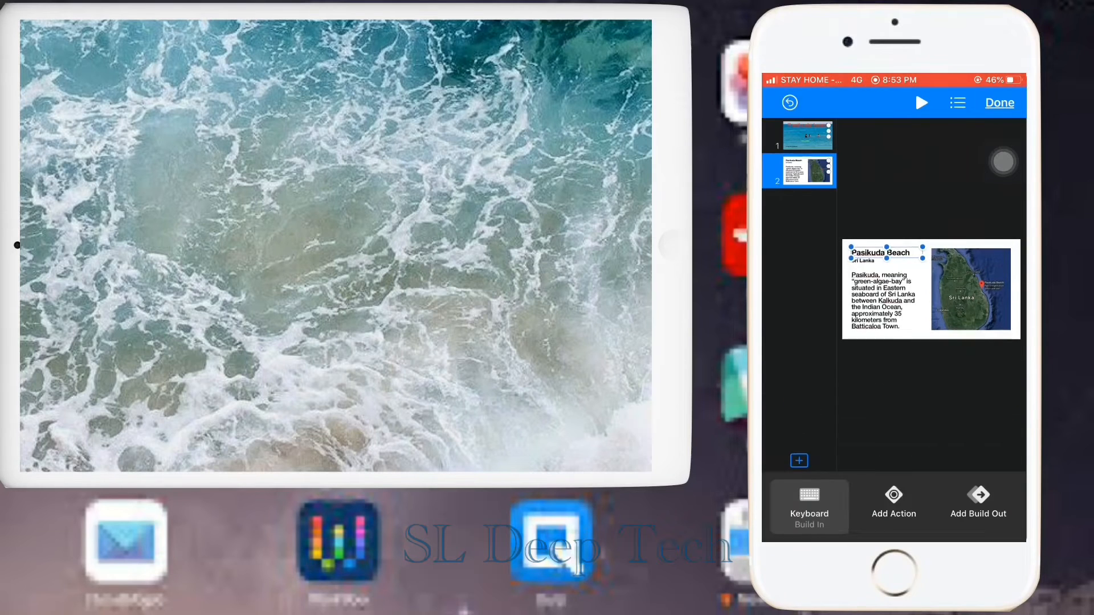
- Give the subtitle a Keyboard build-in starting with Build 1 after a 1 s delay
click(810, 506)
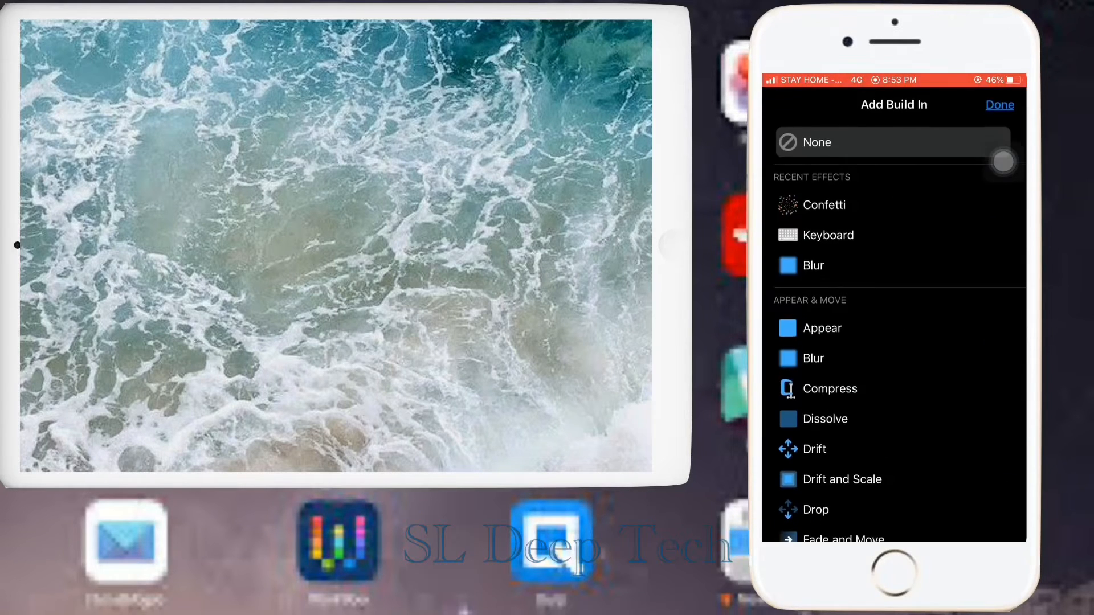
click(829, 232)
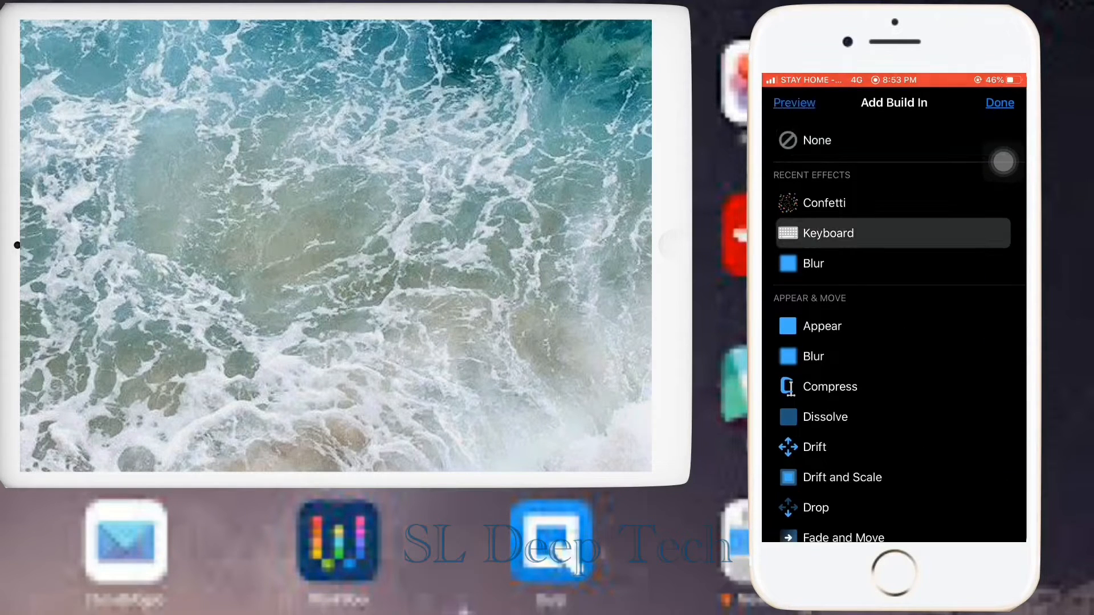
click(827, 232)
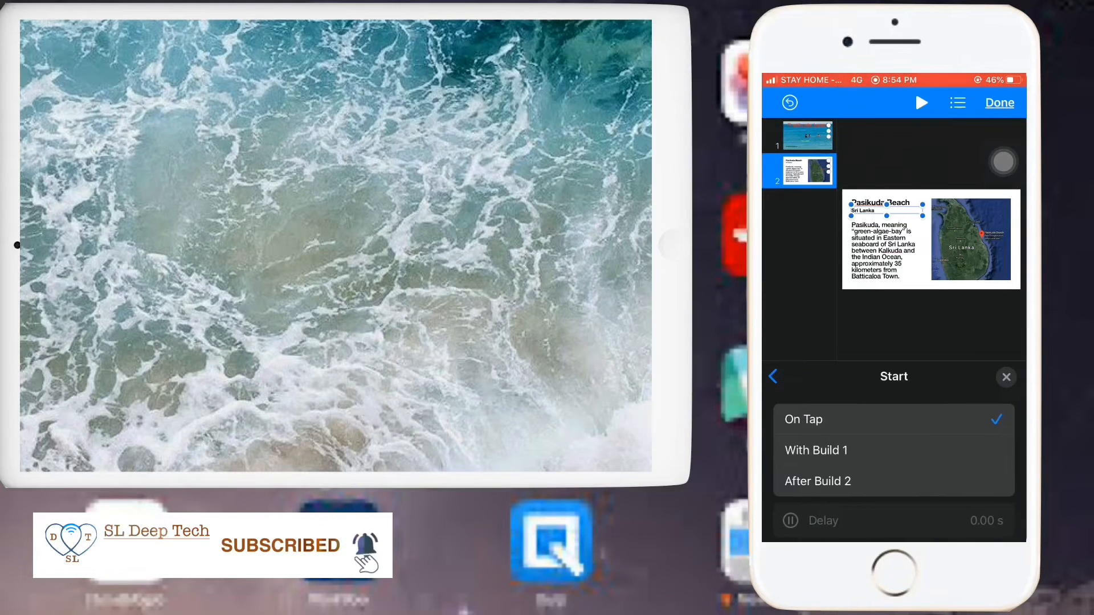
click(815, 450)
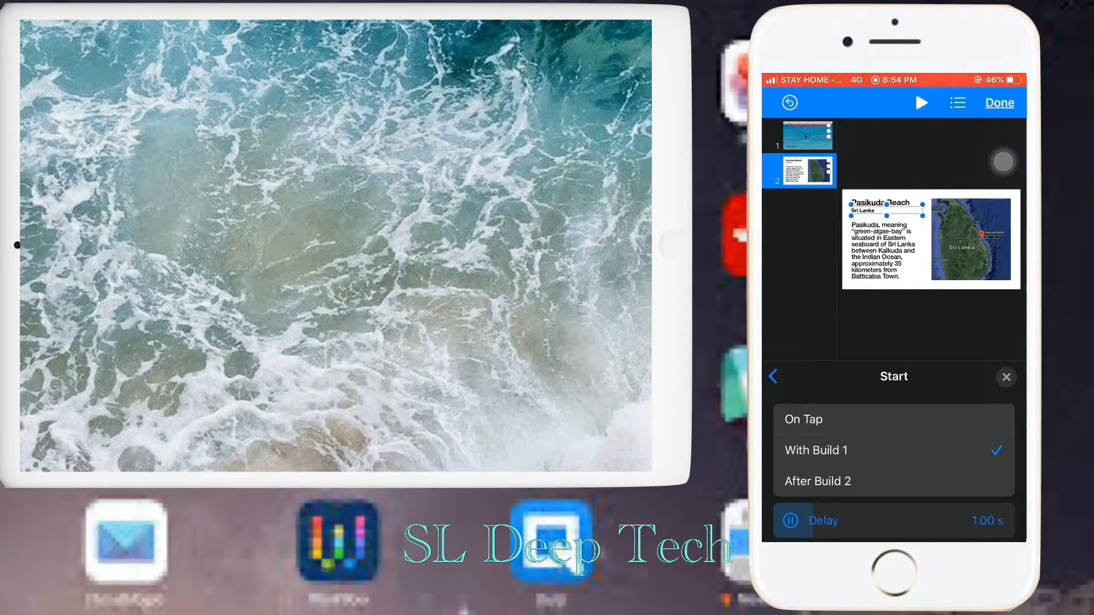
click(1006, 377)
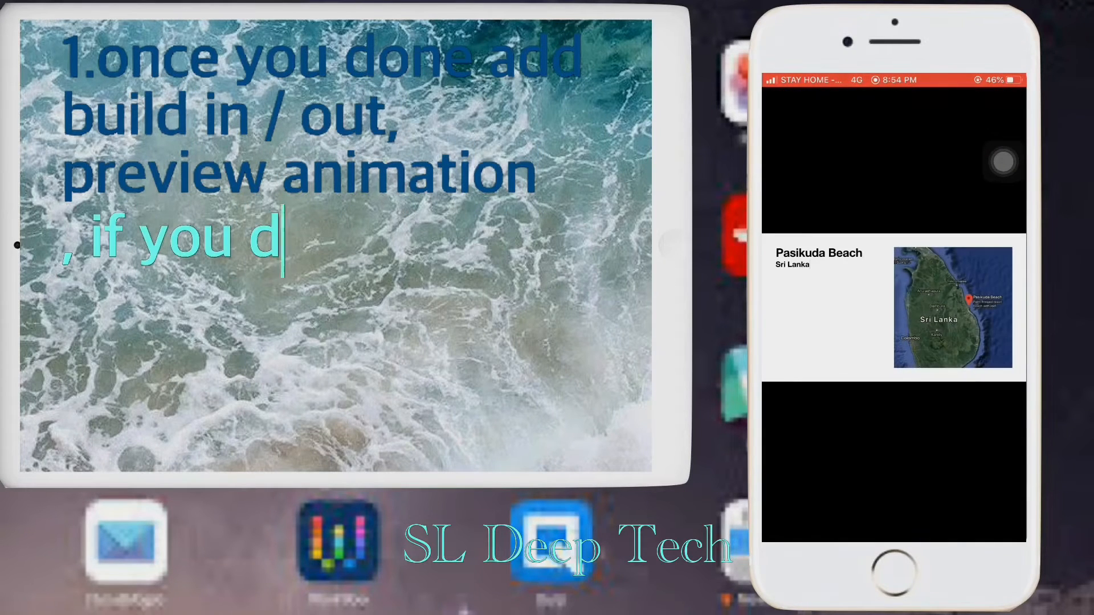
- Finish the animation edit and type the body text: "green-algae-bay" situated on the eastern seaboard of Sri Lanka
text(on't like this animation change &)
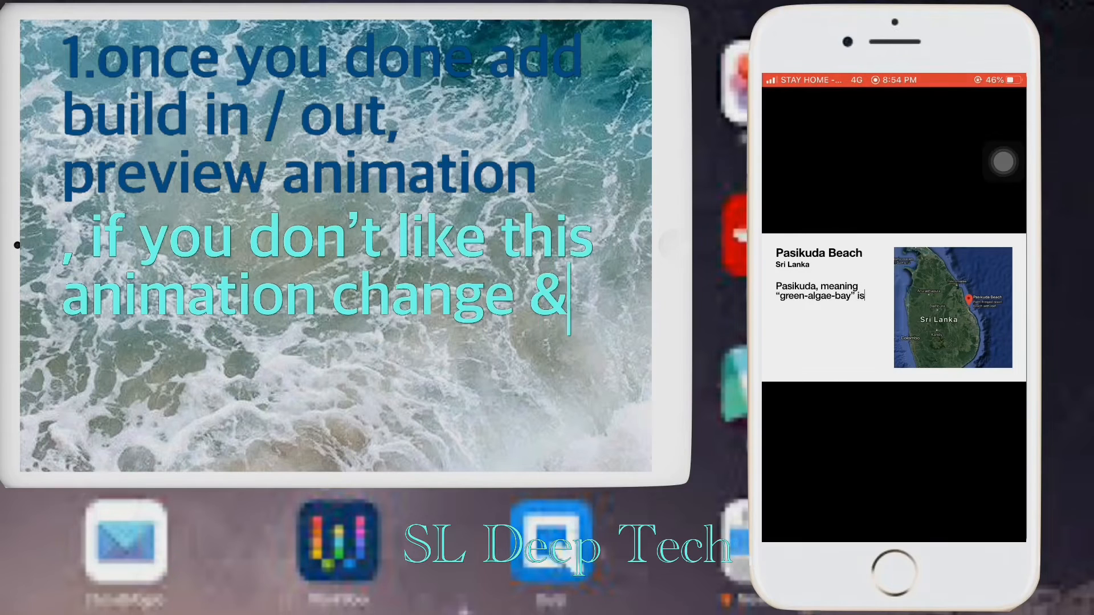
text(get it done)
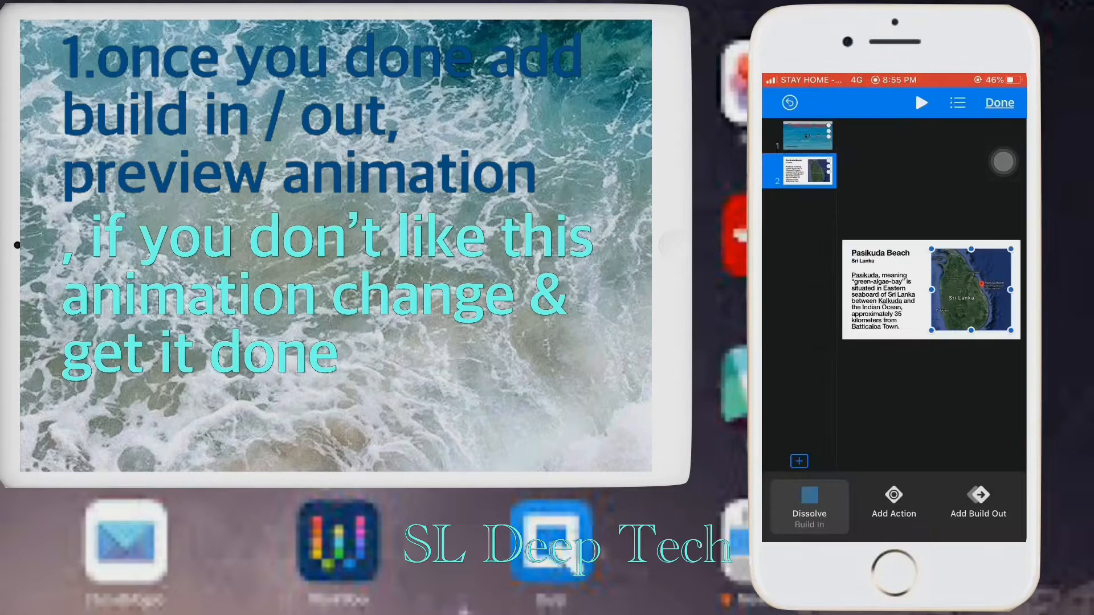
click(977, 506)
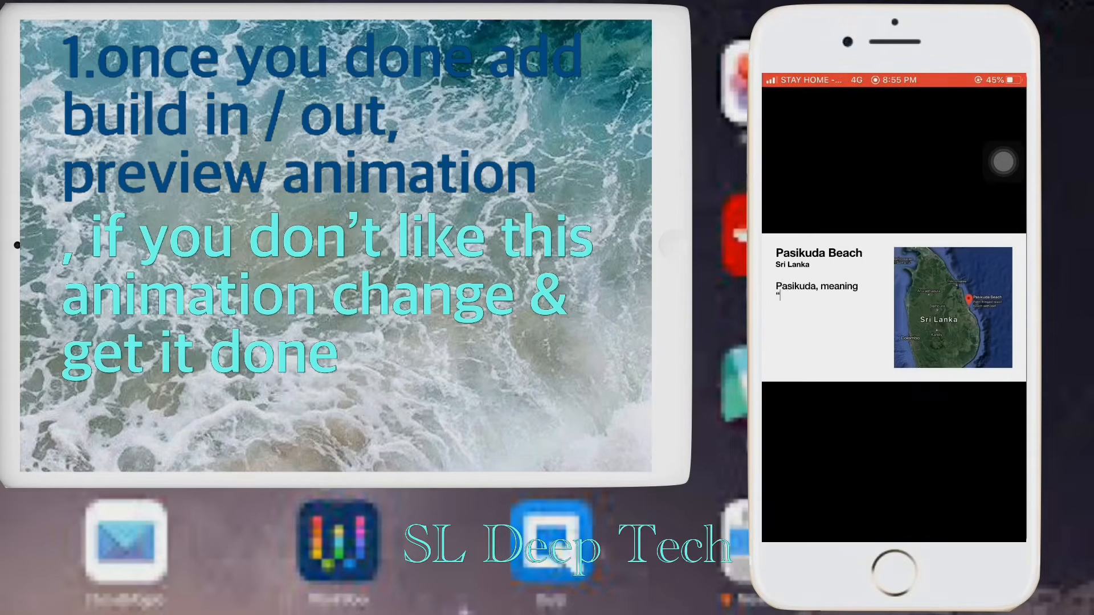
text("green-algae-bay" is situated in Eastern seaboard of Sri Lanka between Kalkuda and the Indian Ocean, approximately 35 kilometers from Batticaloa Town.)
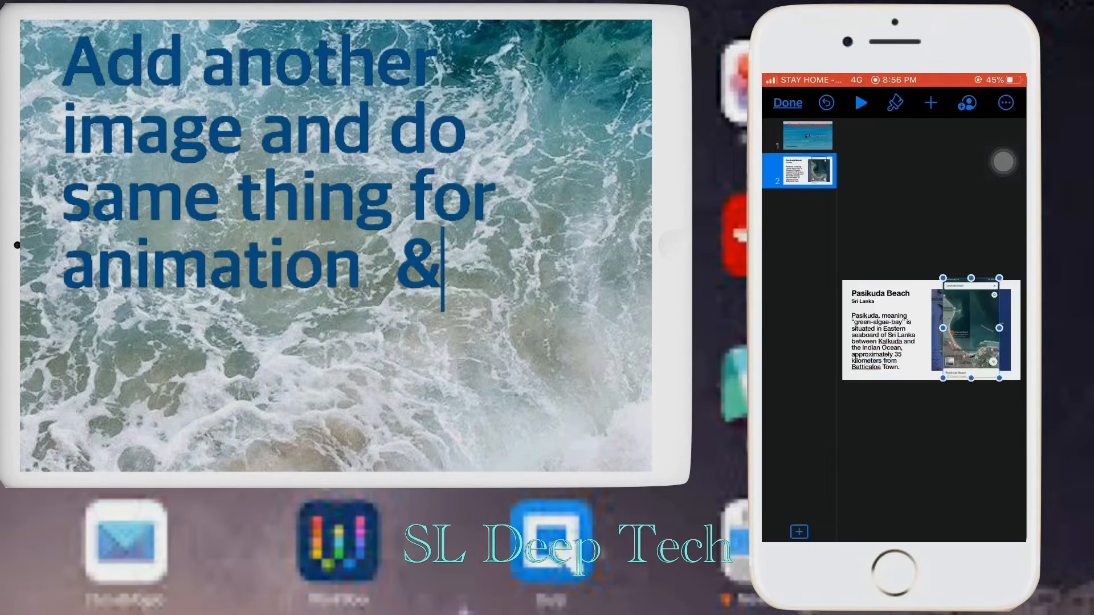
- Preview the builds and give the map image a one-second Dissolve build-in
text(preview)
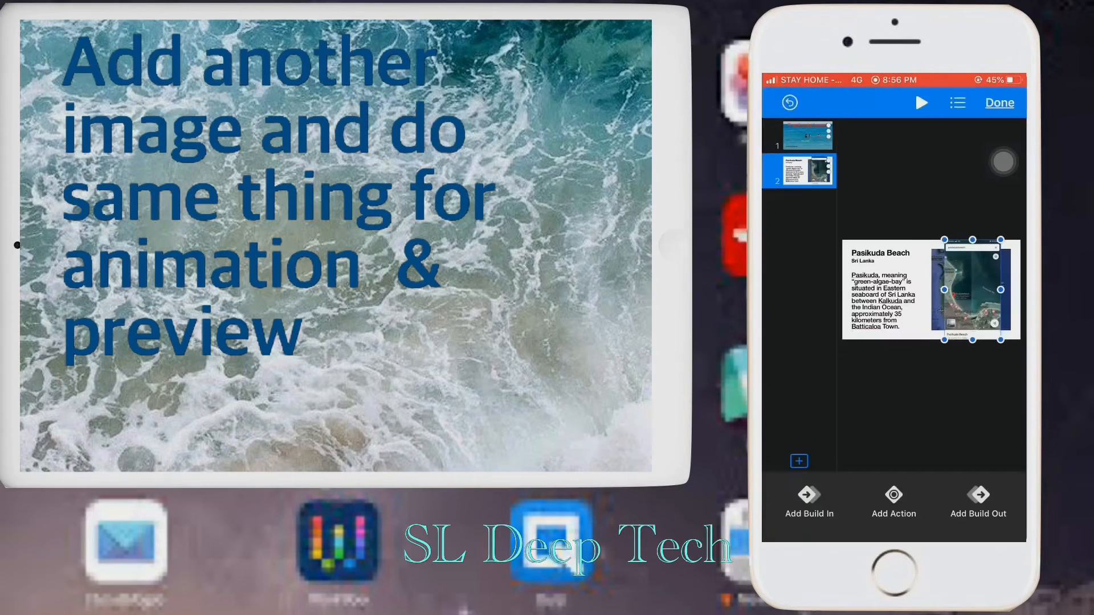
click(809, 502)
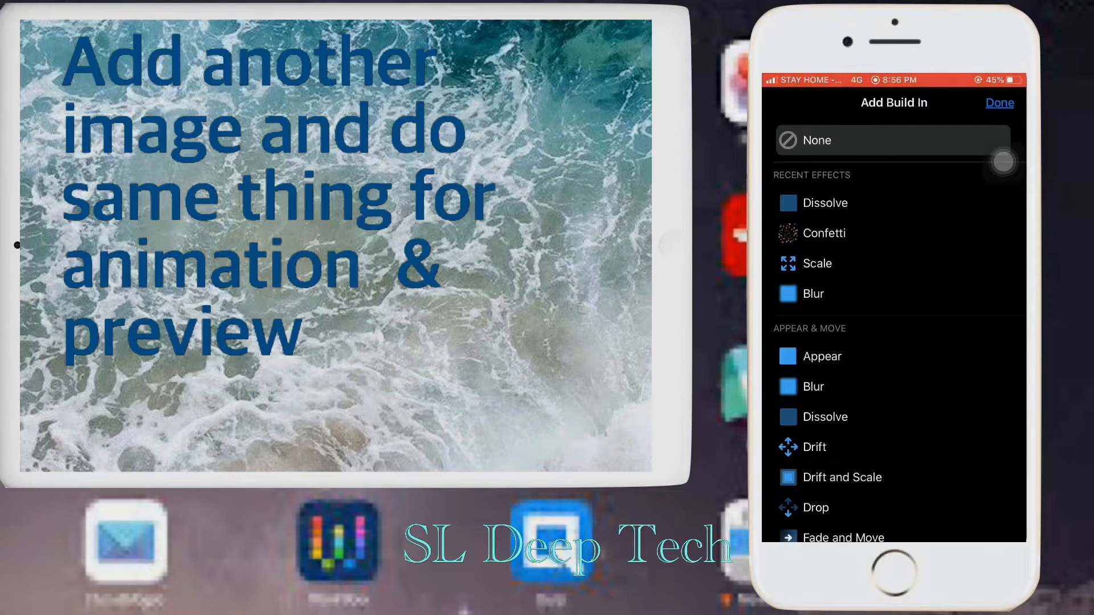
click(825, 417)
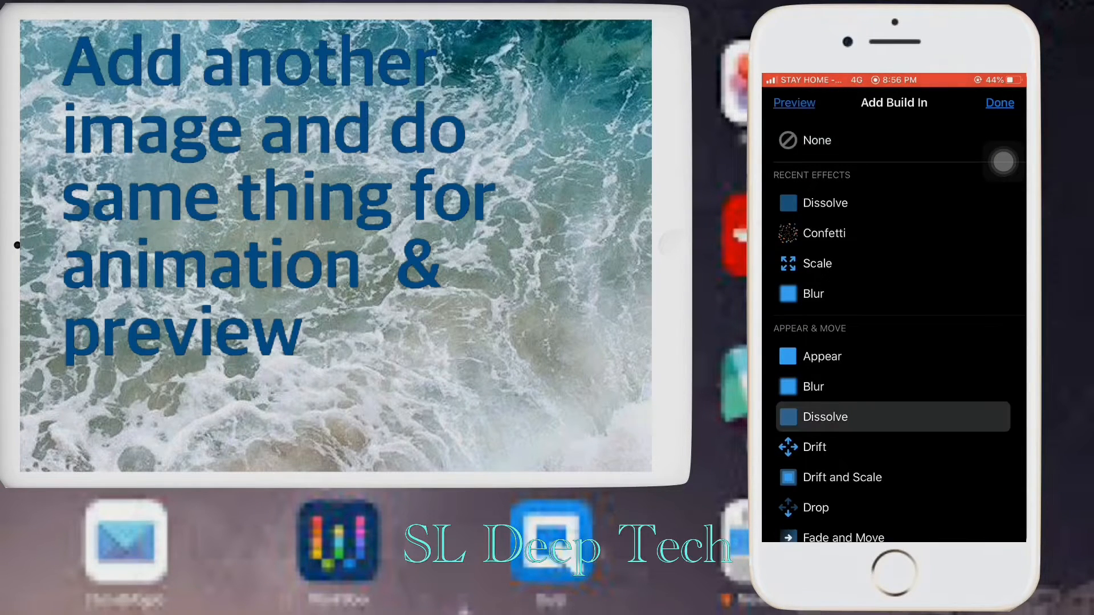
click(824, 417)
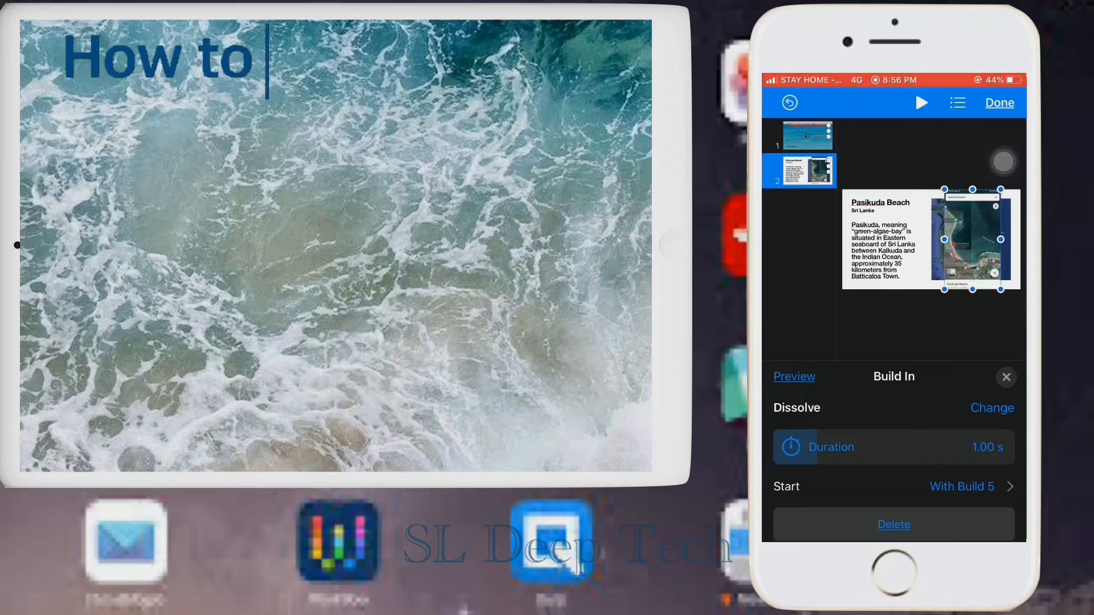
text(add background to)
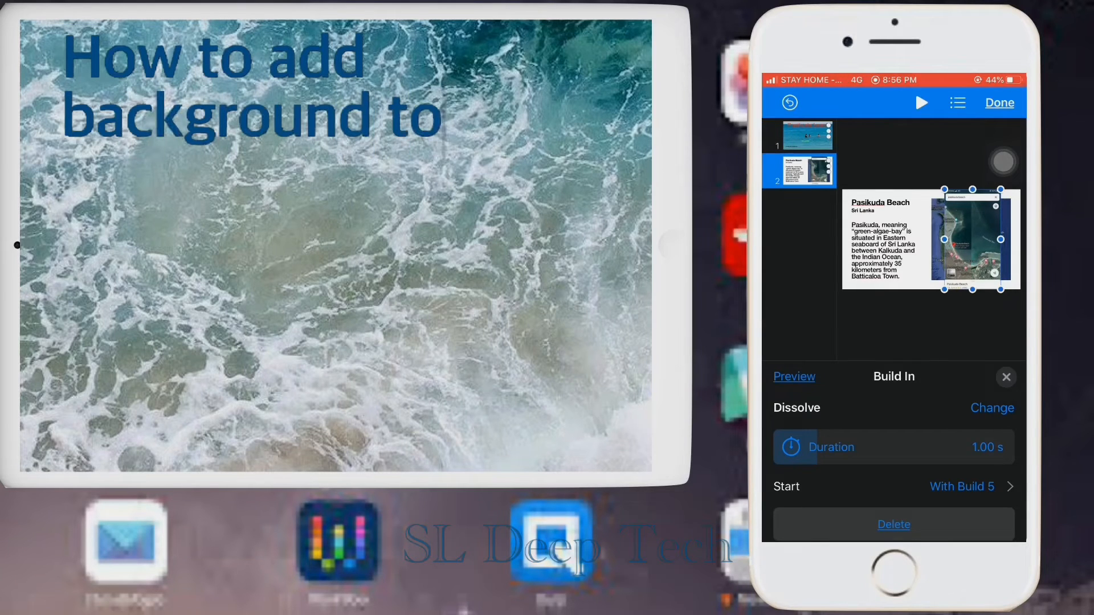
click(1007, 377)
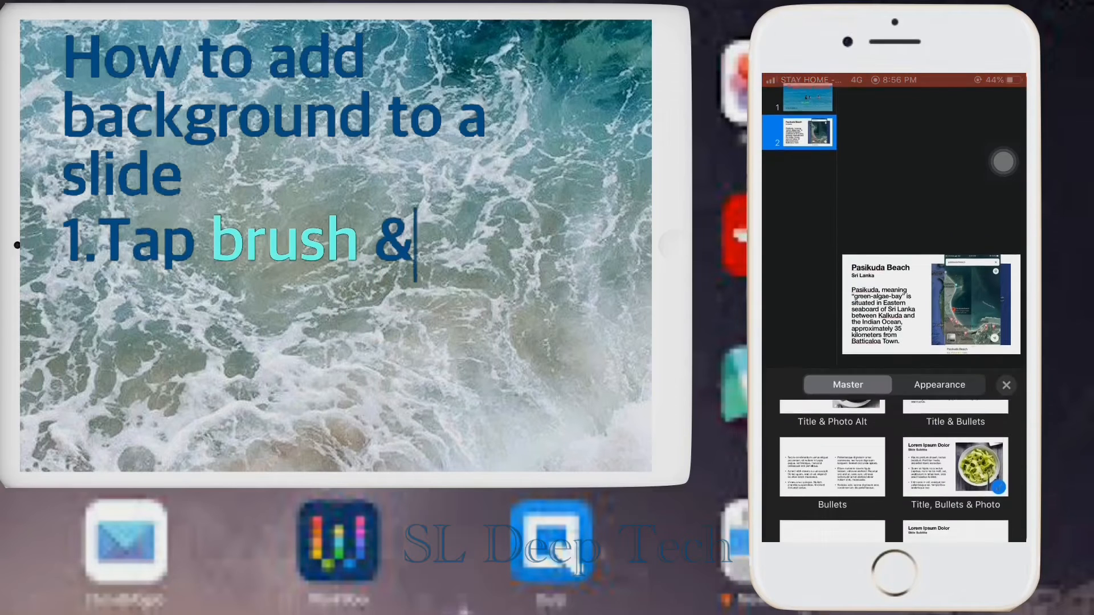
- Set the slide background to a gradient with a purple start colour and a dark red end colour
click(939, 384)
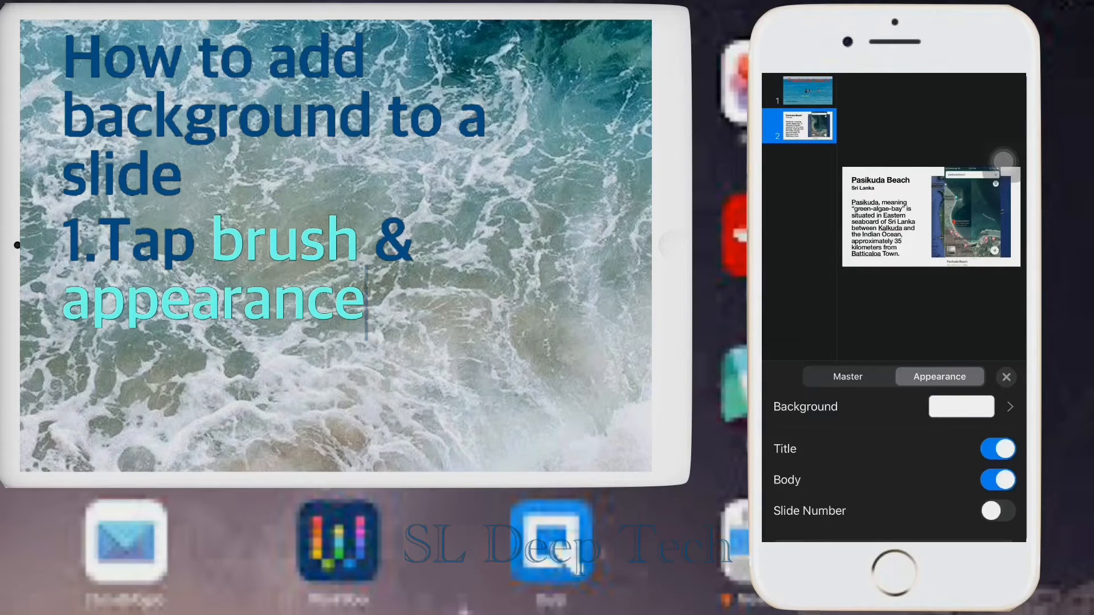
text(2.Tap b)
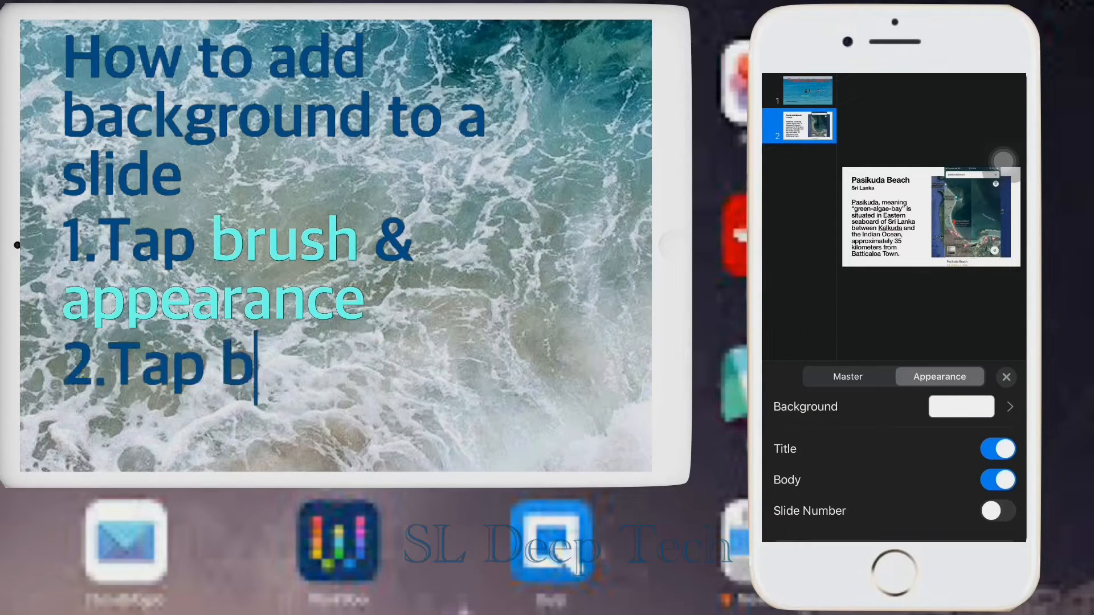
click(959, 406)
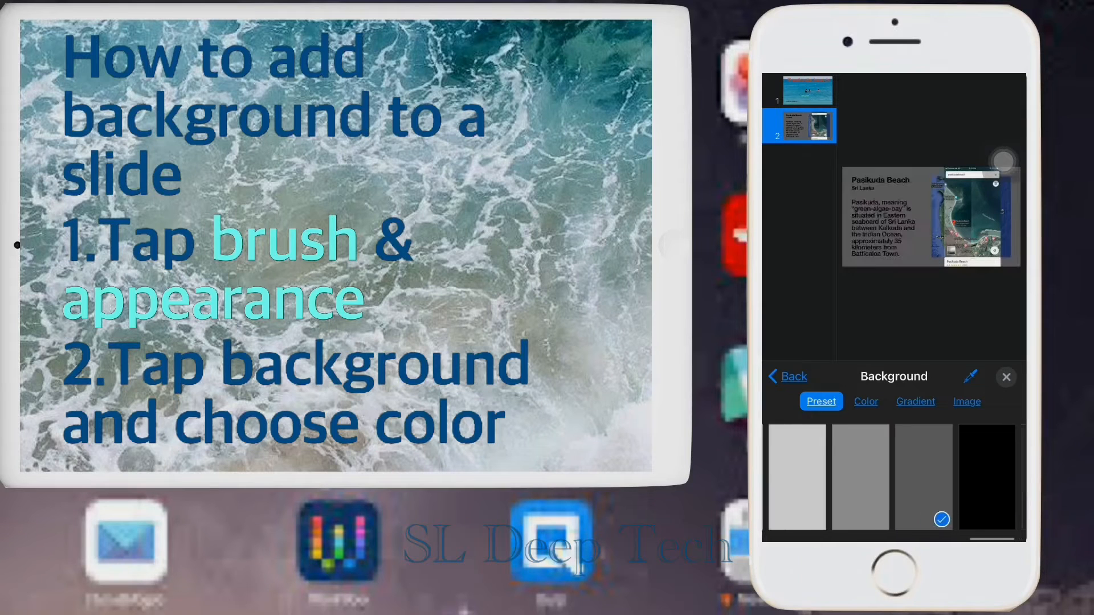
click(915, 401)
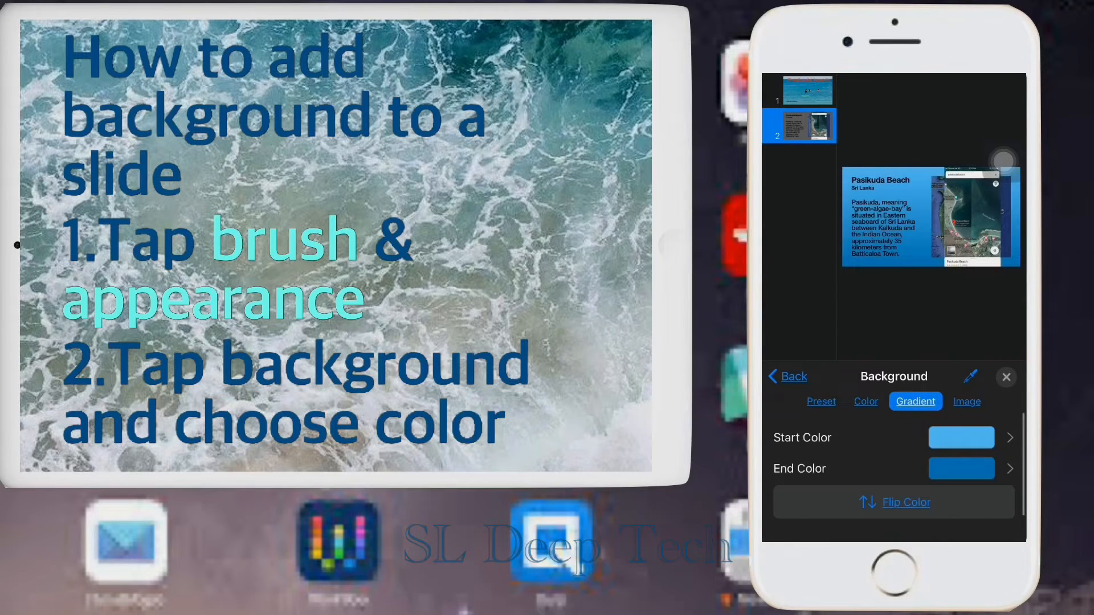
click(962, 437)
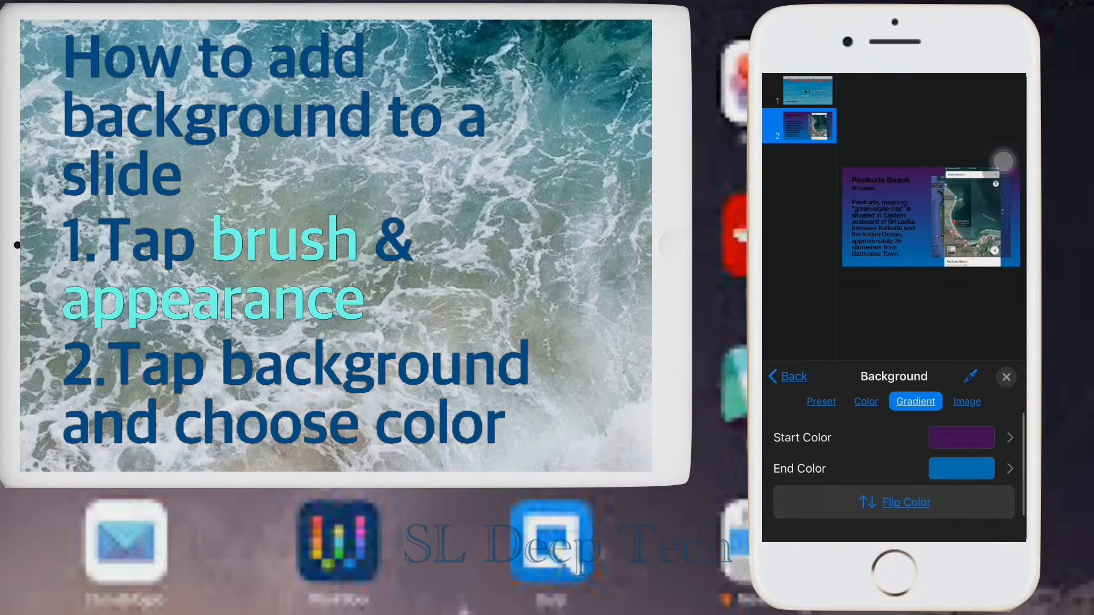
click(962, 469)
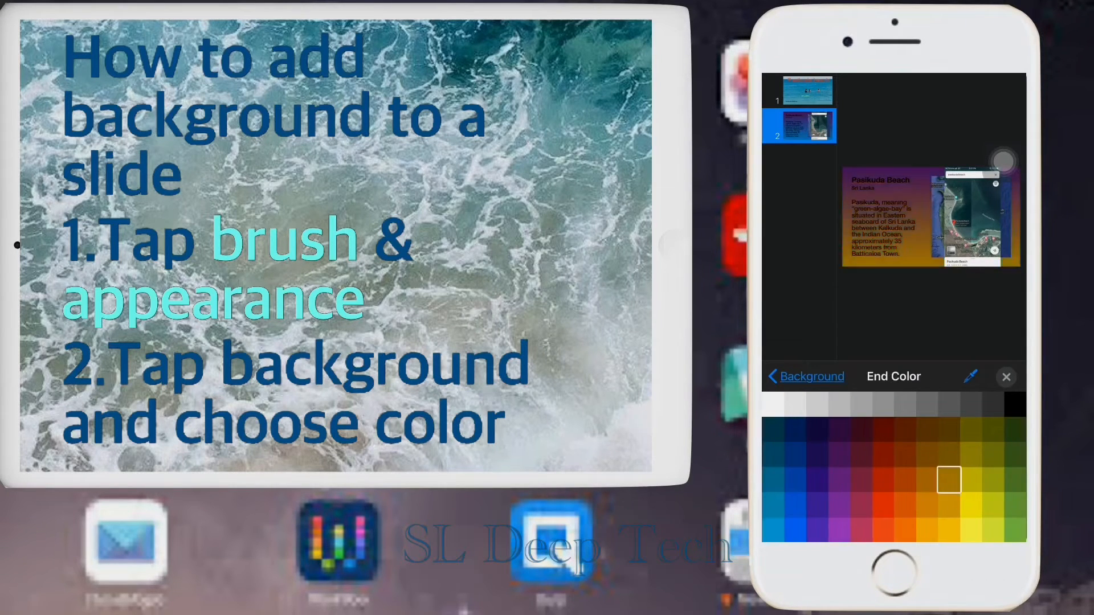
click(905, 429)
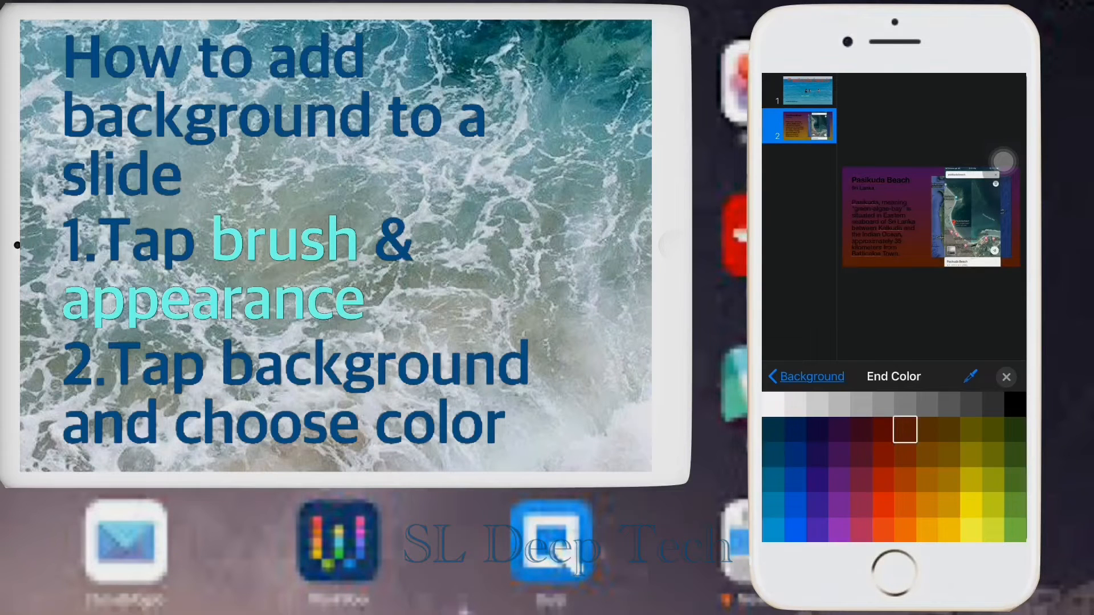
click(775, 479)
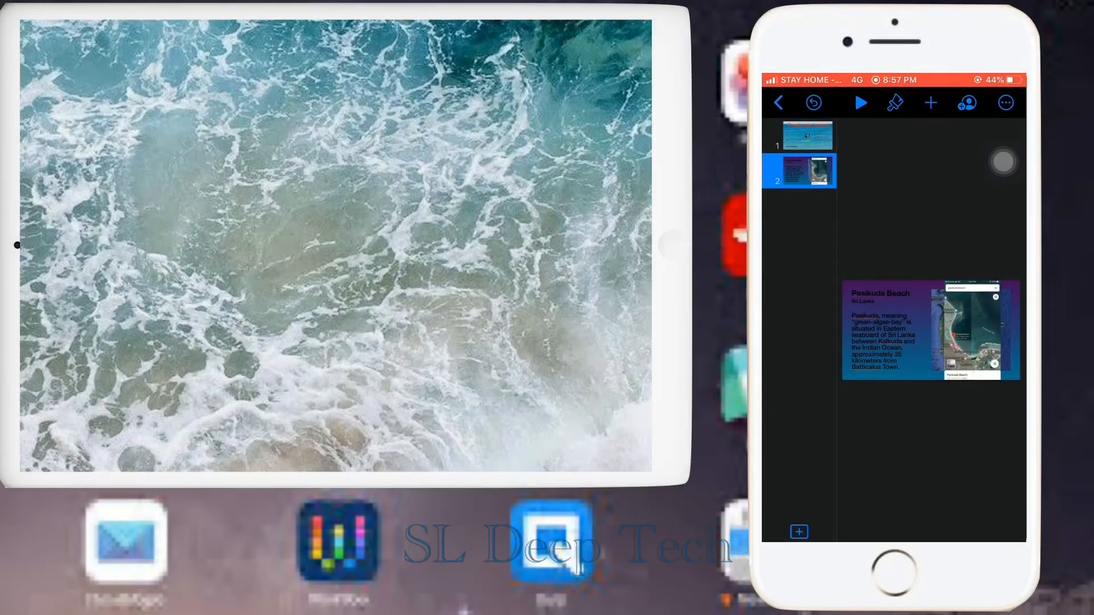
click(930, 104)
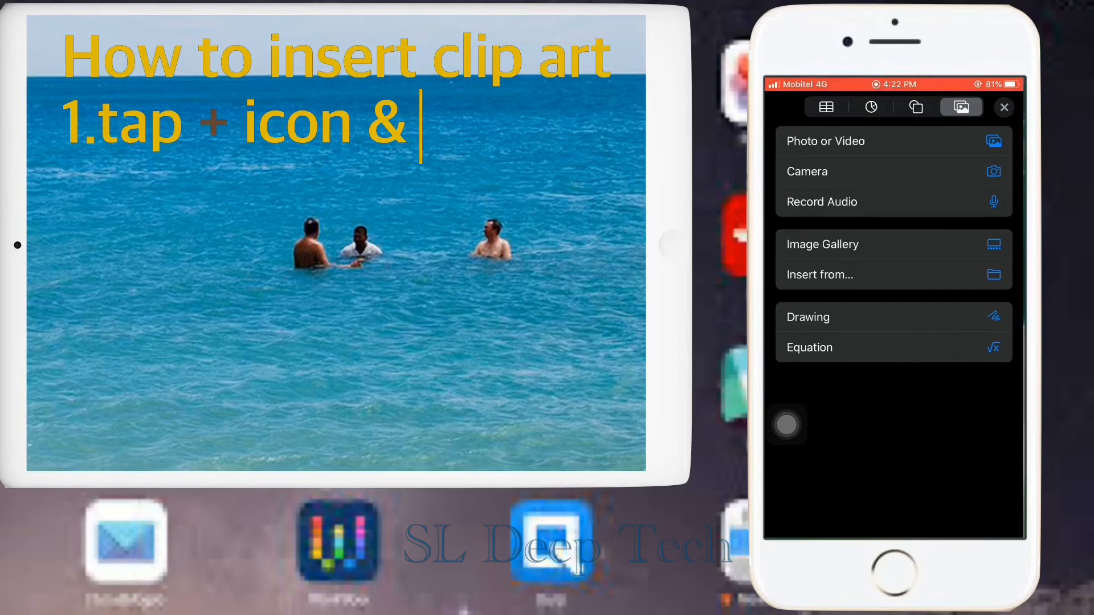
- Insert the wave clip art from the shapes library and fill it blue
click(915, 107)
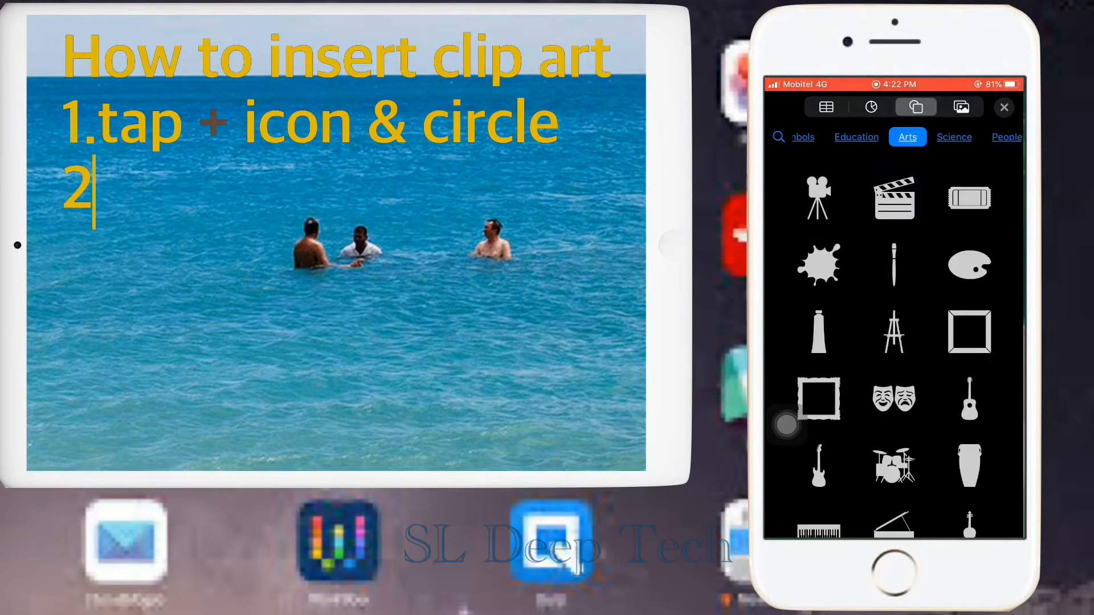
text(Select clip art or symbols)
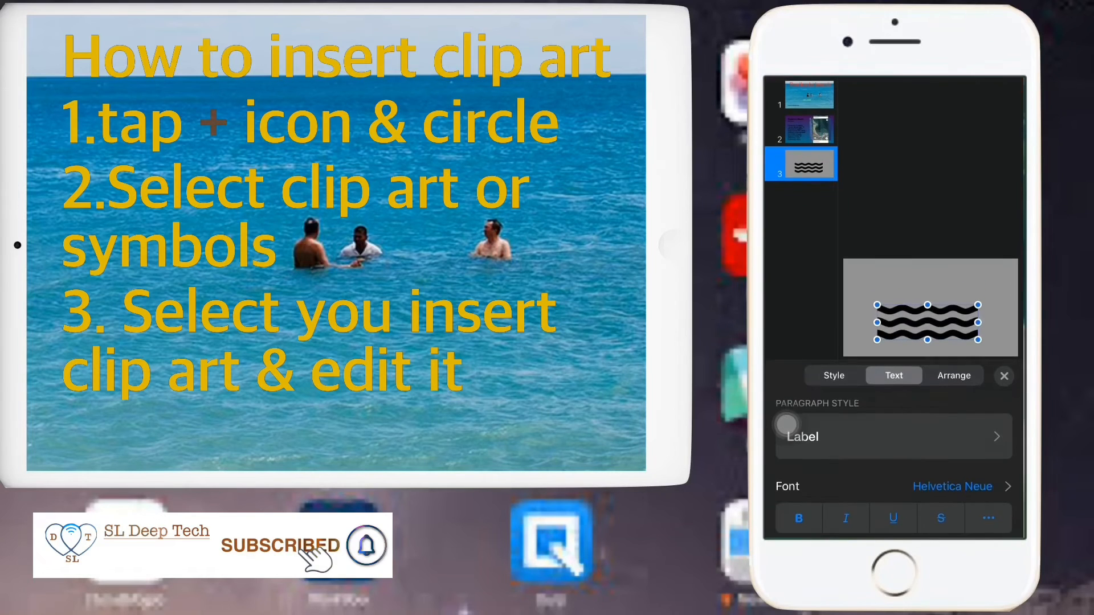
click(833, 375)
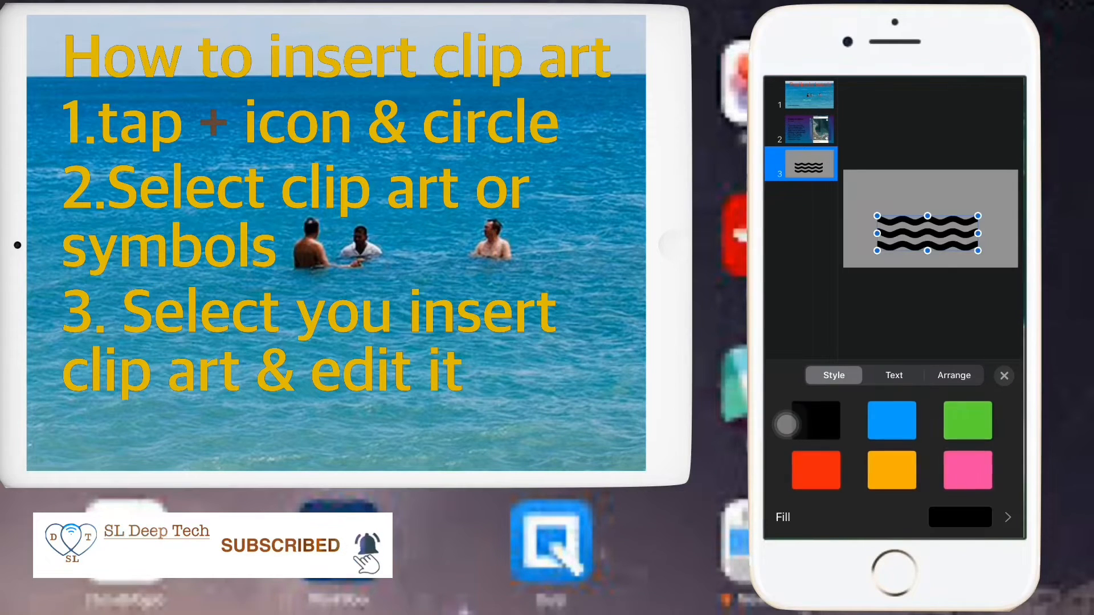
click(891, 420)
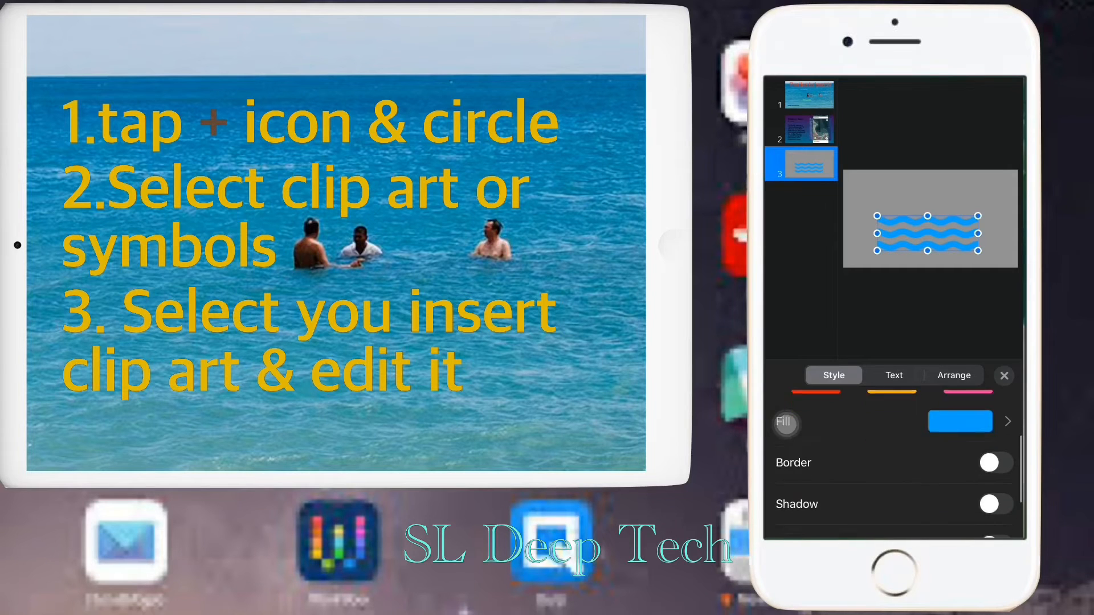
- Add a border to the wave and thicken it to 8 pt
click(993, 462)
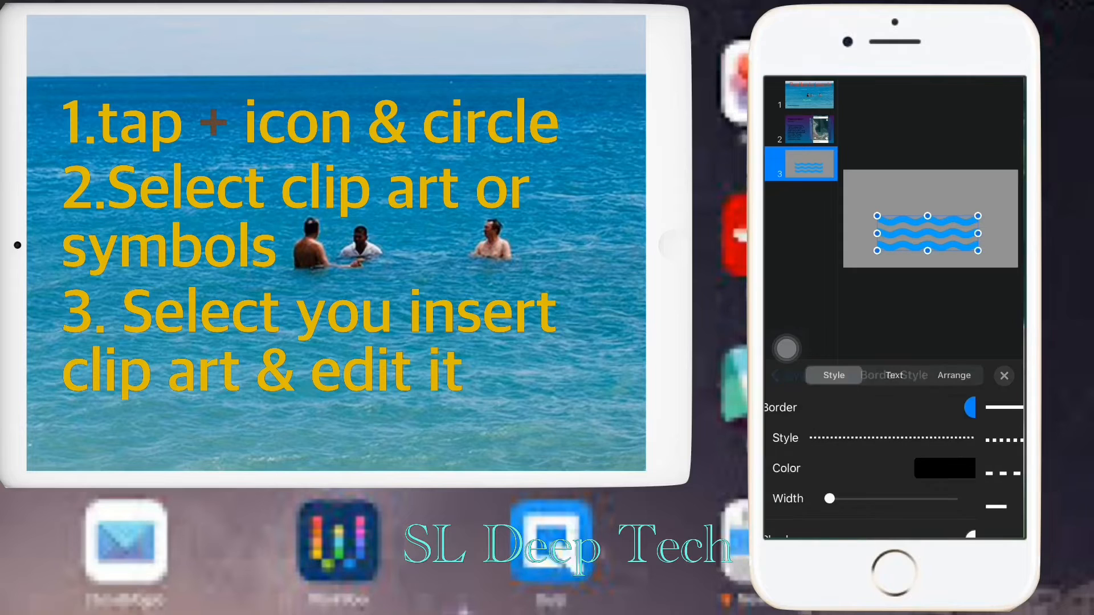
click(971, 408)
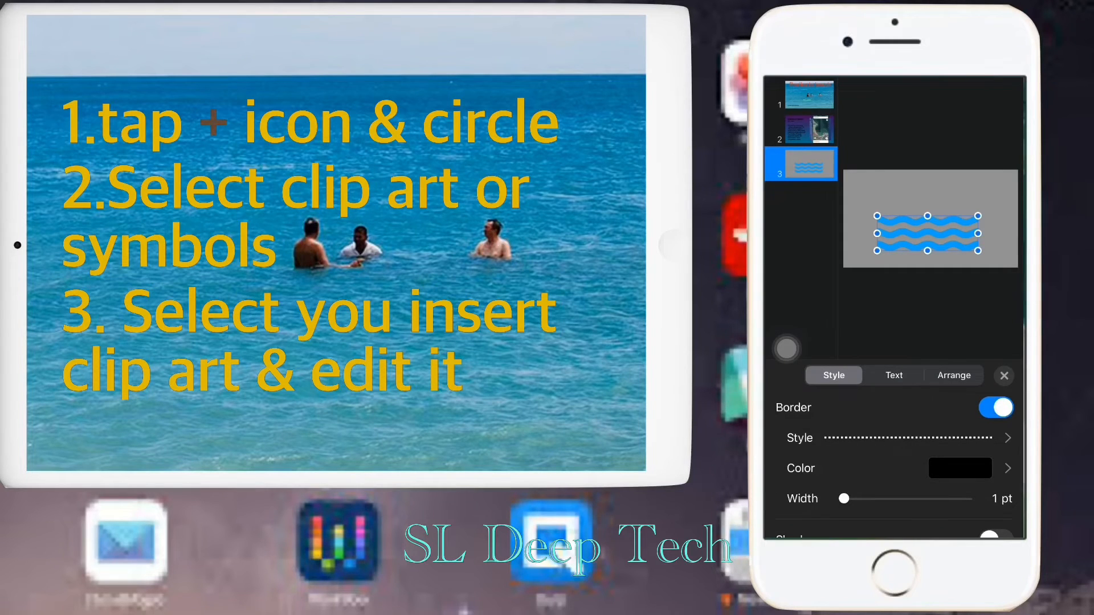
click(960, 469)
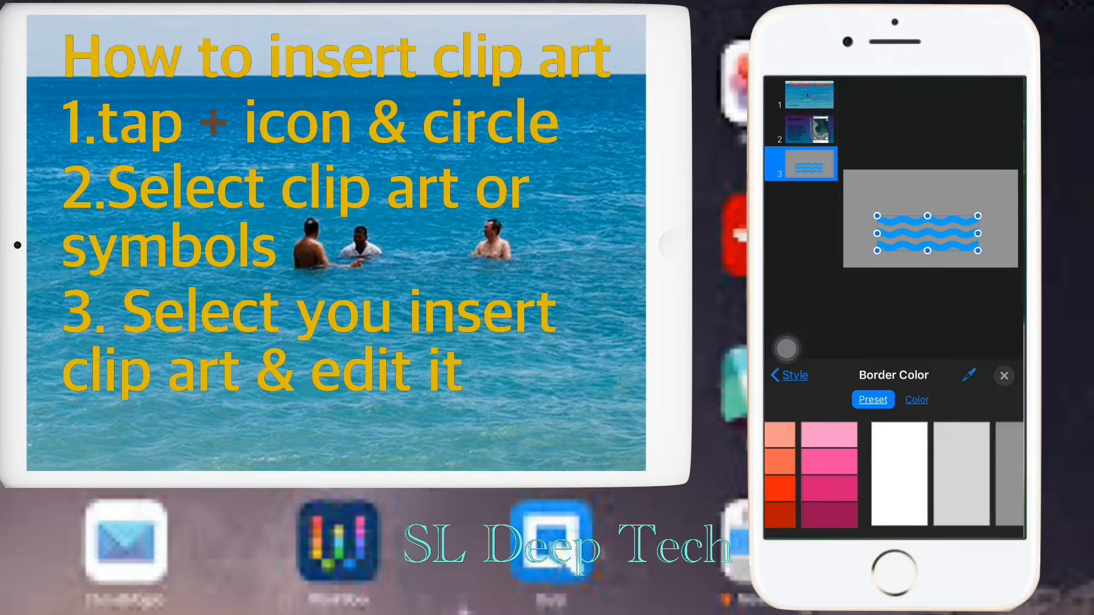
click(789, 375)
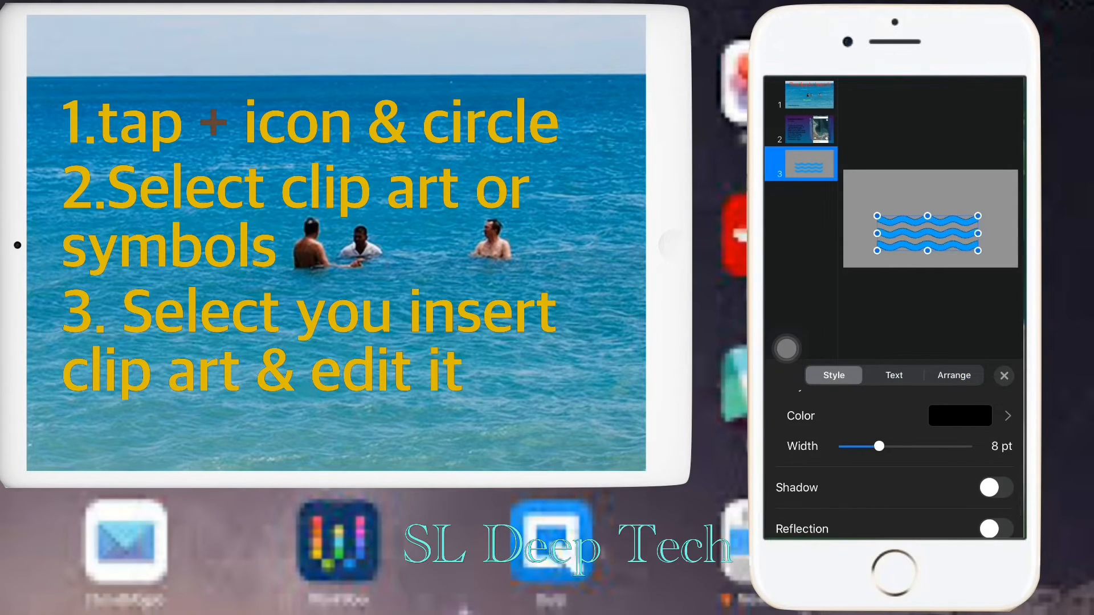
drag(878, 447, 911, 446)
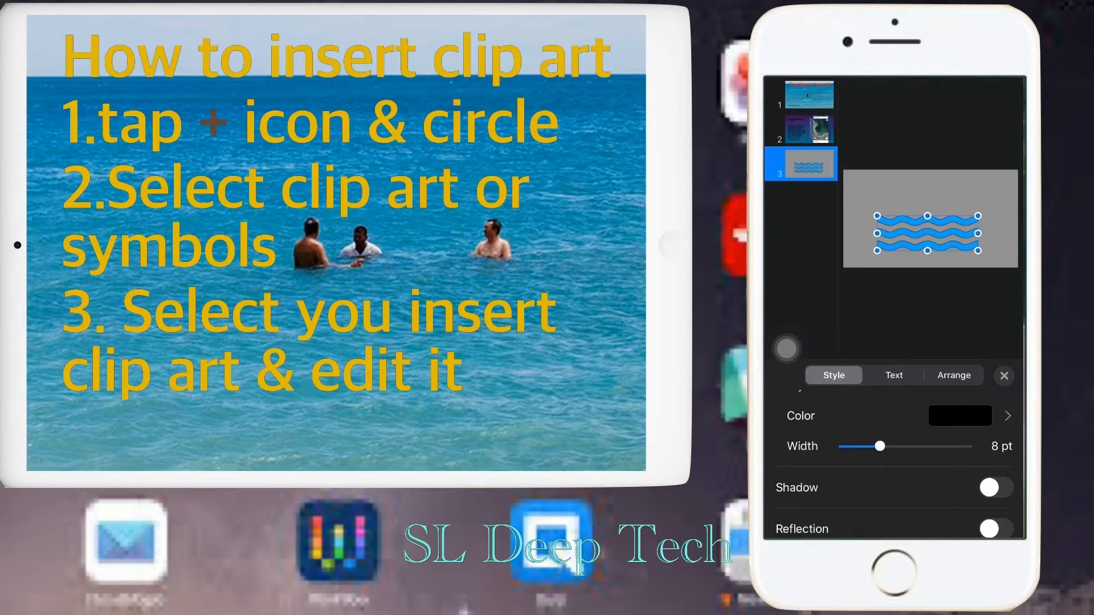
- Try a shadow on the wave, remove it, and turn on a reflection instead
click(995, 488)
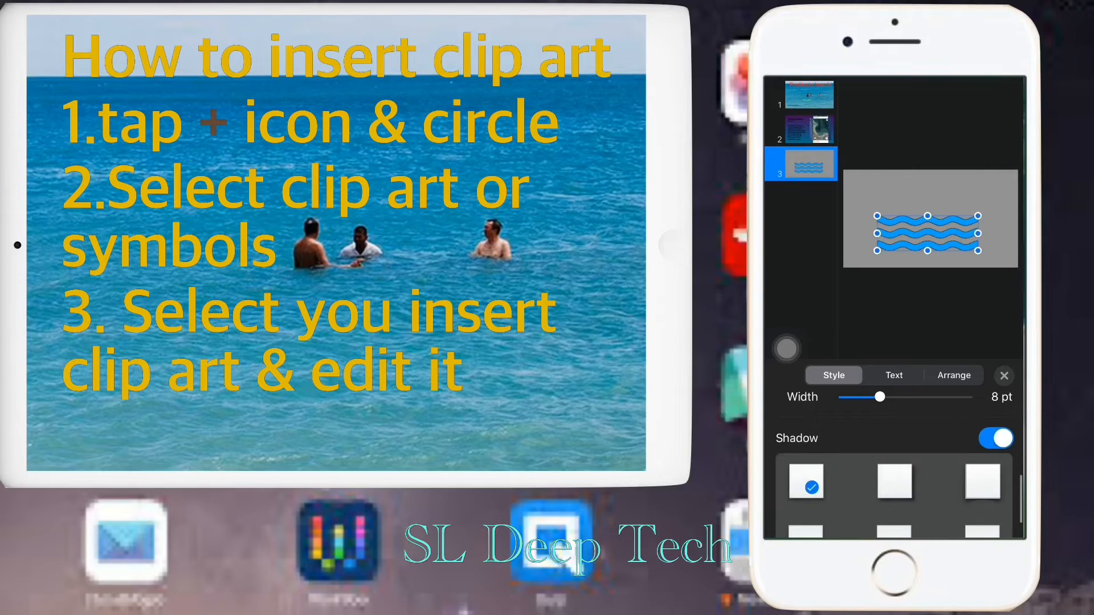
click(896, 481)
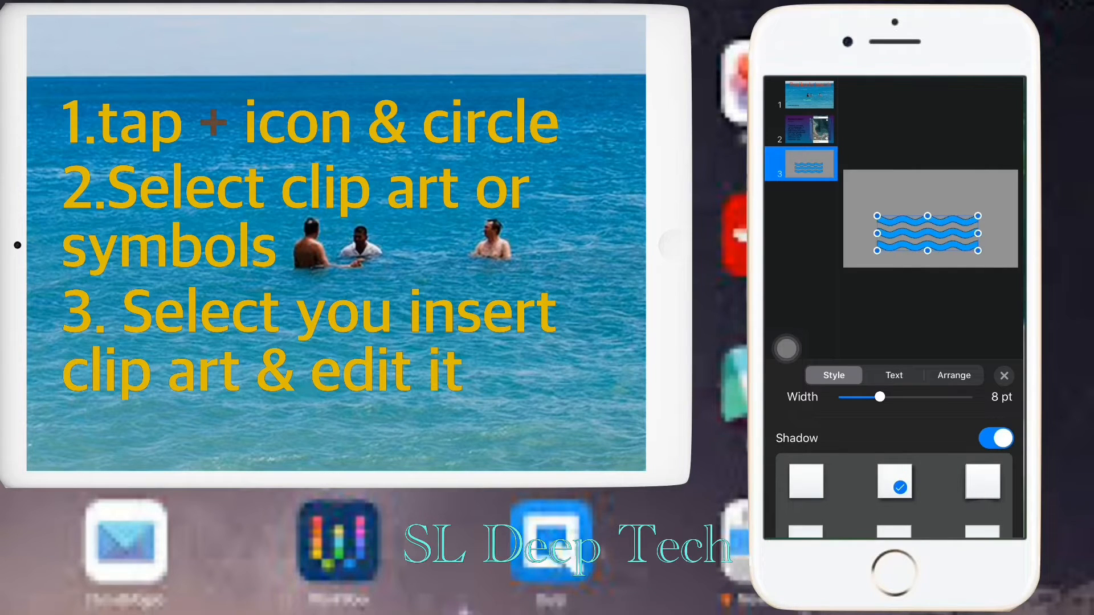
click(996, 437)
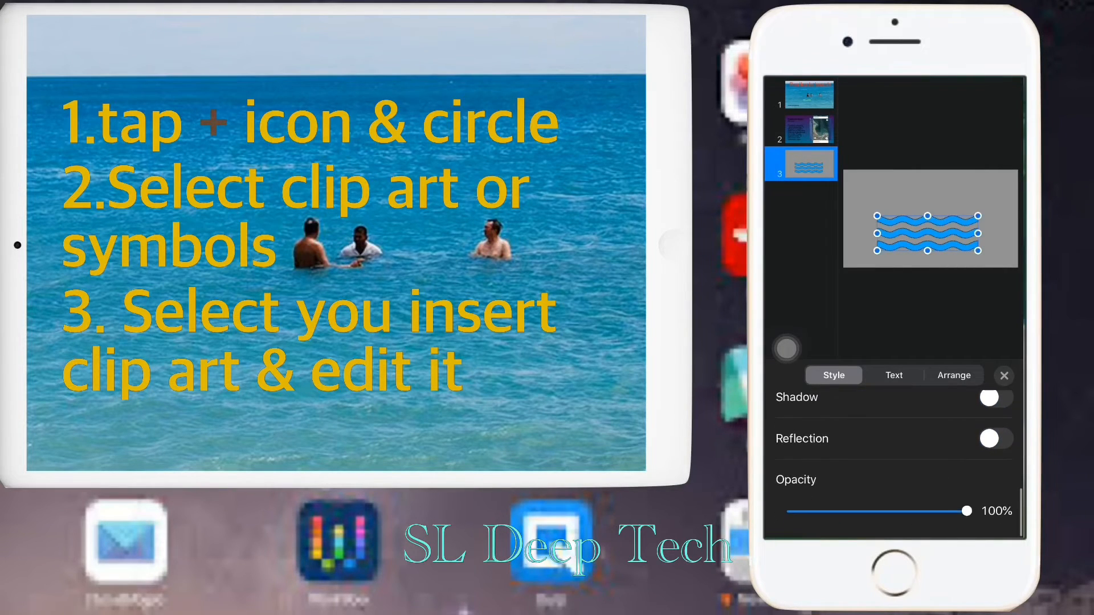
click(993, 438)
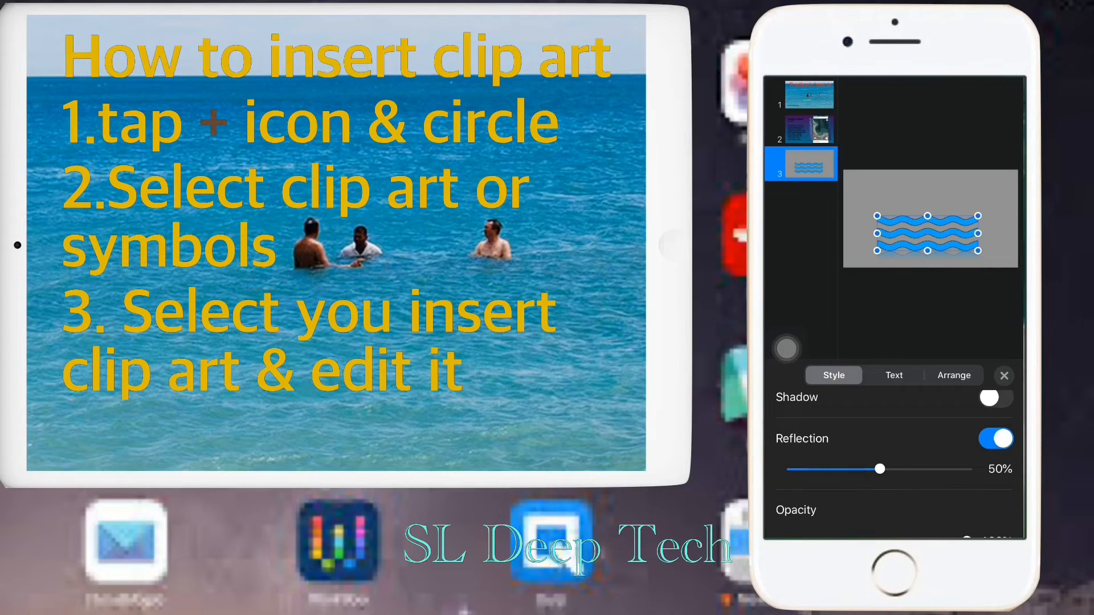
click(894, 375)
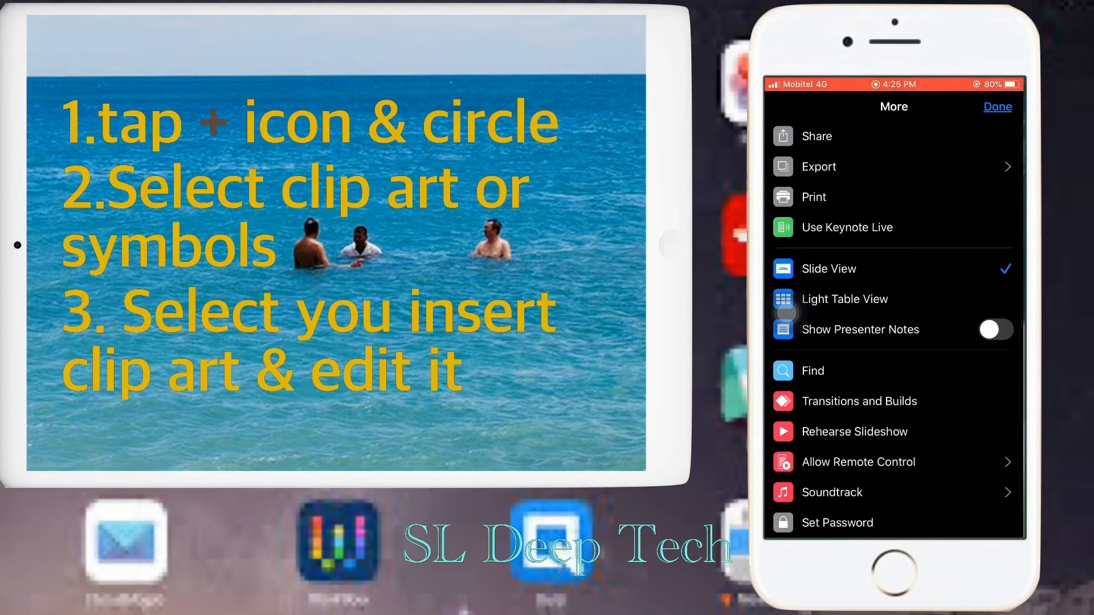
- Apply the Line Draw entrance build to the wave clip art
click(996, 107)
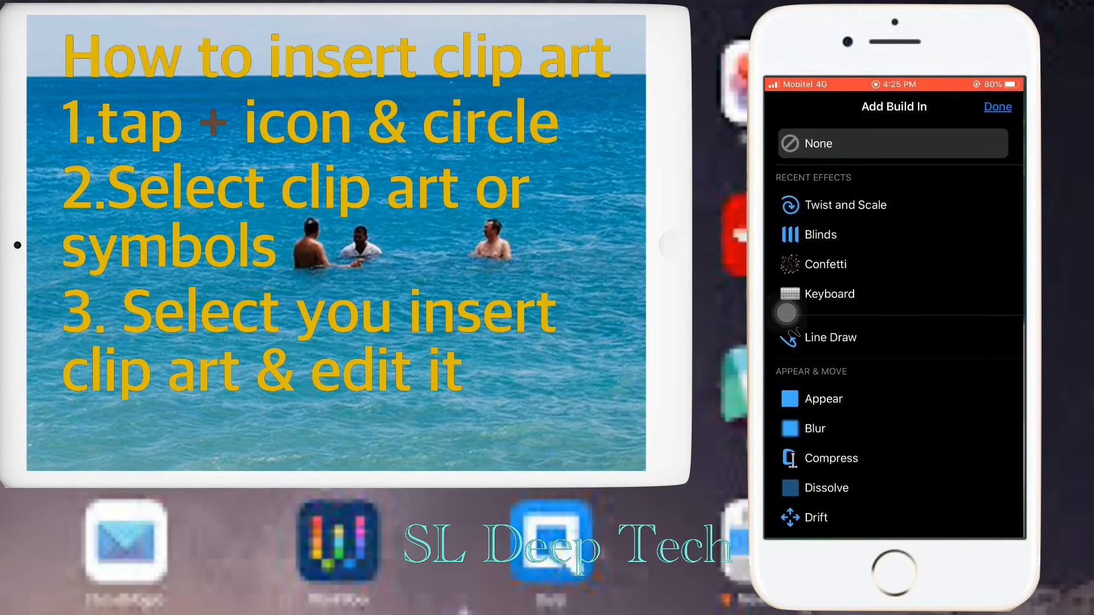
click(831, 338)
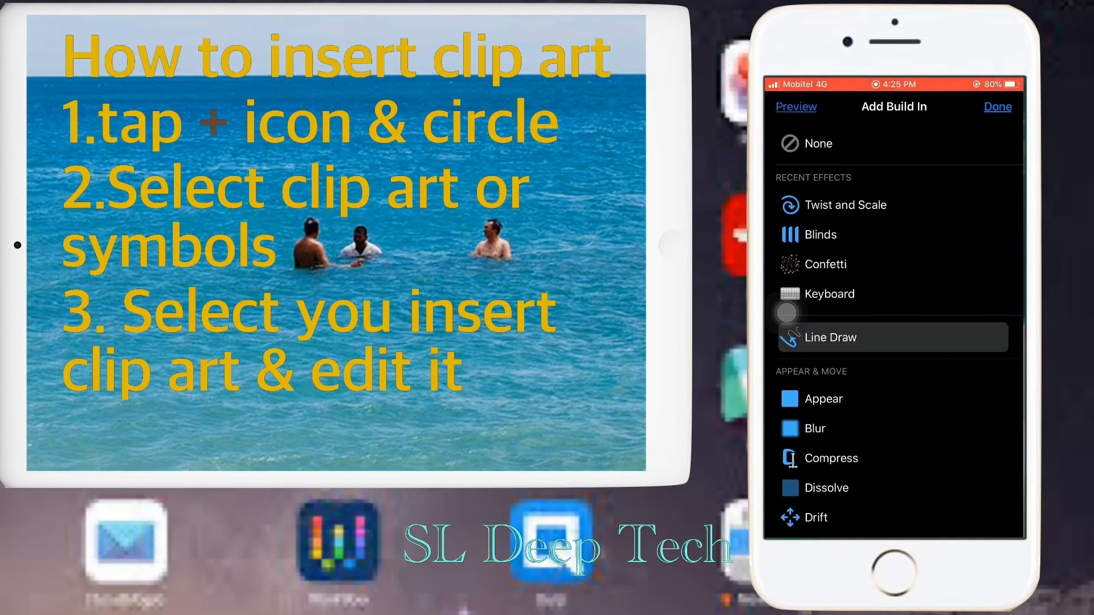
click(831, 337)
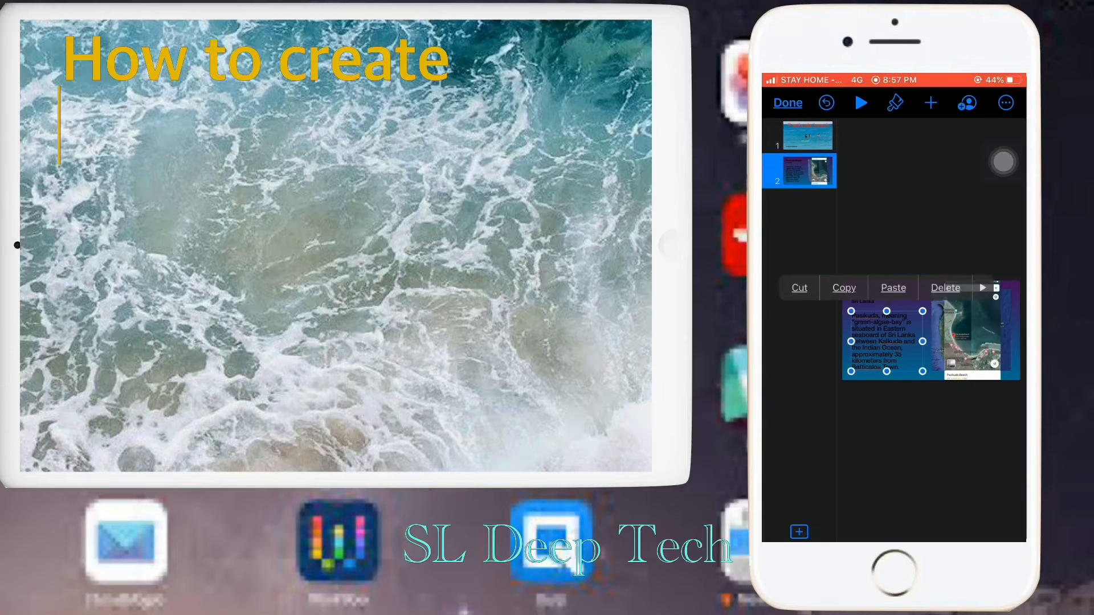
- Add a third slide with a photo layout and insert the beach lounge-chairs photo
text(thanks you note)
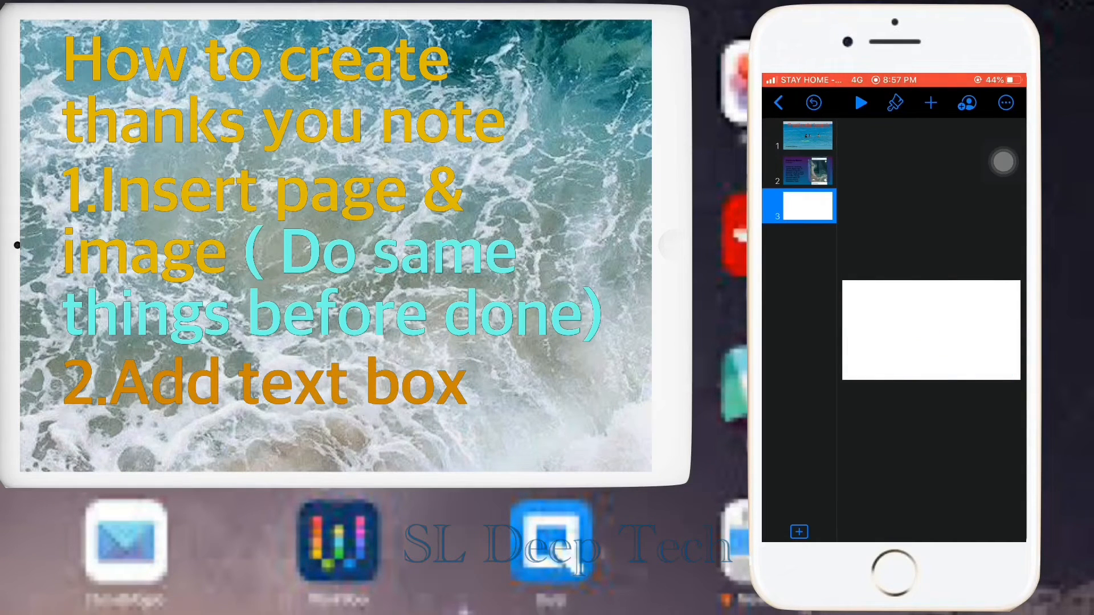
click(931, 332)
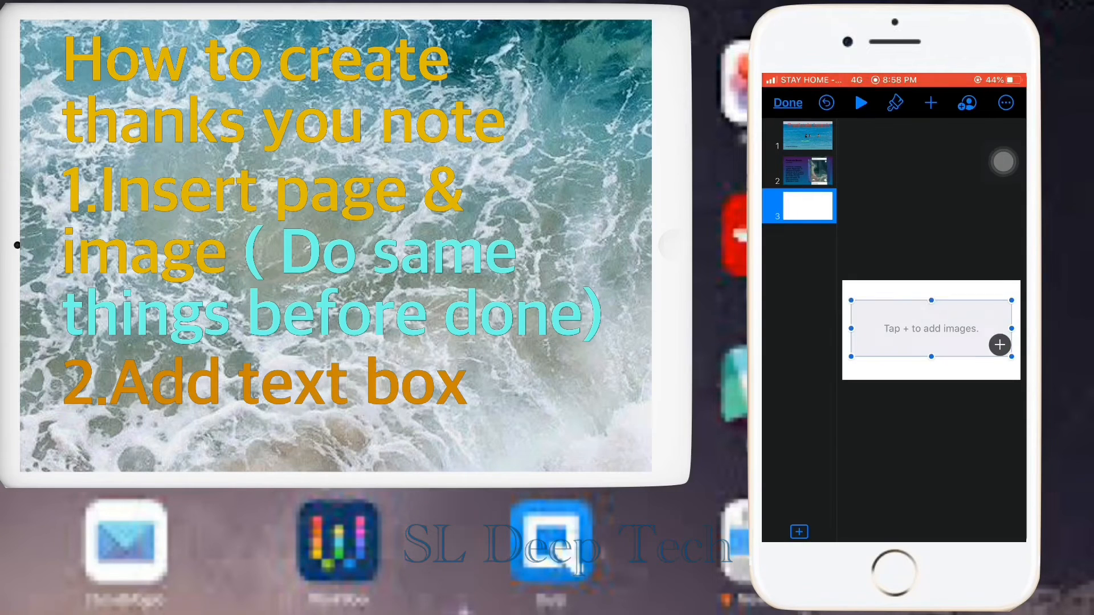
click(1000, 344)
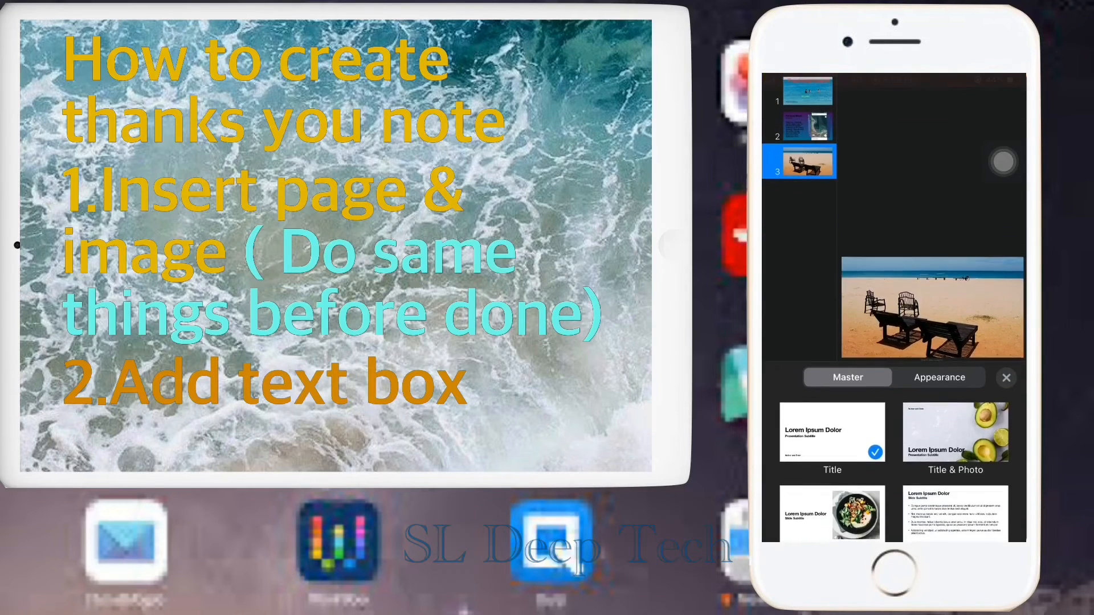
click(939, 377)
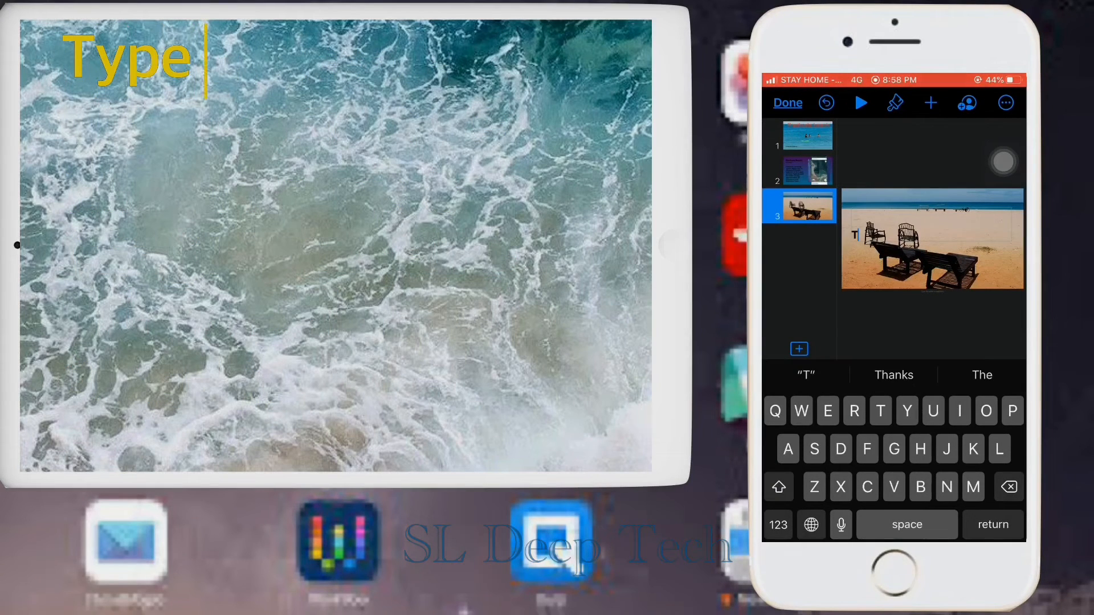
- Type the title THANKS YOU in a text box on the beach slide
text(THANKS YOU)
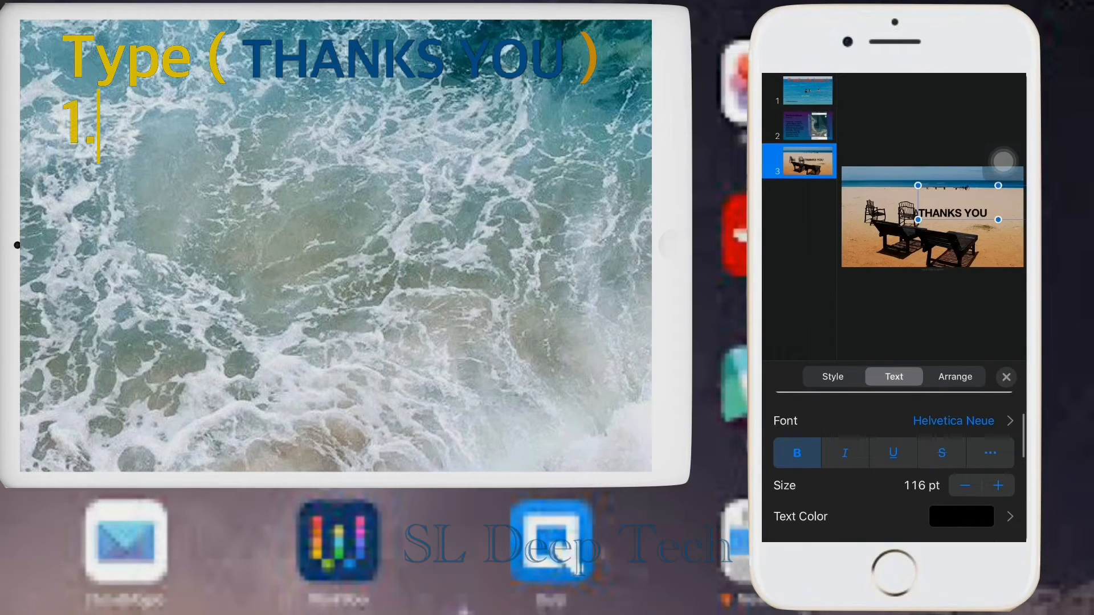
text(edit text ( Do same things before done)
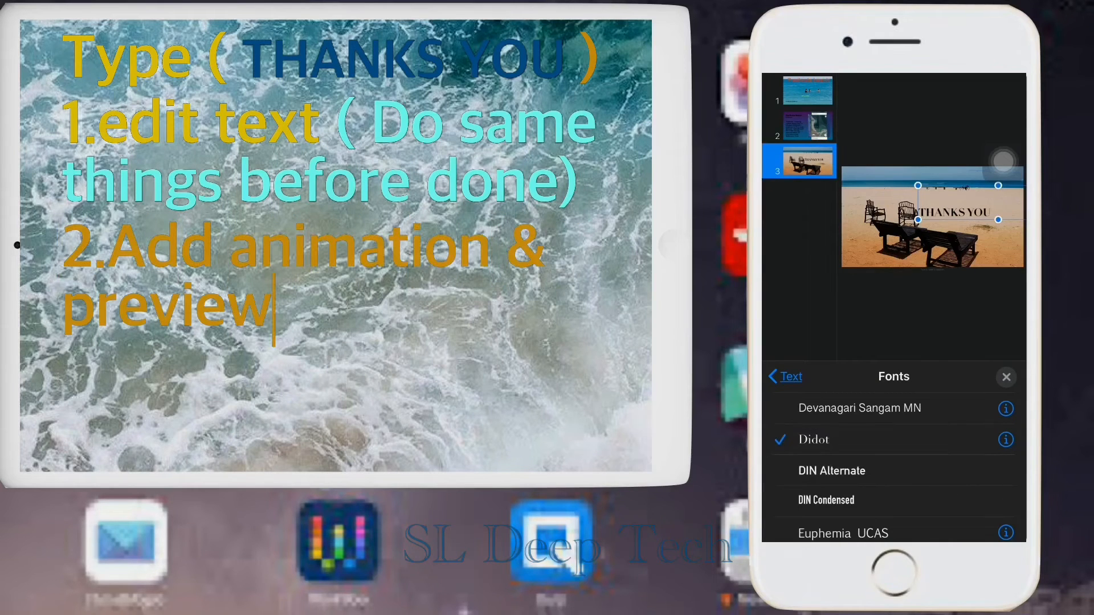
text((if you don't like 1st go)
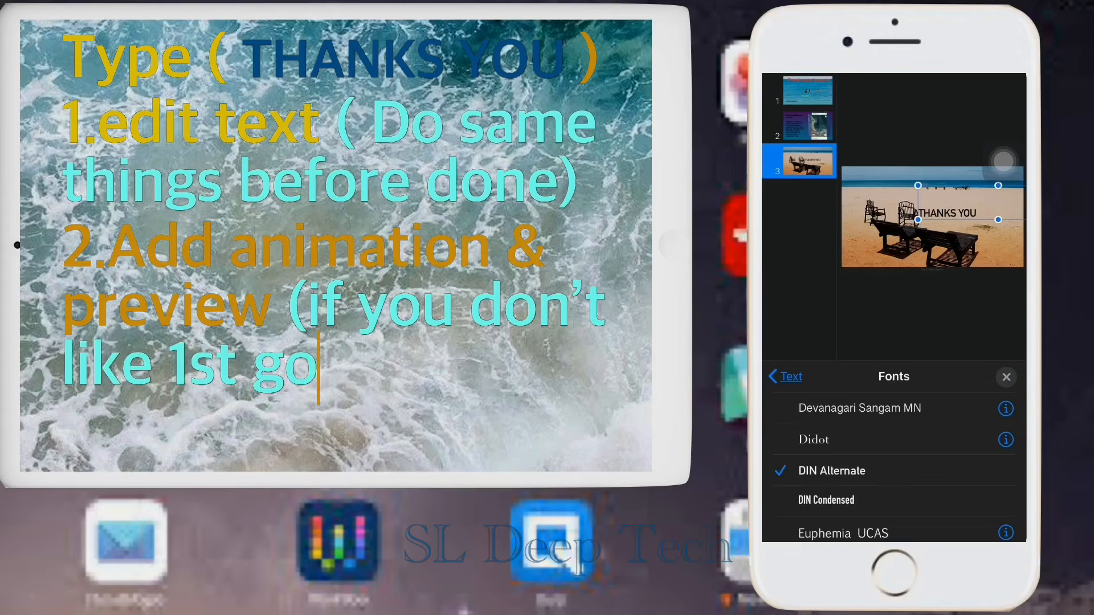
text(2nd, 3rd))
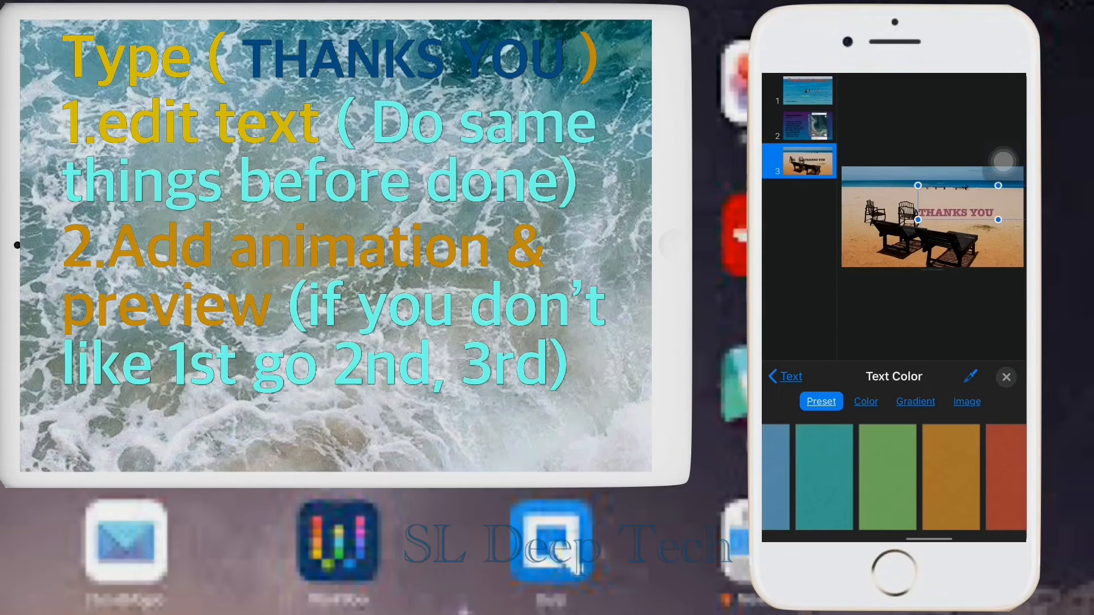
- Colour the THANKS YOU text red and adjust its reflection strength
click(848, 481)
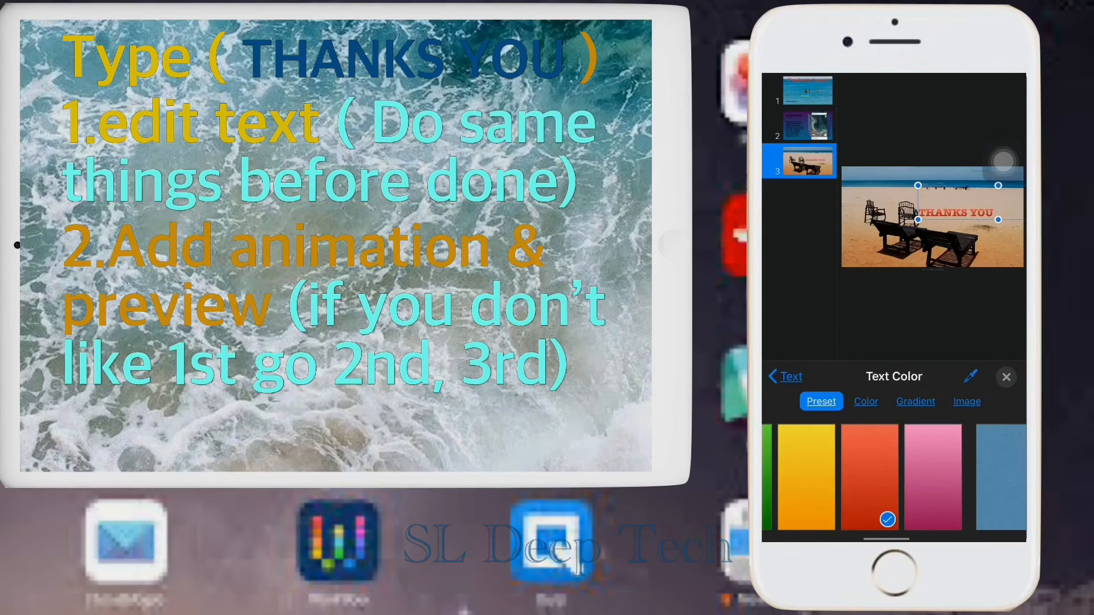
click(784, 376)
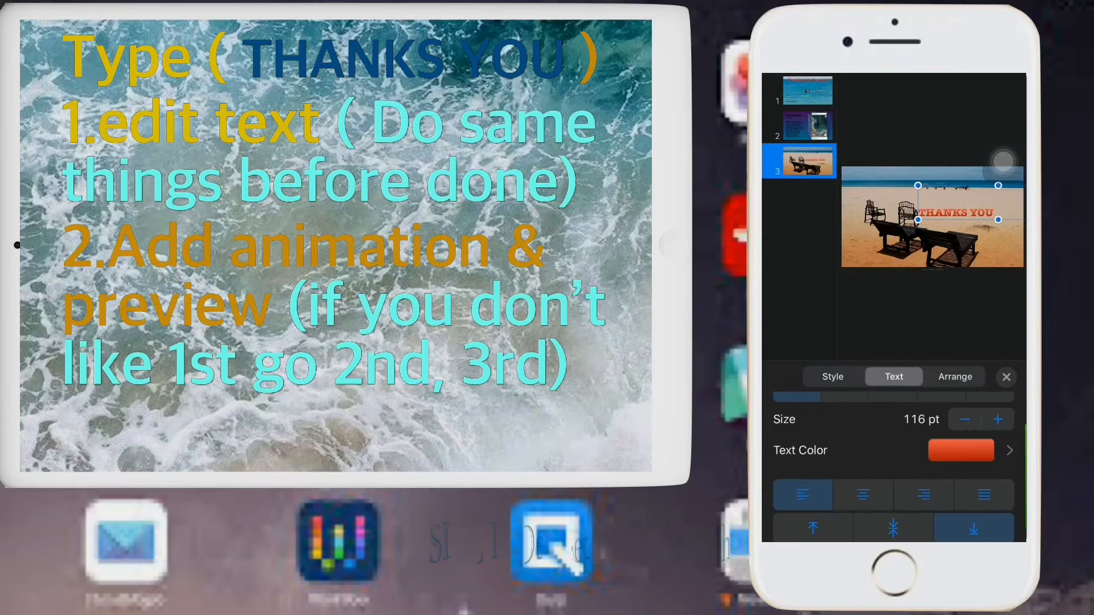
click(831, 378)
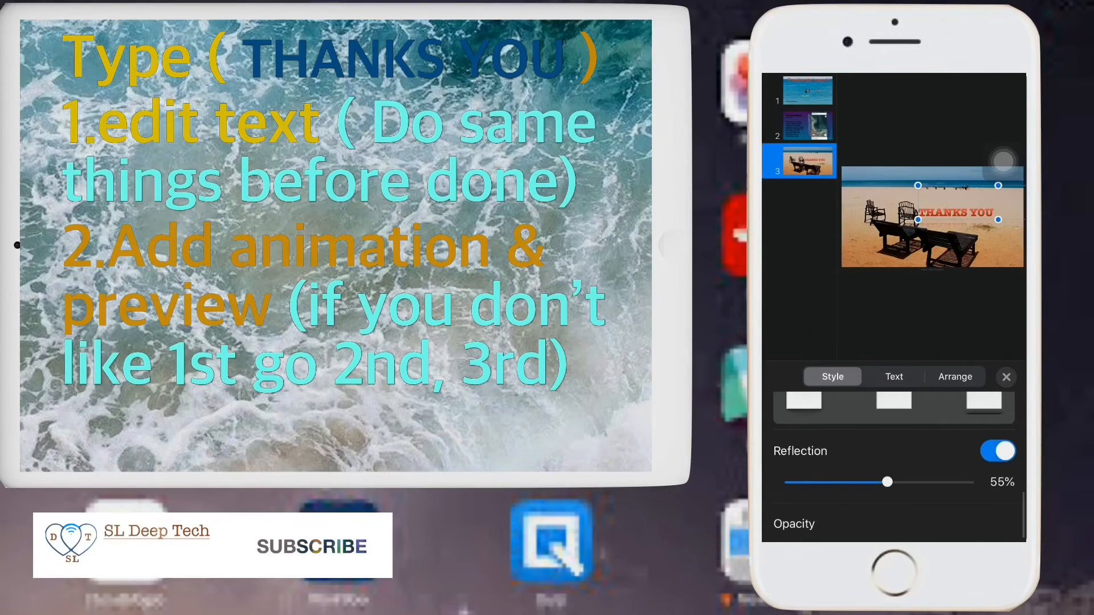
drag(887, 482, 838, 483)
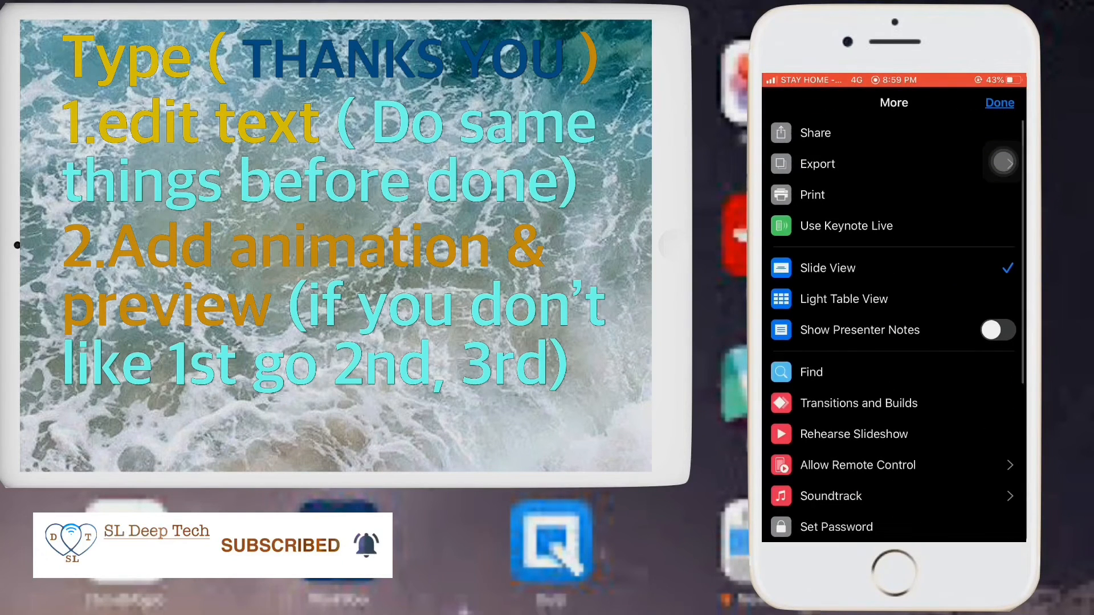
- Choose an entrance build for the THANKS YOU title from Add Build In
click(859, 402)
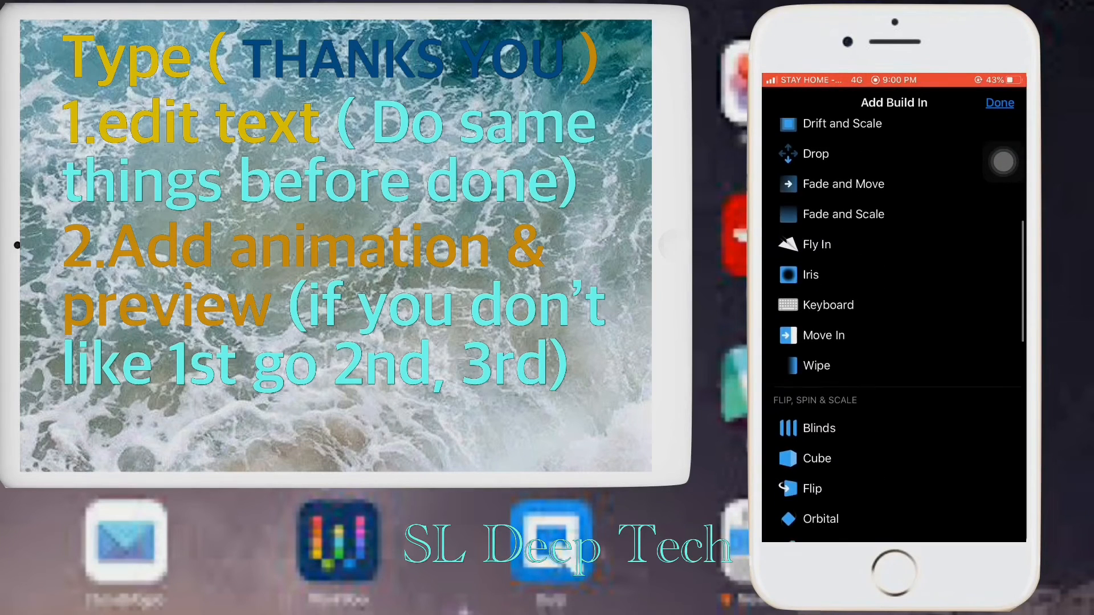
click(818, 273)
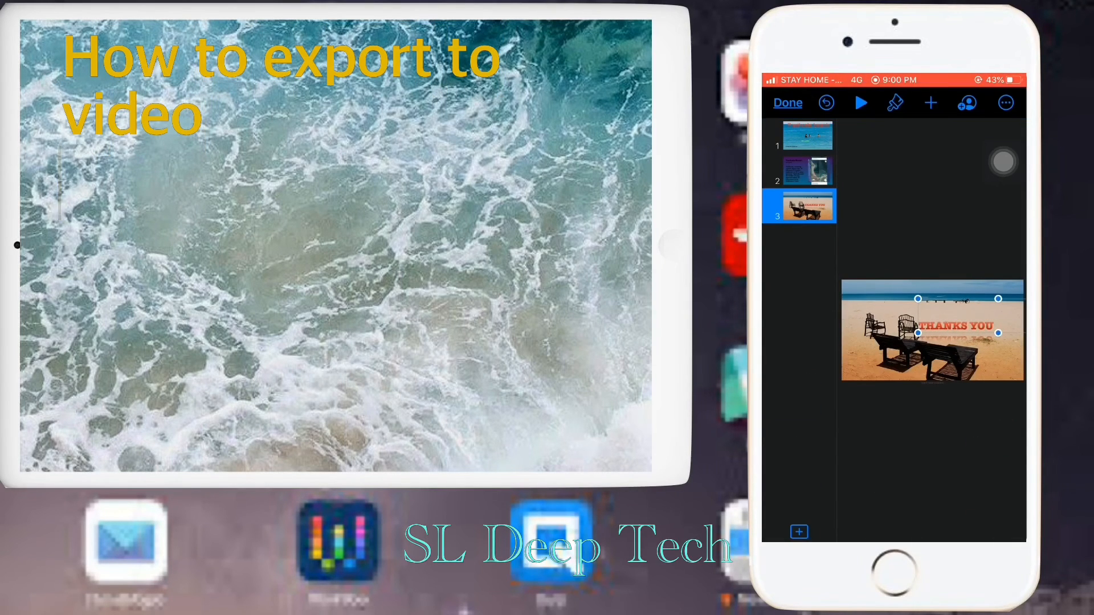
- Export the presentation as a 1080p movie from the More menu
click(1005, 103)
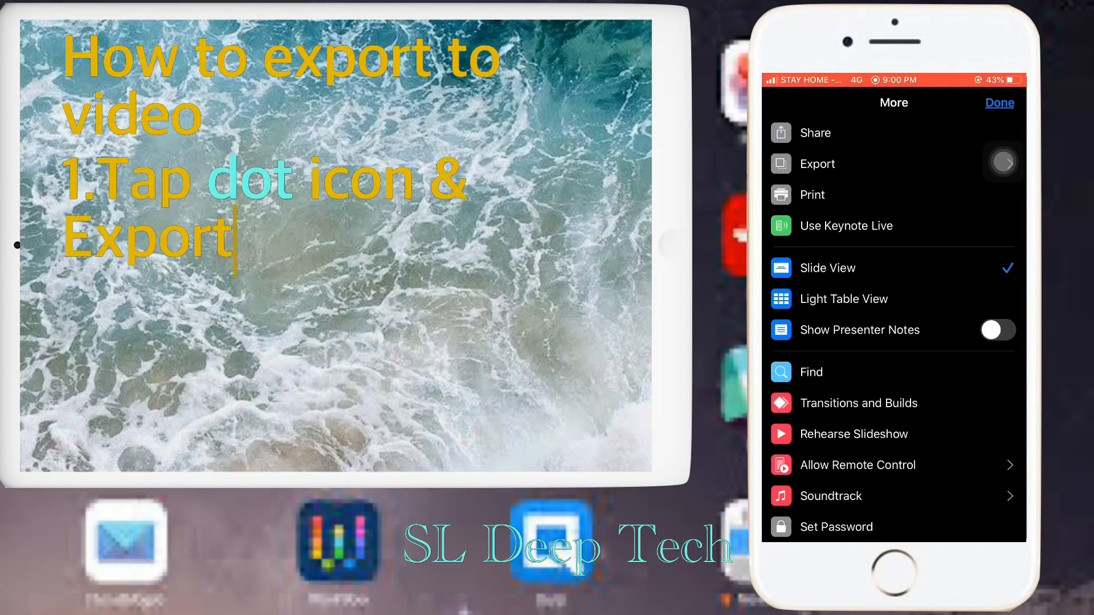
click(816, 164)
text(2.choose movie & give resolutio)
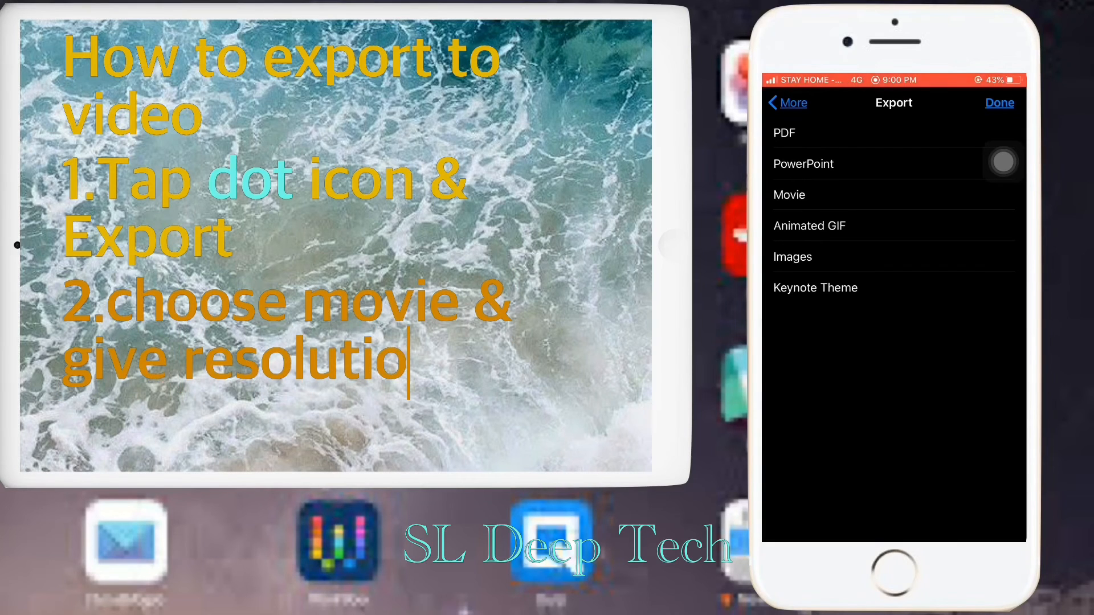
text(n as 1080p)
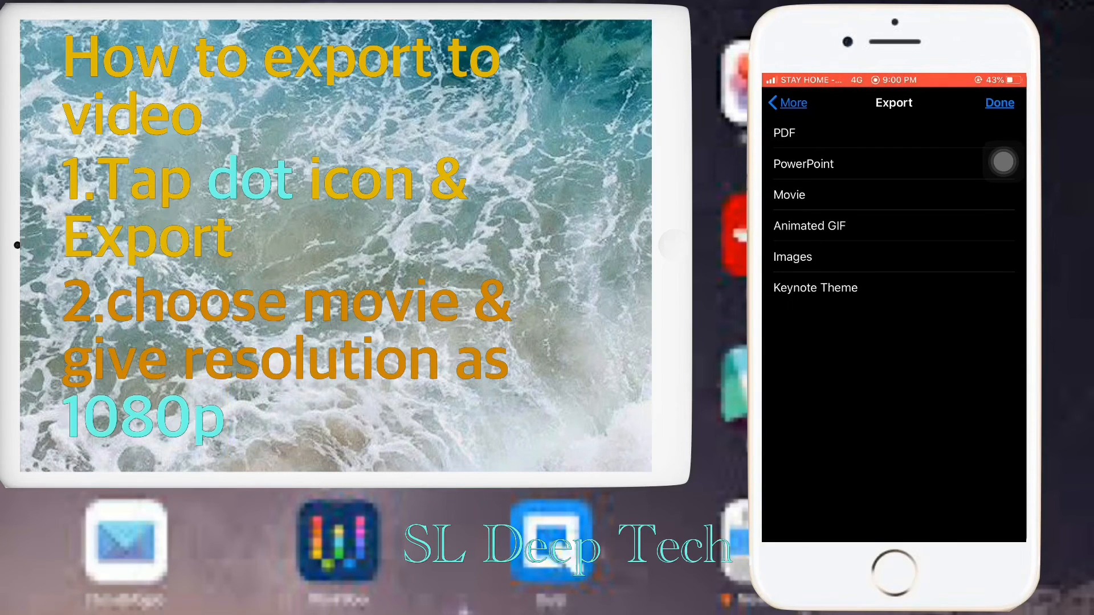
click(789, 195)
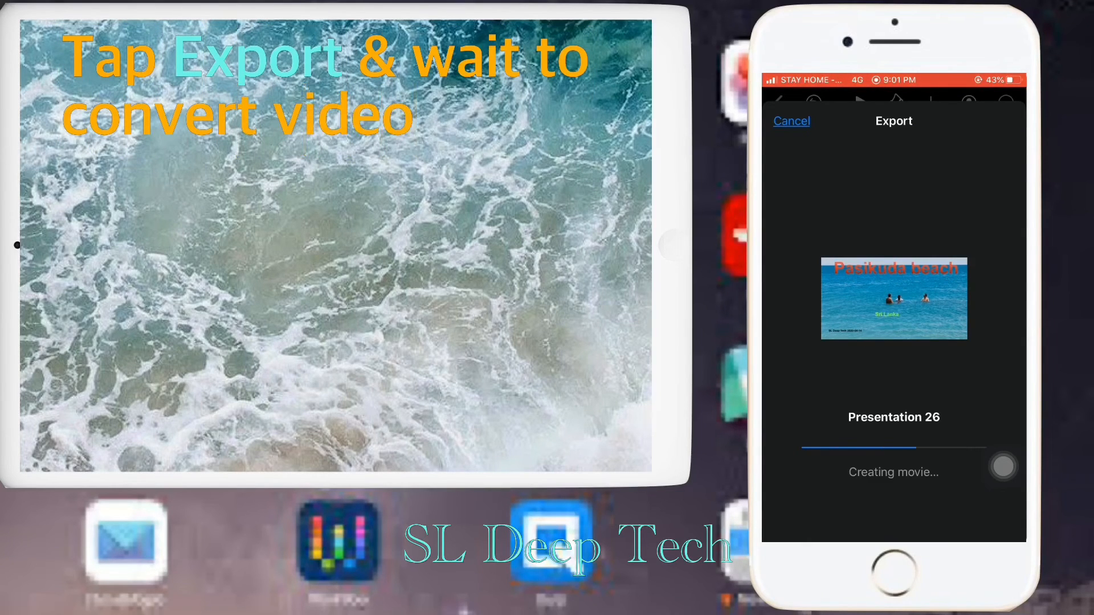
- Share the finished movie export and save the video to the phone
text(Once completed it go to Gallery & play)
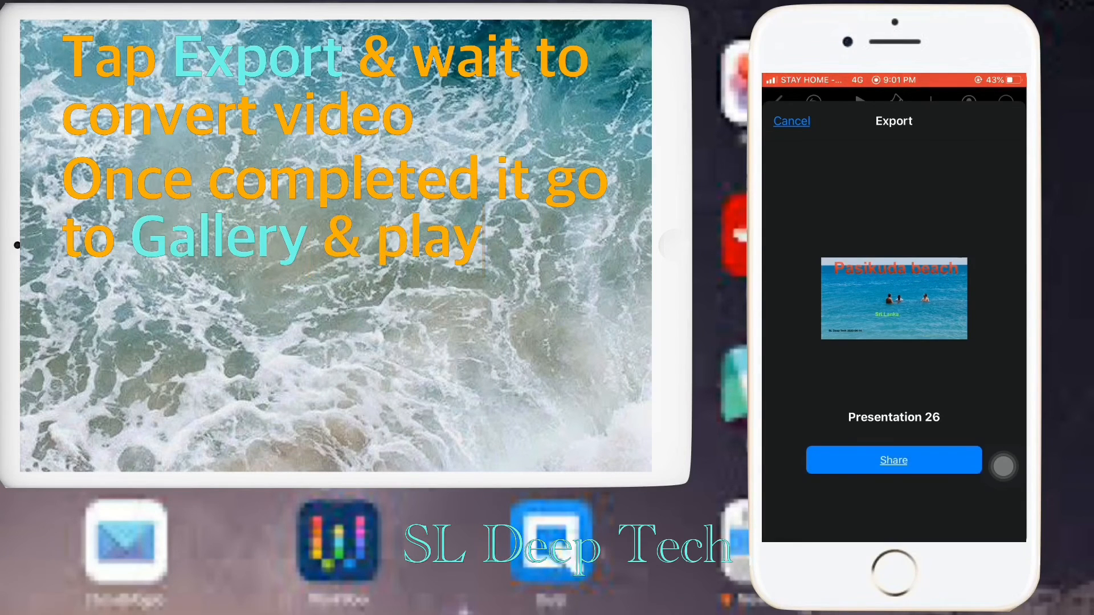
click(893, 459)
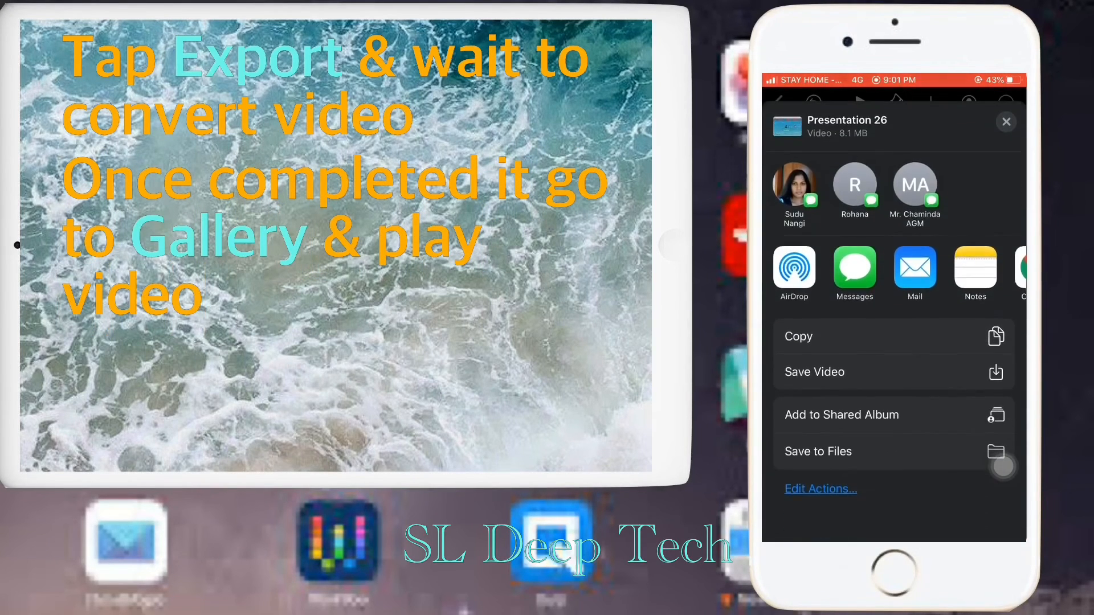
click(1005, 122)
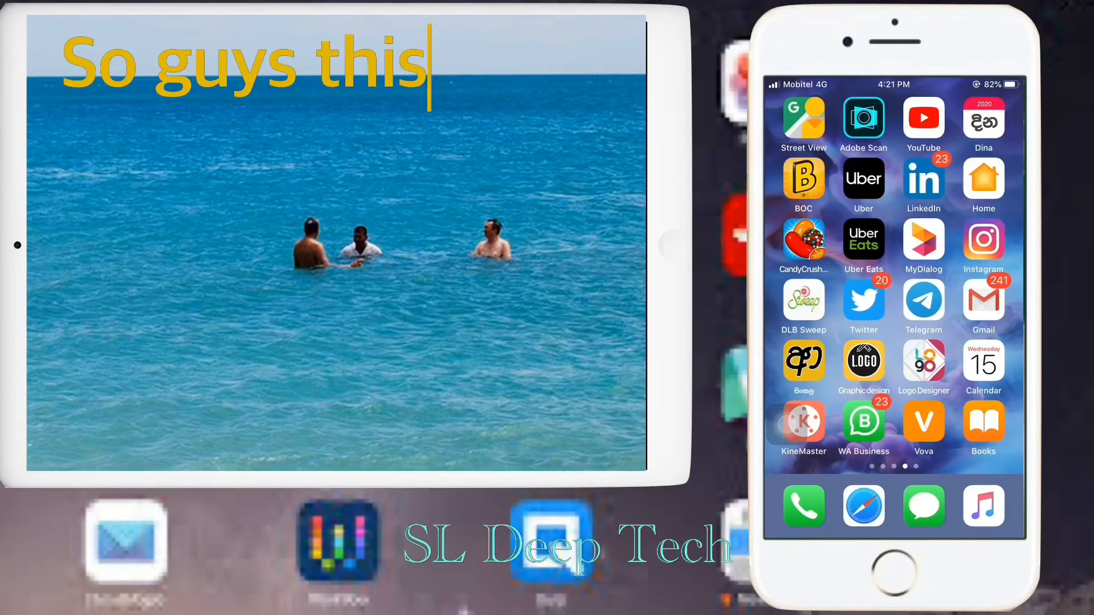
text(is the easy way to create crea)
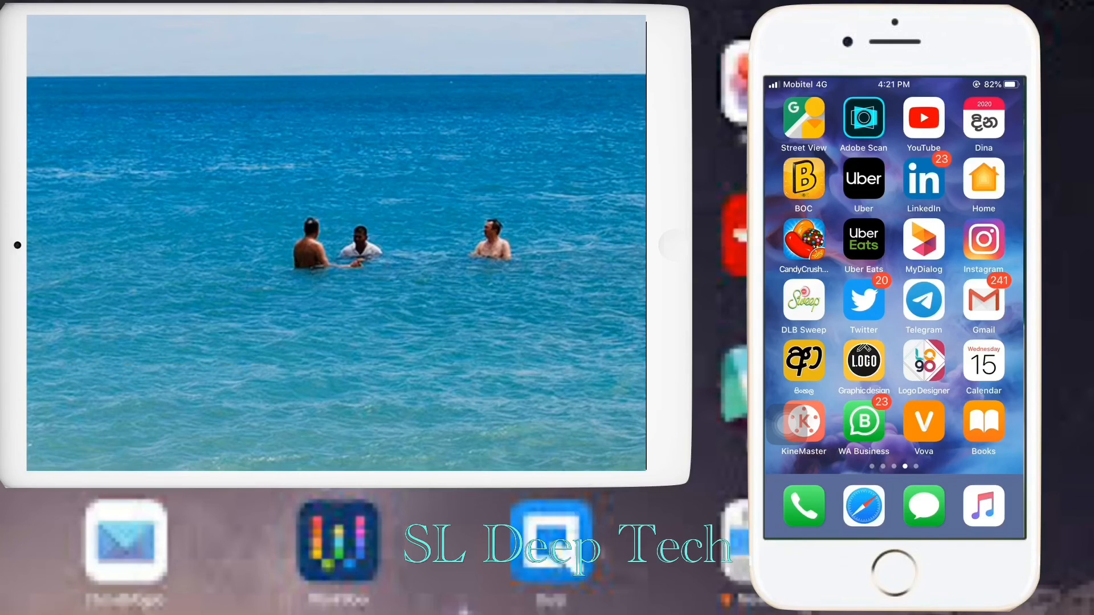
text(Than)
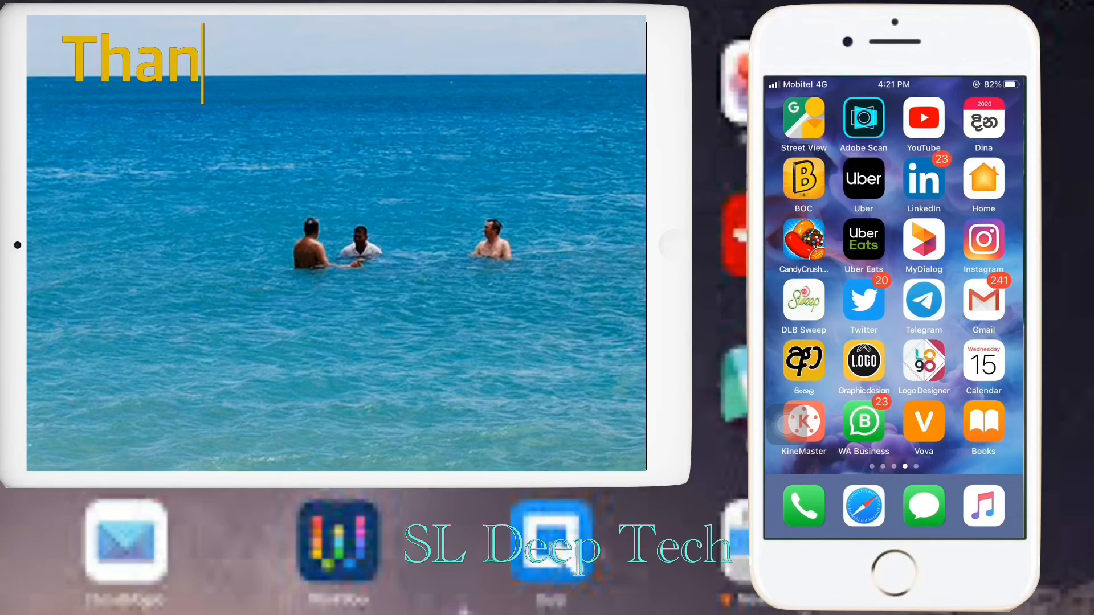
text(ks you for watching this video)
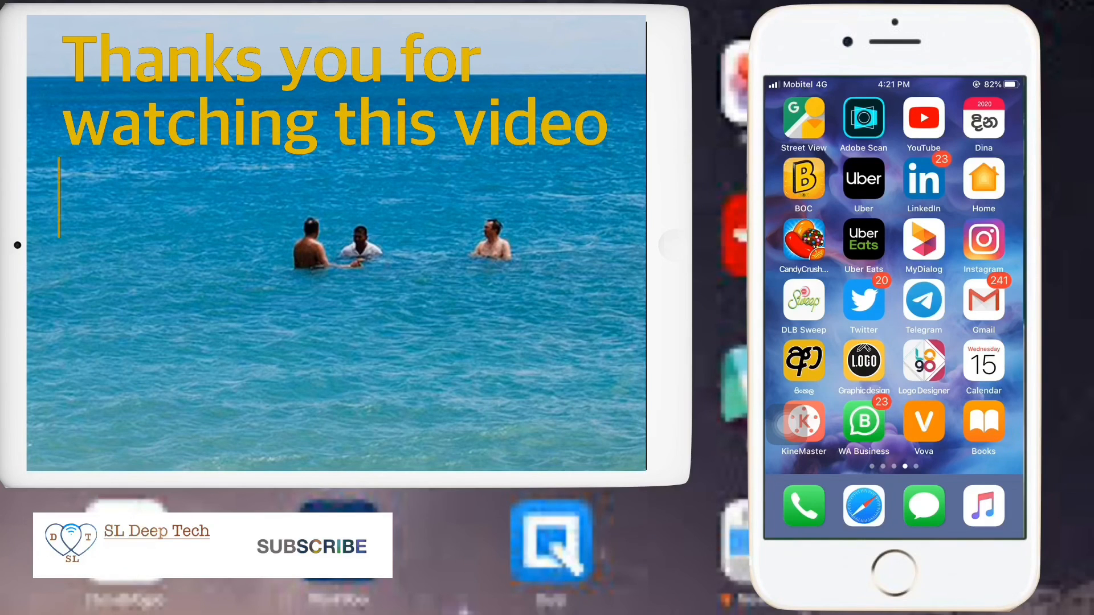
text(If there's any)
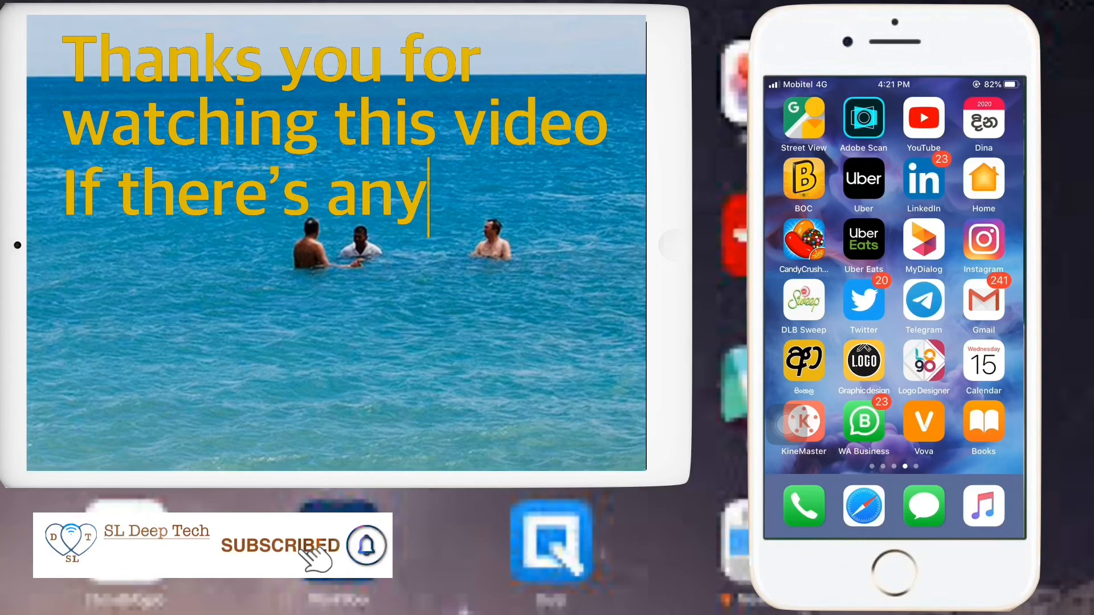
text(issue please leave commen)
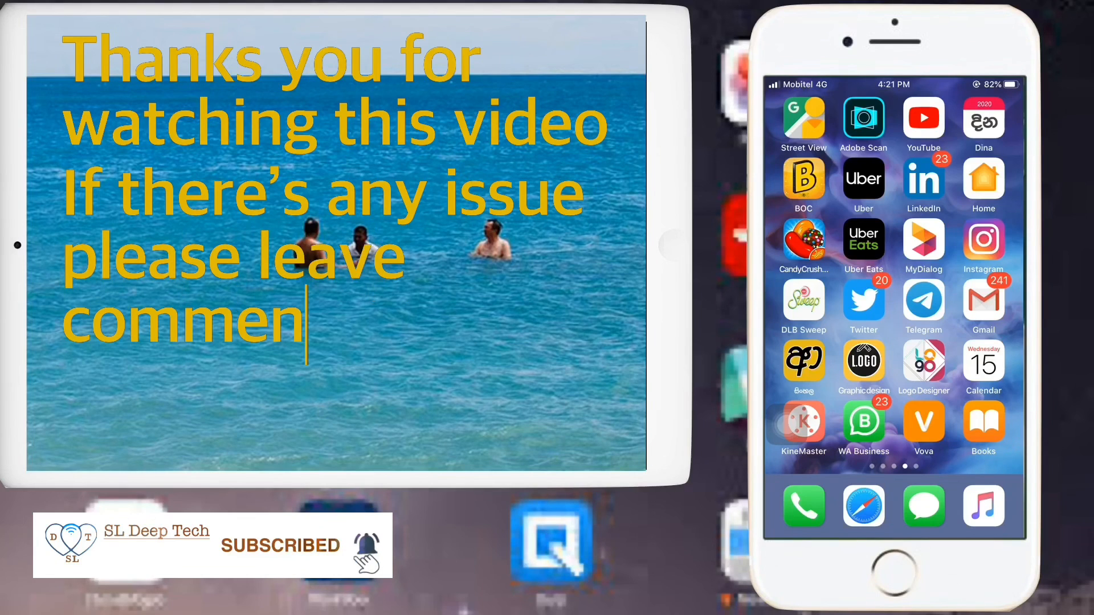
text(ts)
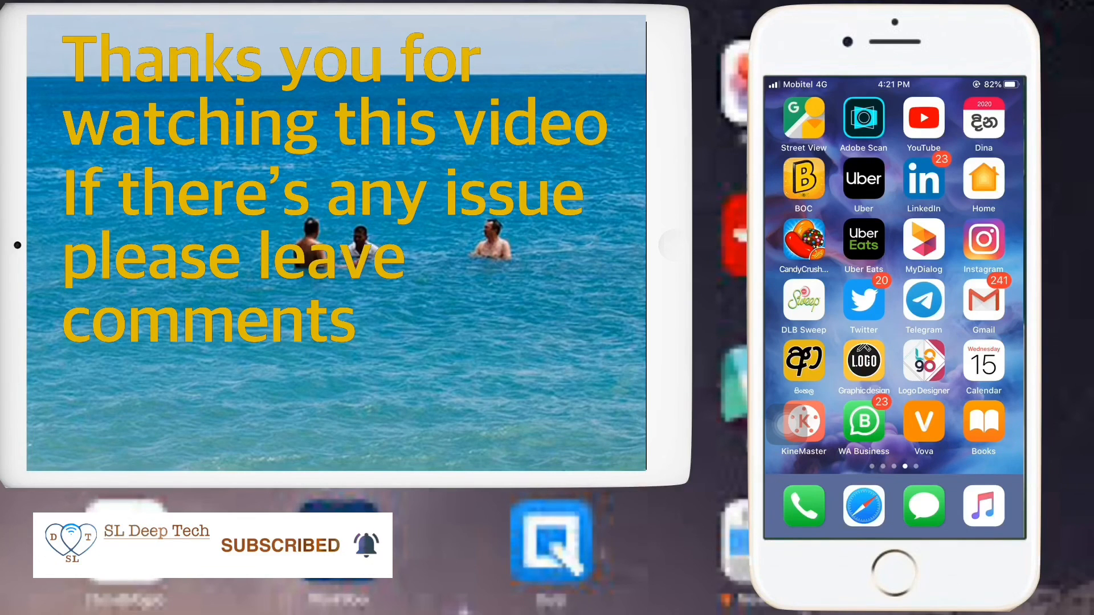